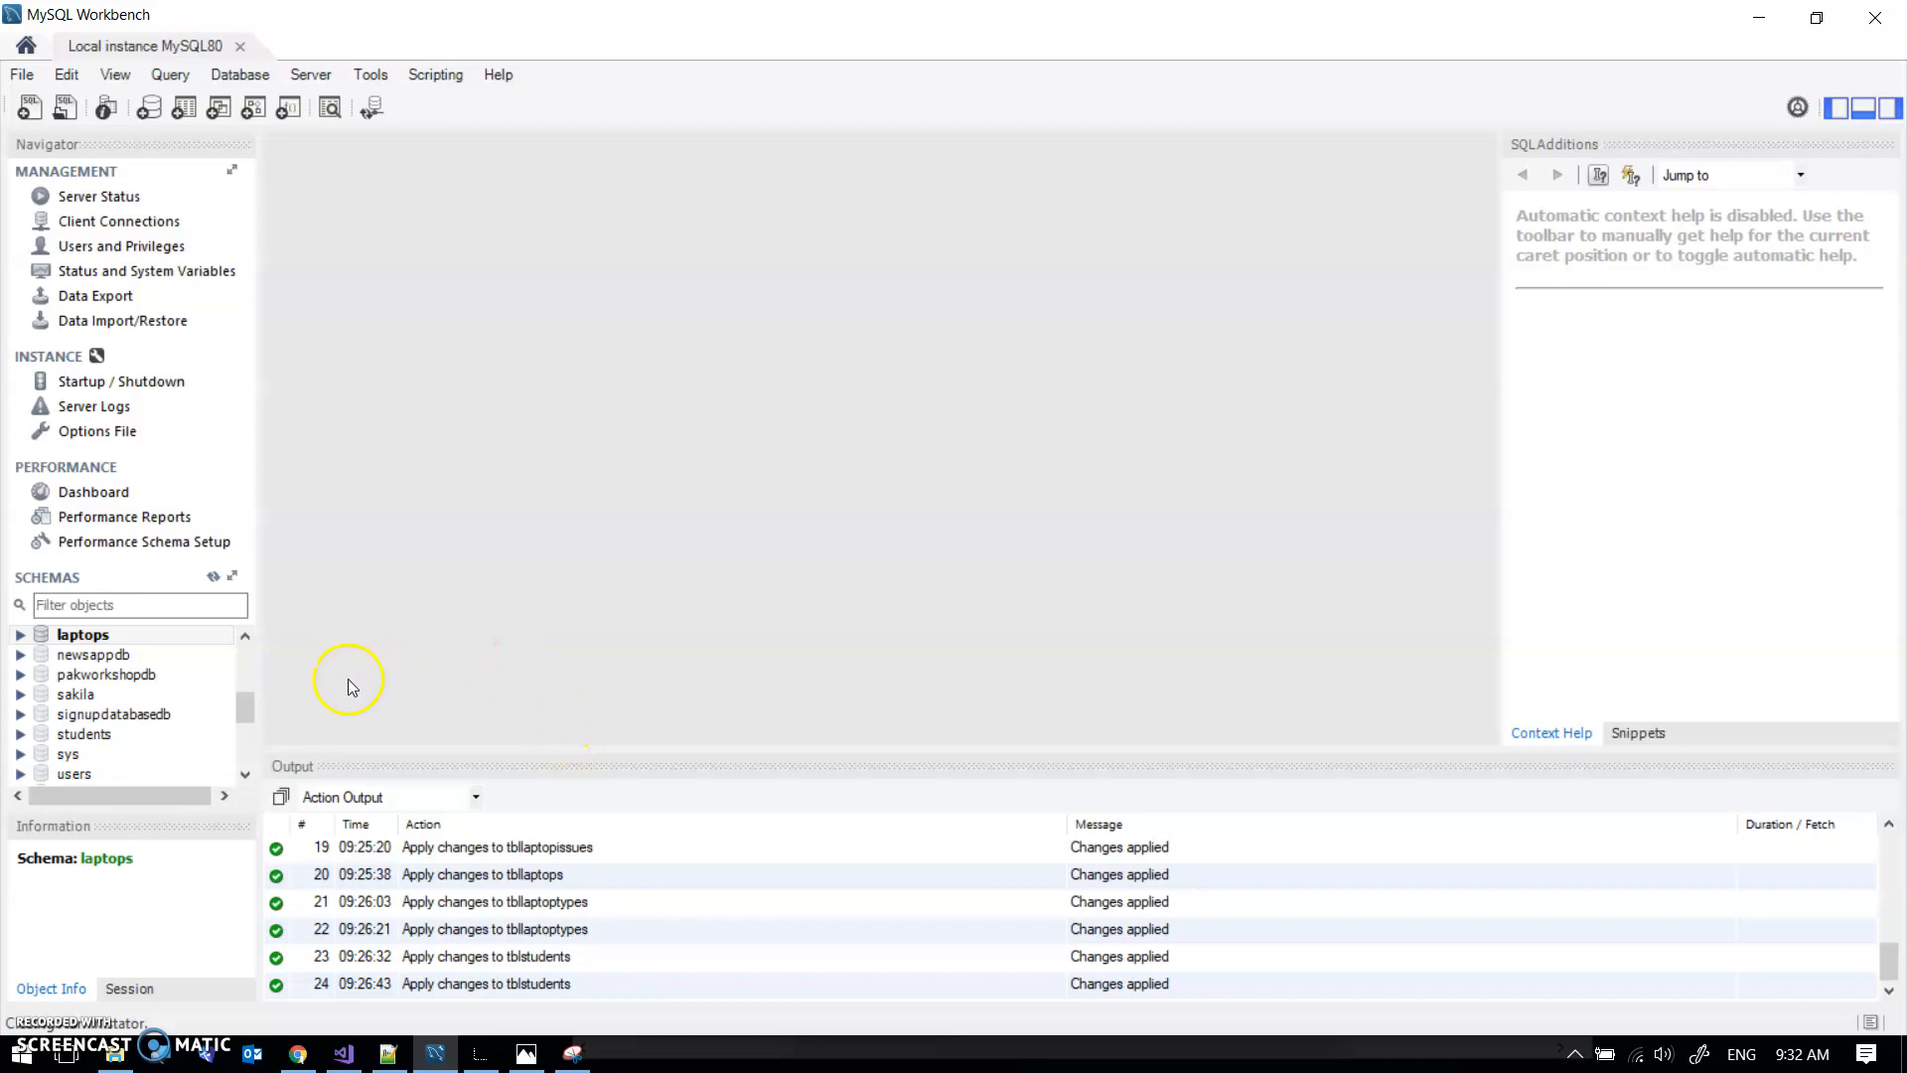
mouse_move(341, 352)
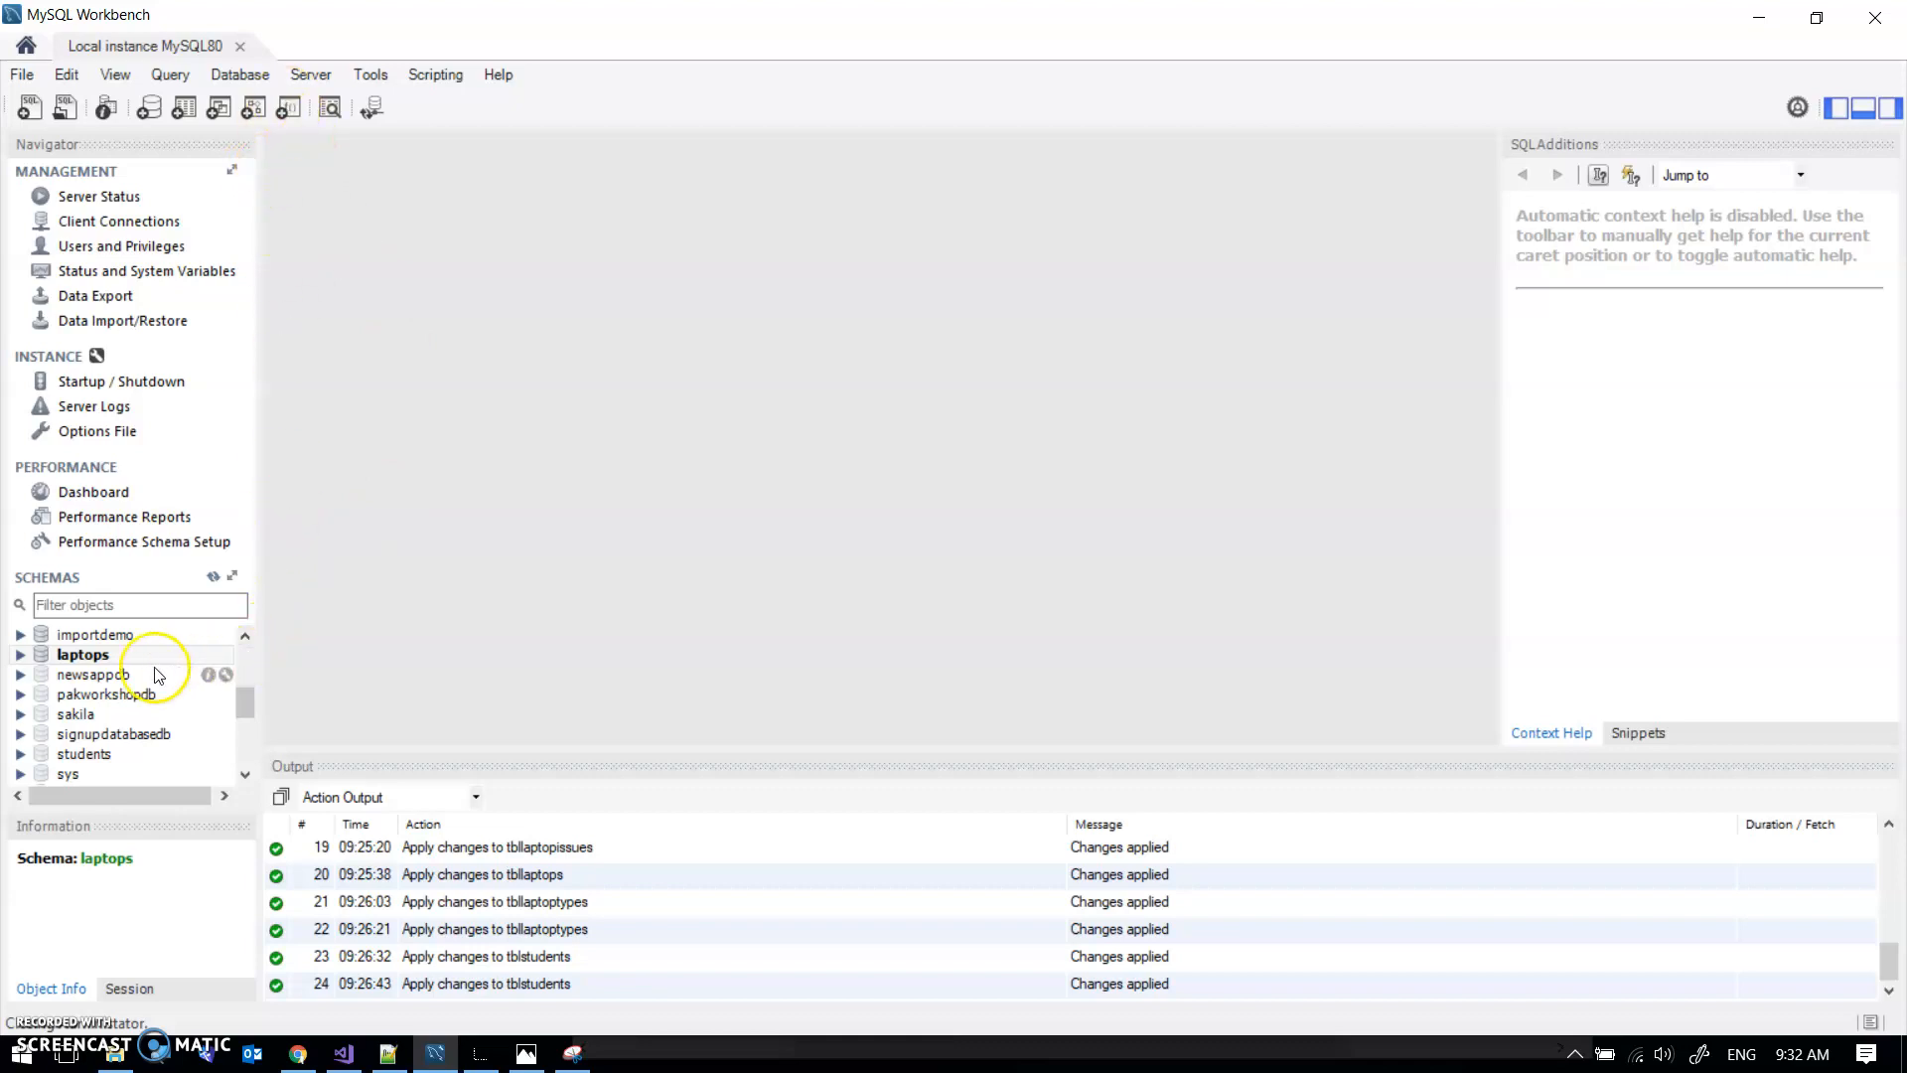
Step: Export the laptops schema with Dump Structure and Data to a self-contained SQL file
click(83, 655)
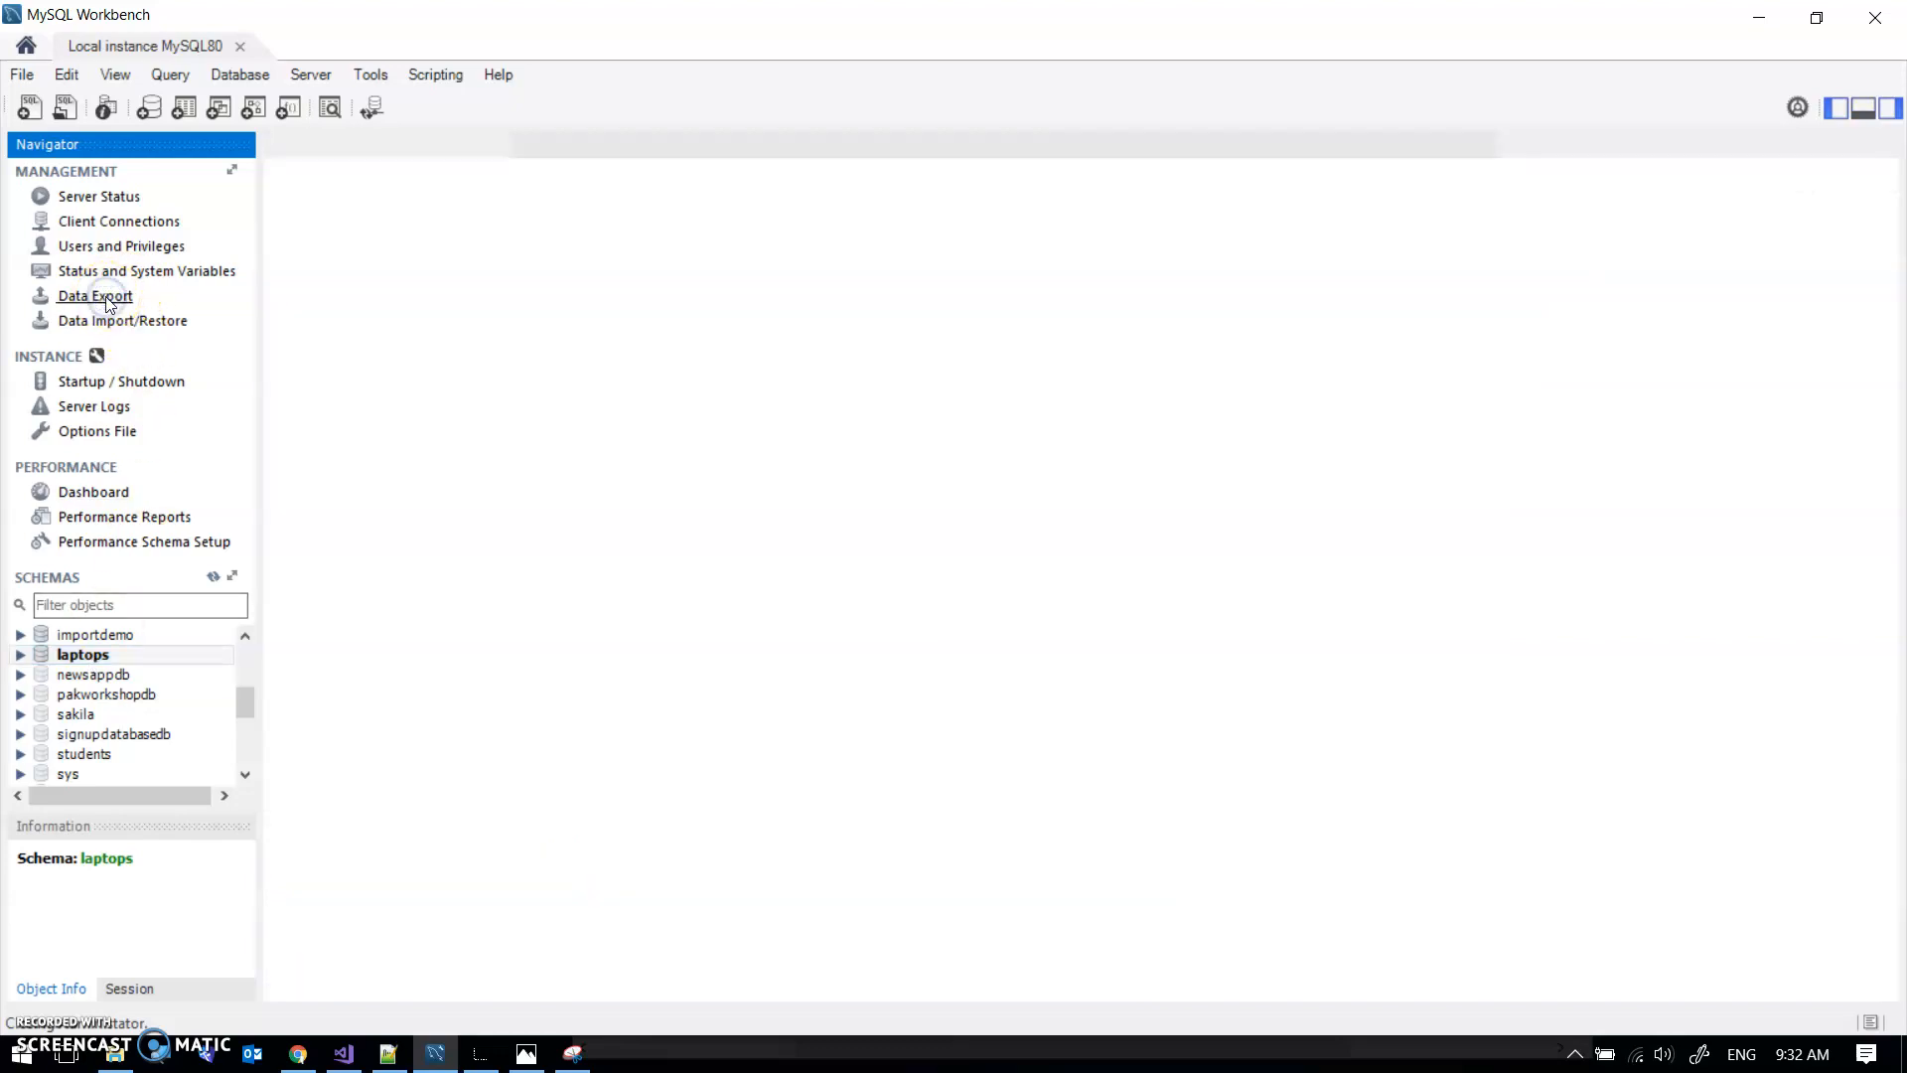
click(93, 296)
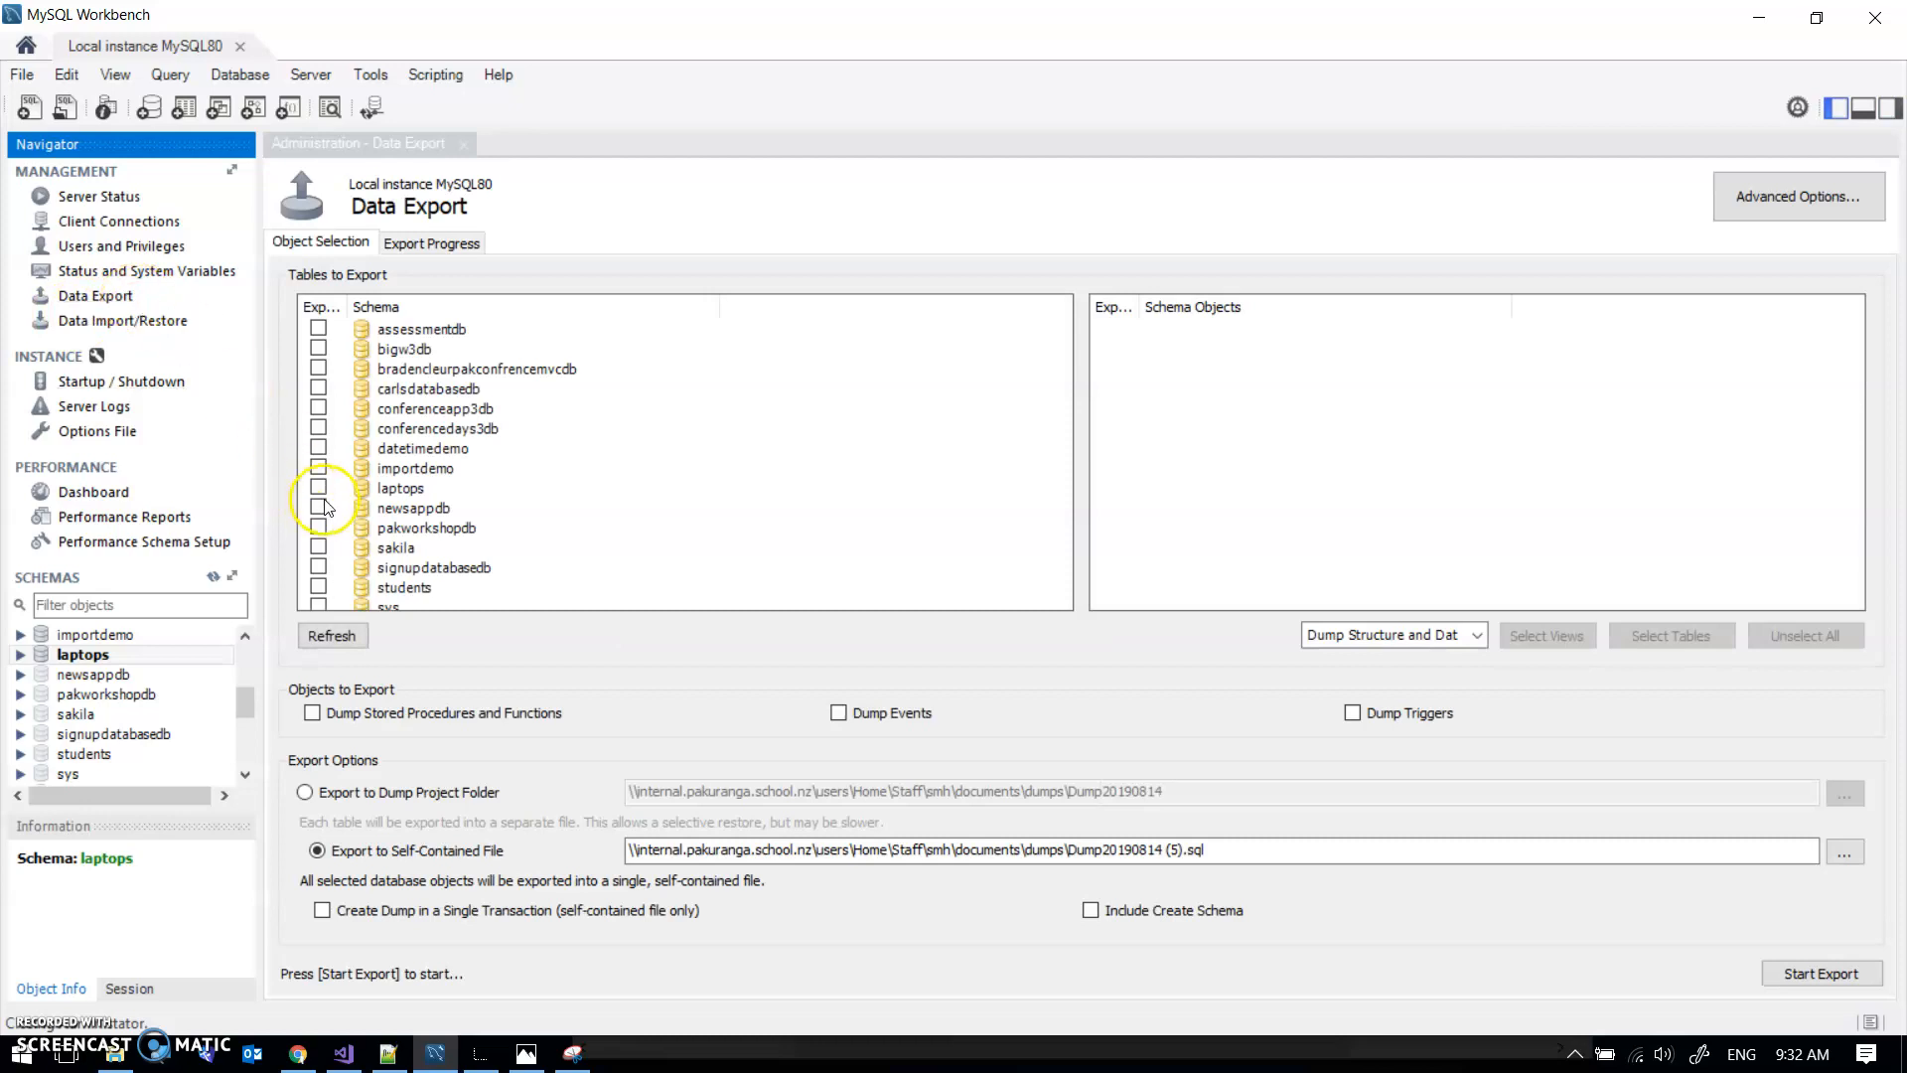
click(319, 488)
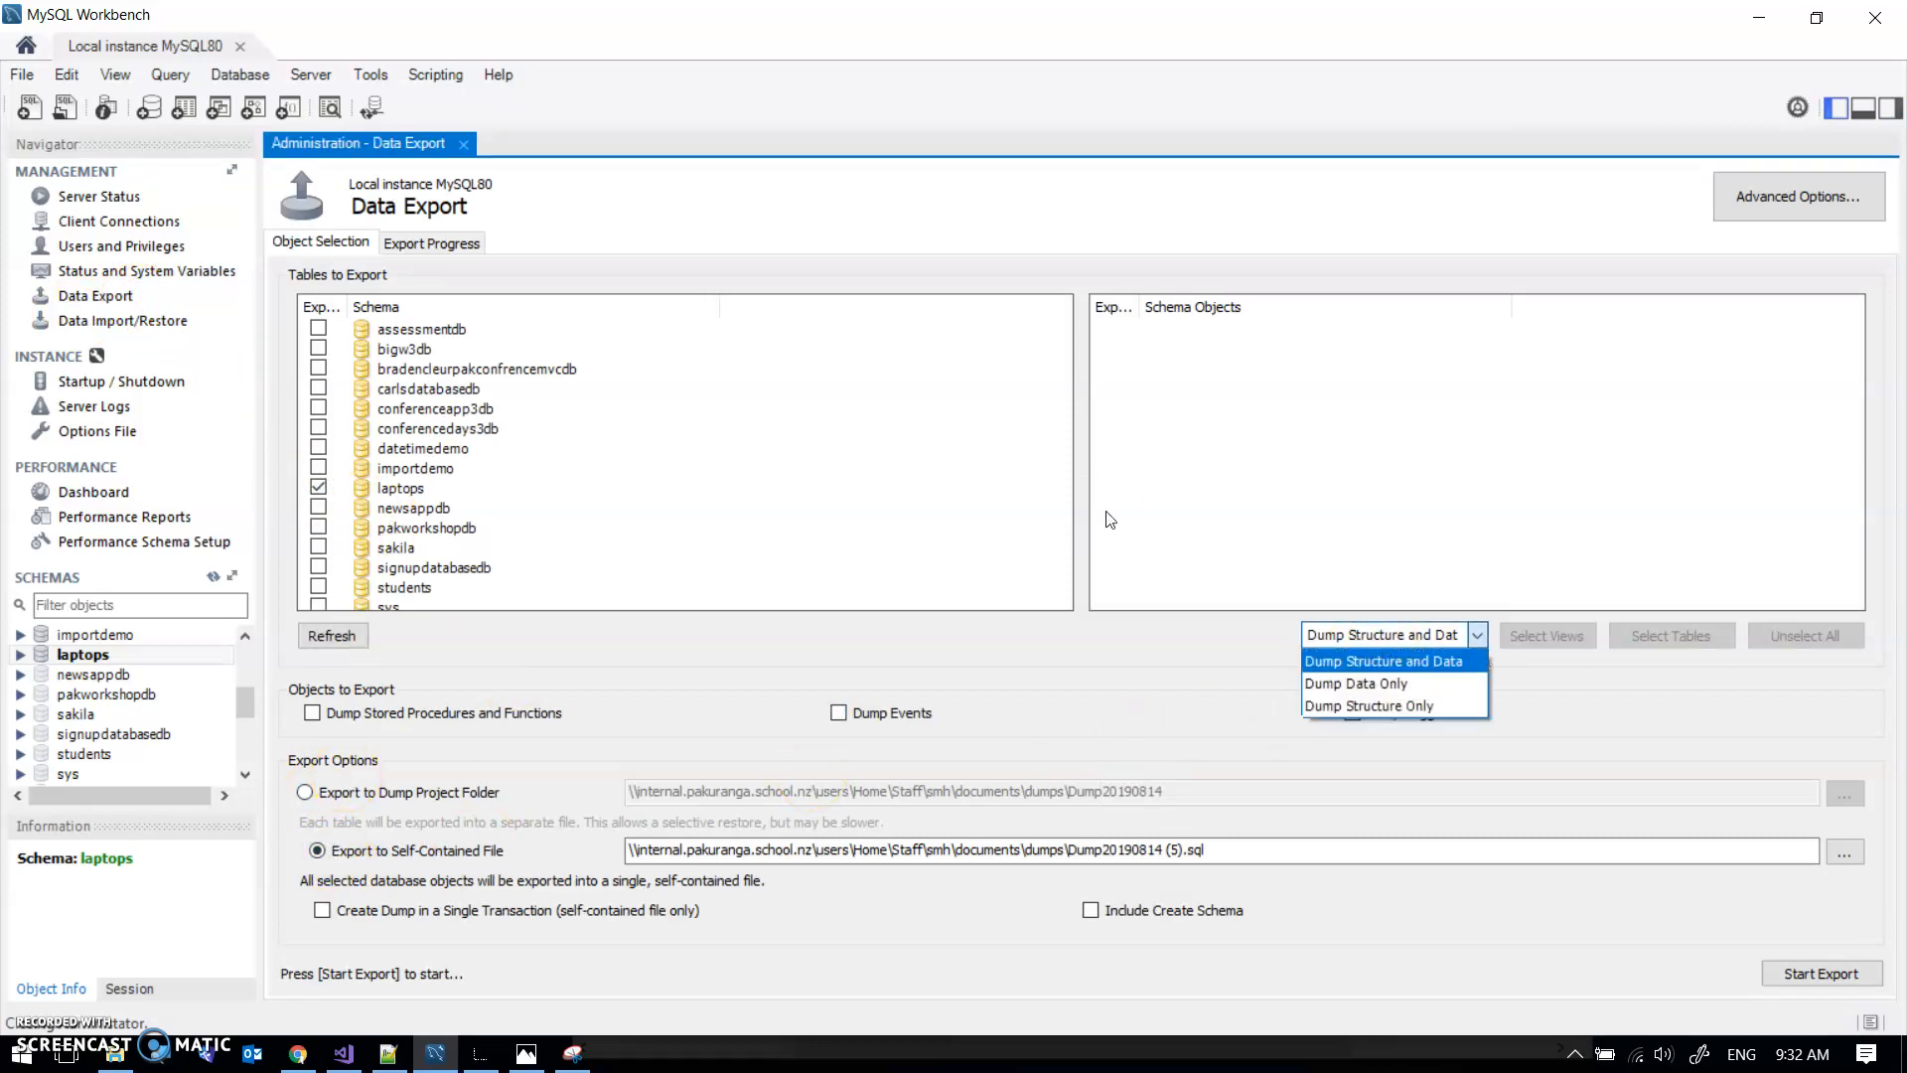
click(1383, 660)
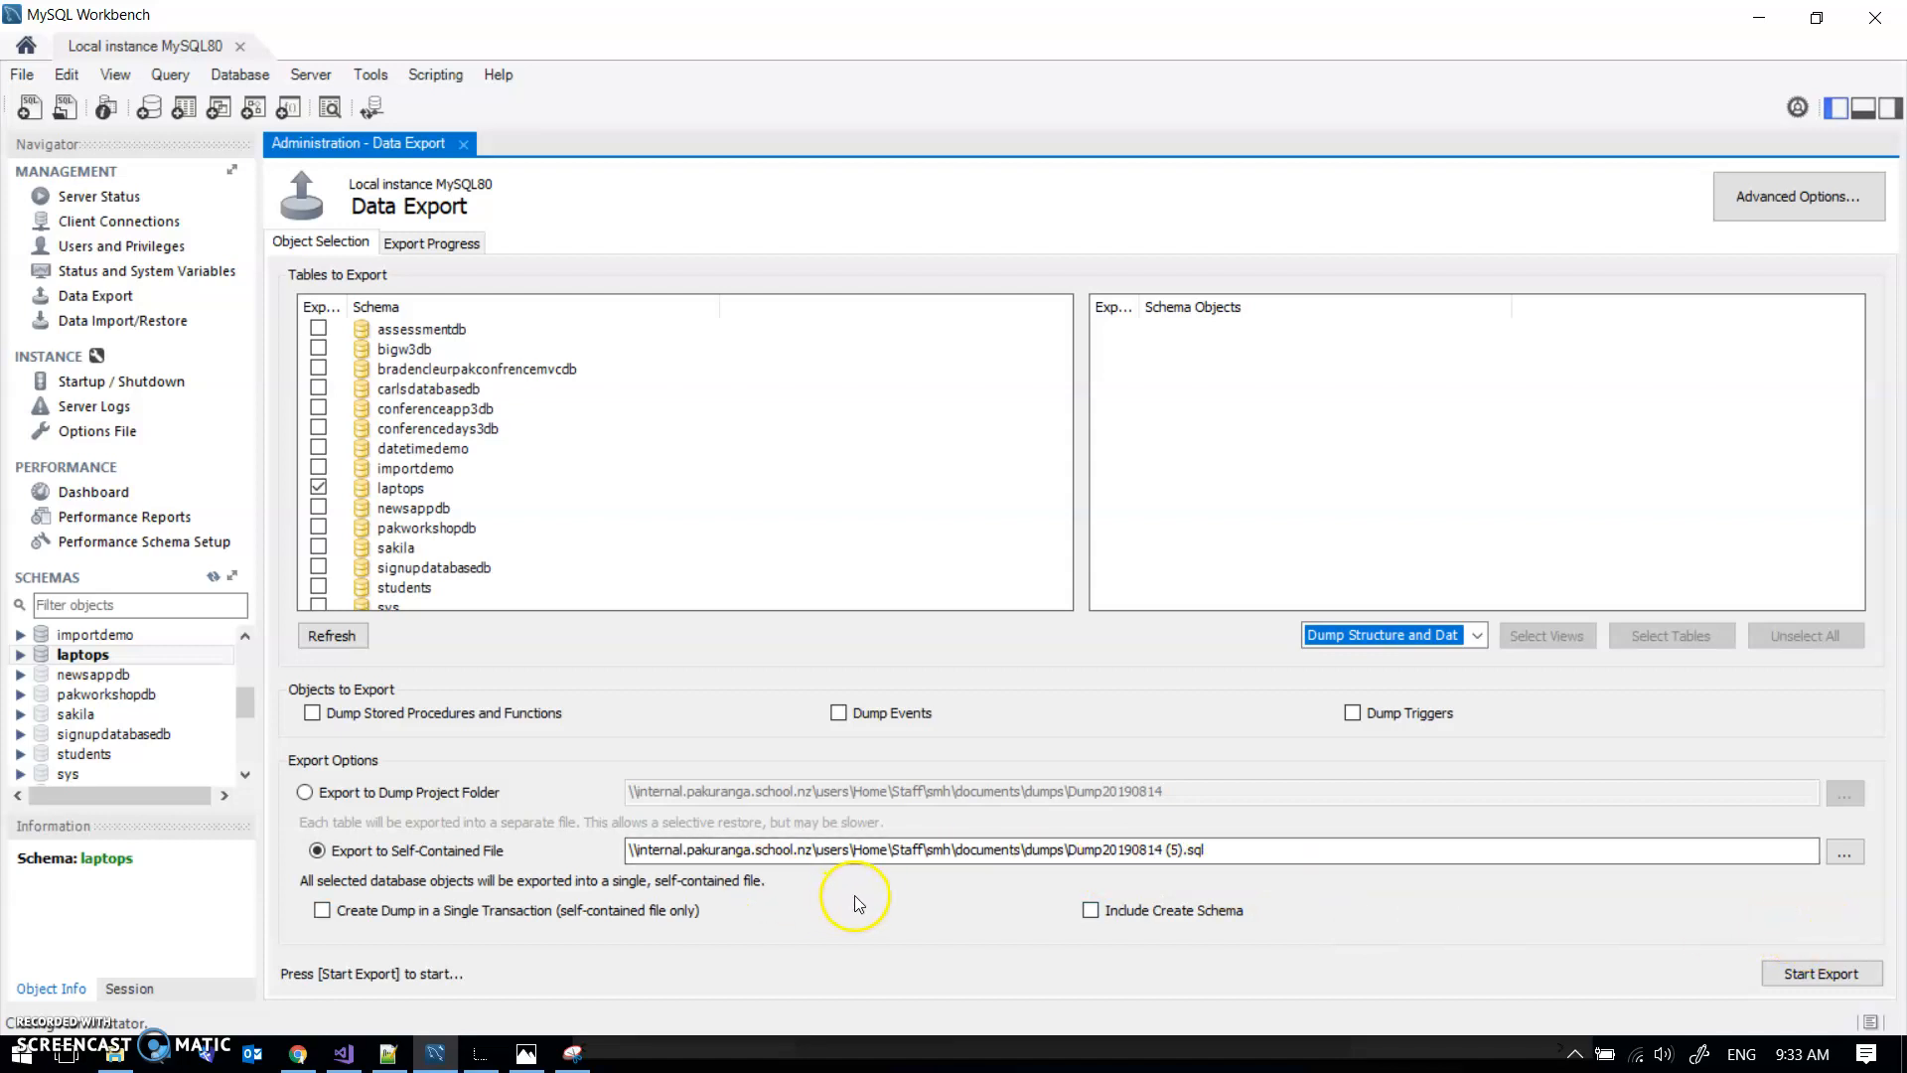
click(1821, 973)
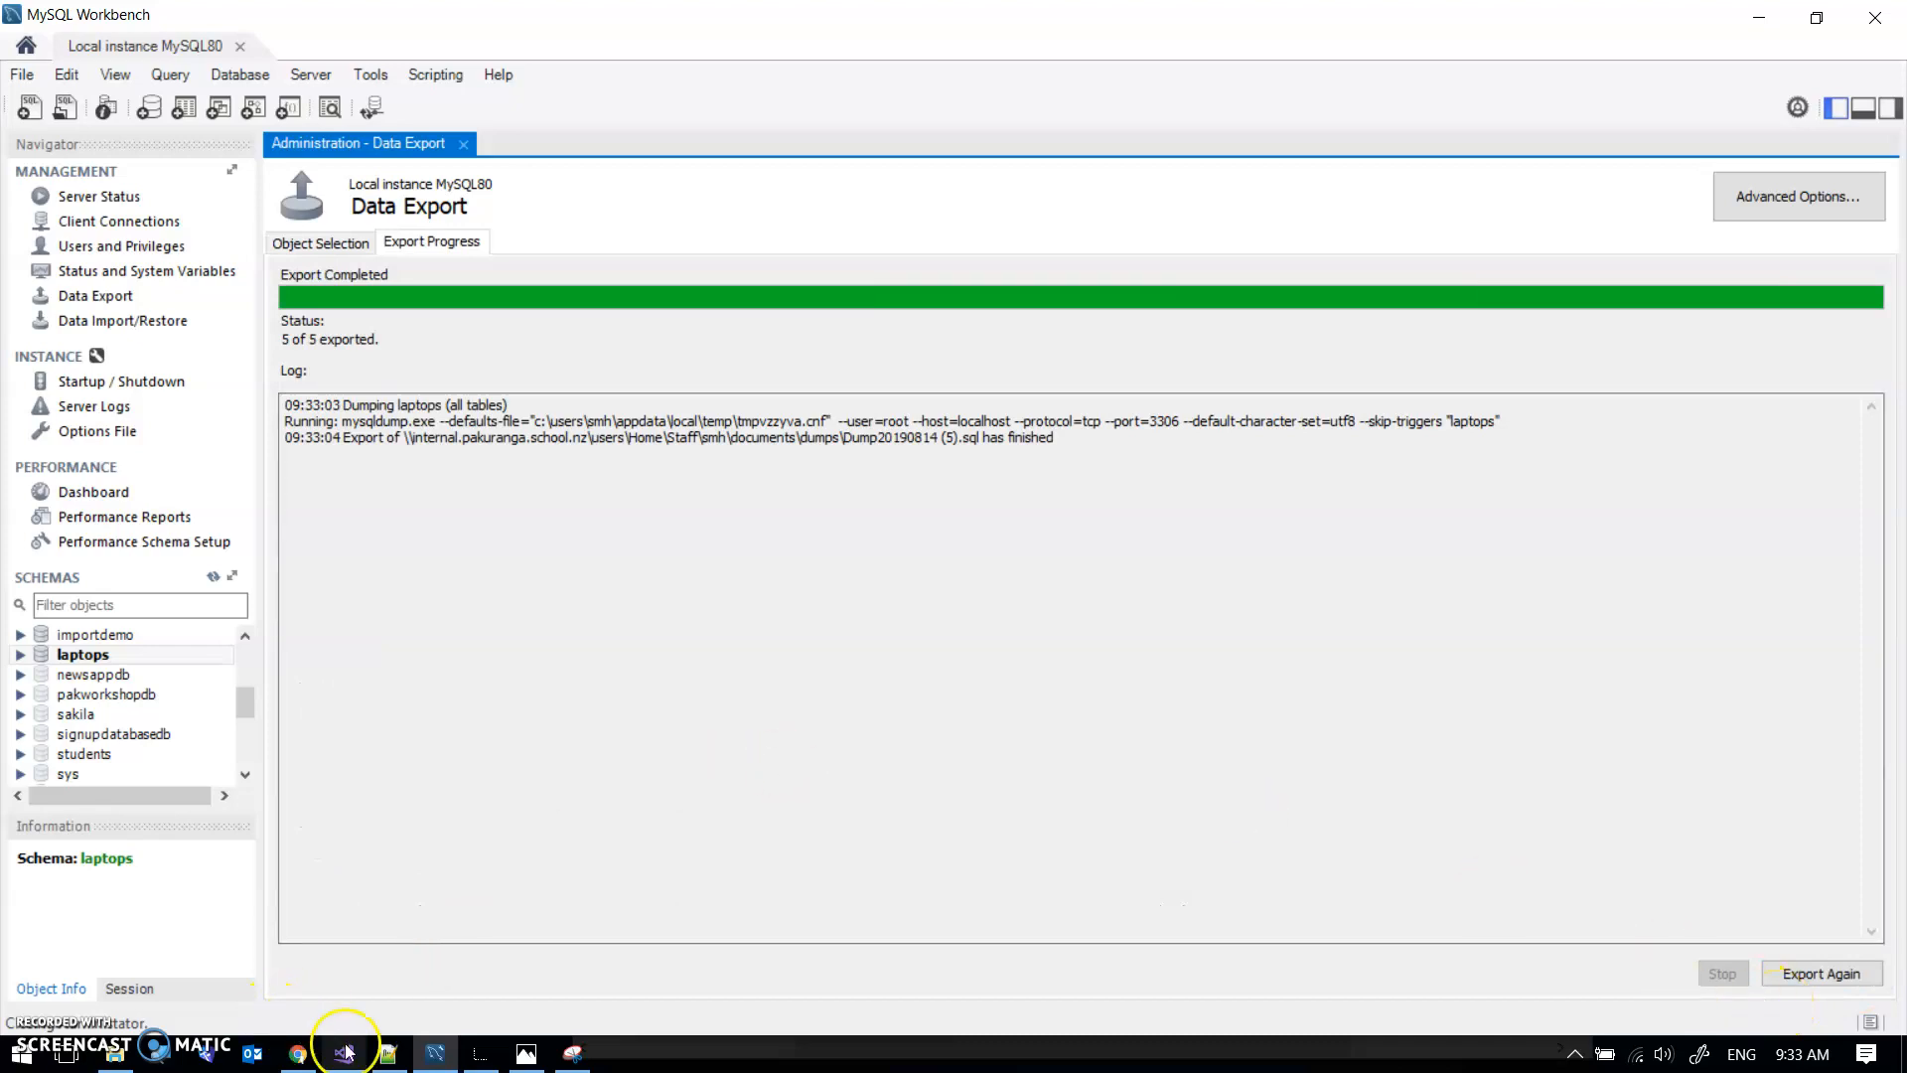
Step: Open Dump20190814 (5).sql in Notepad++ and highlight its utf8_swedish_ci collation
click(345, 1050)
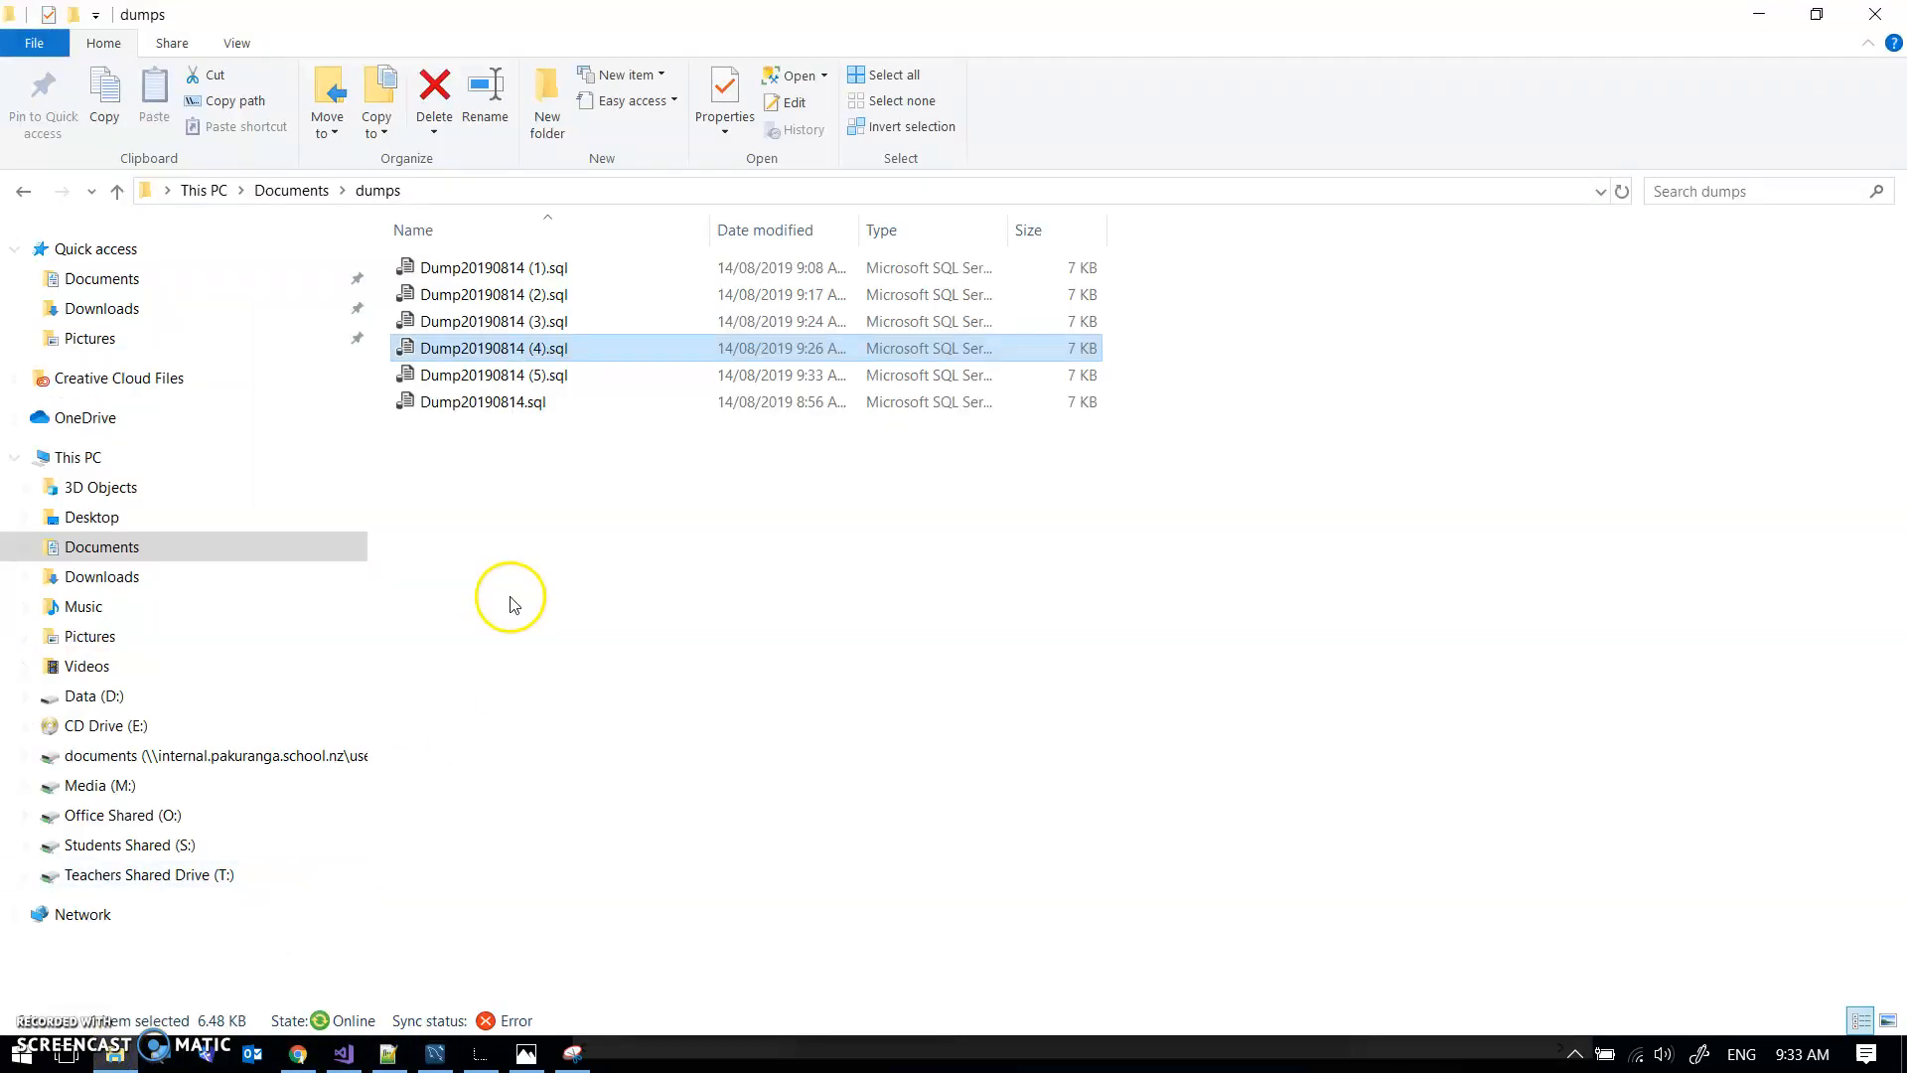
click(492, 375)
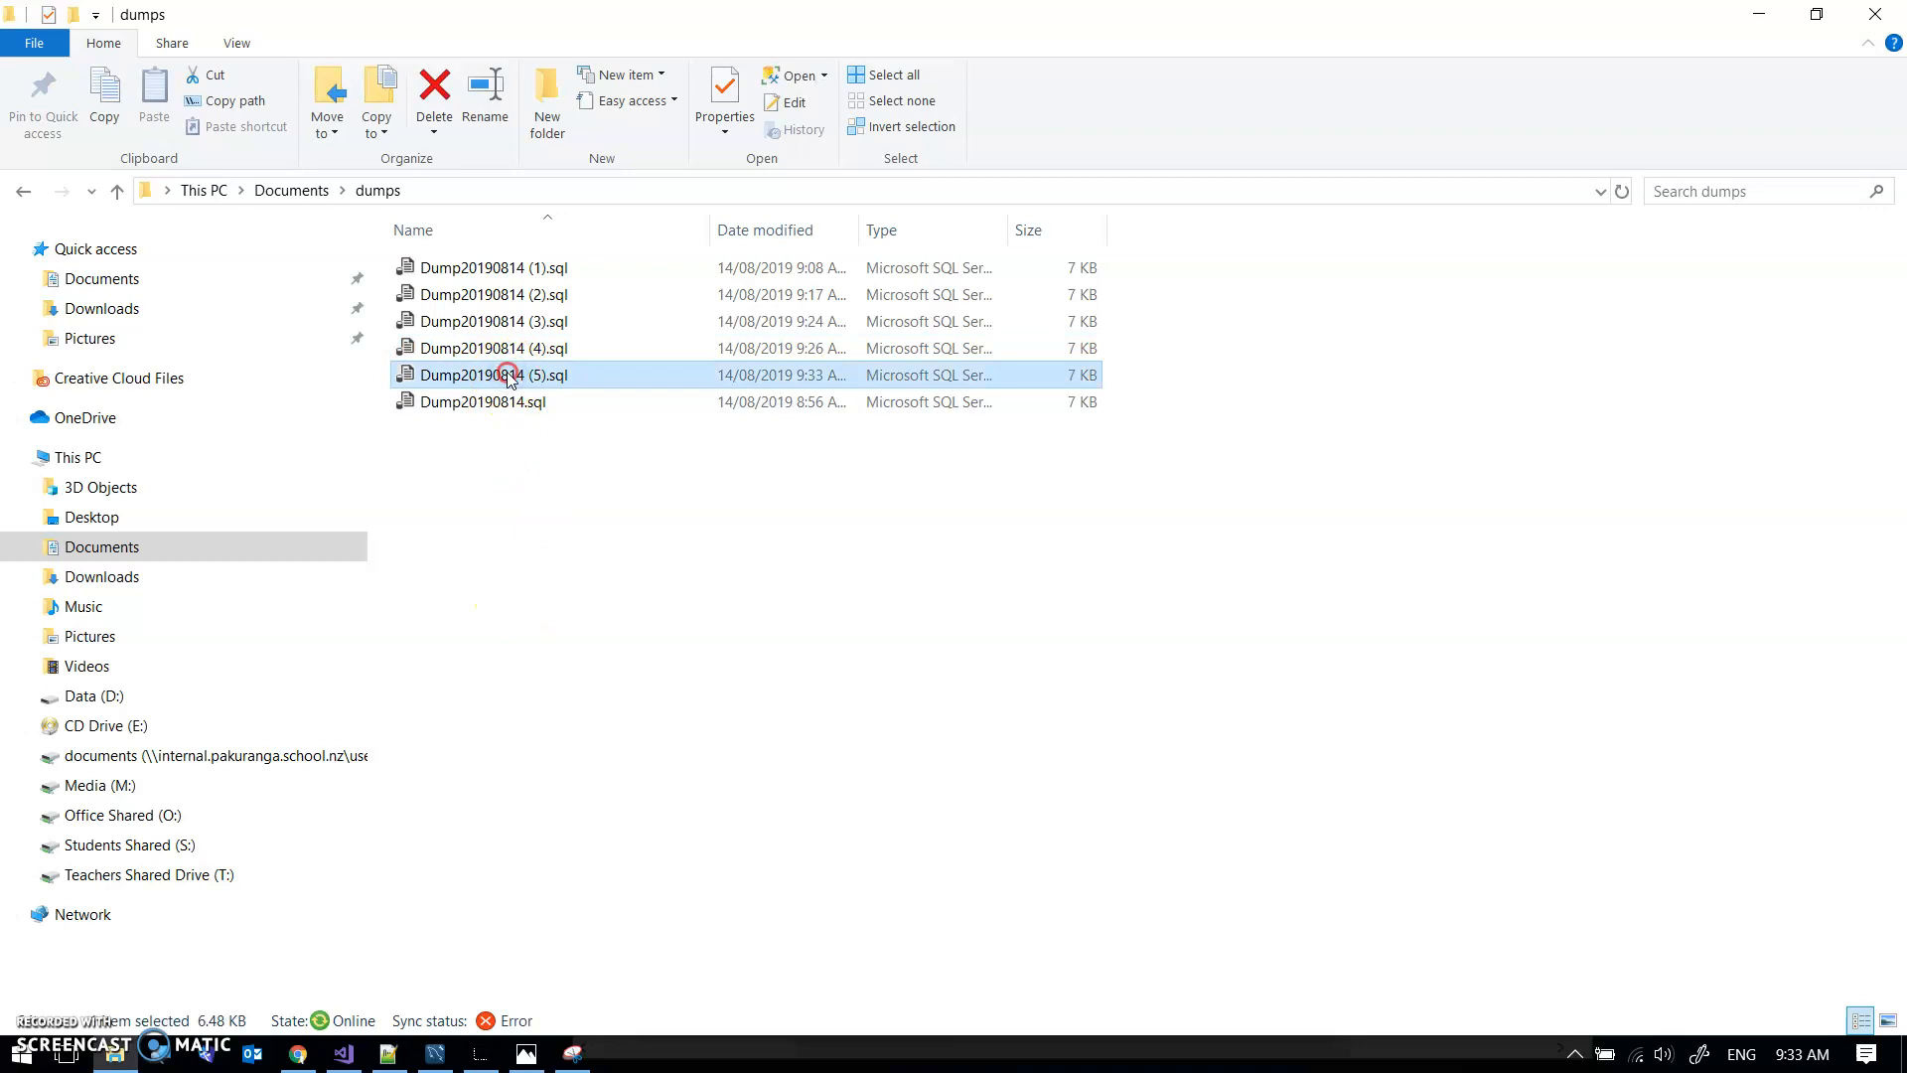
double_click(492, 375)
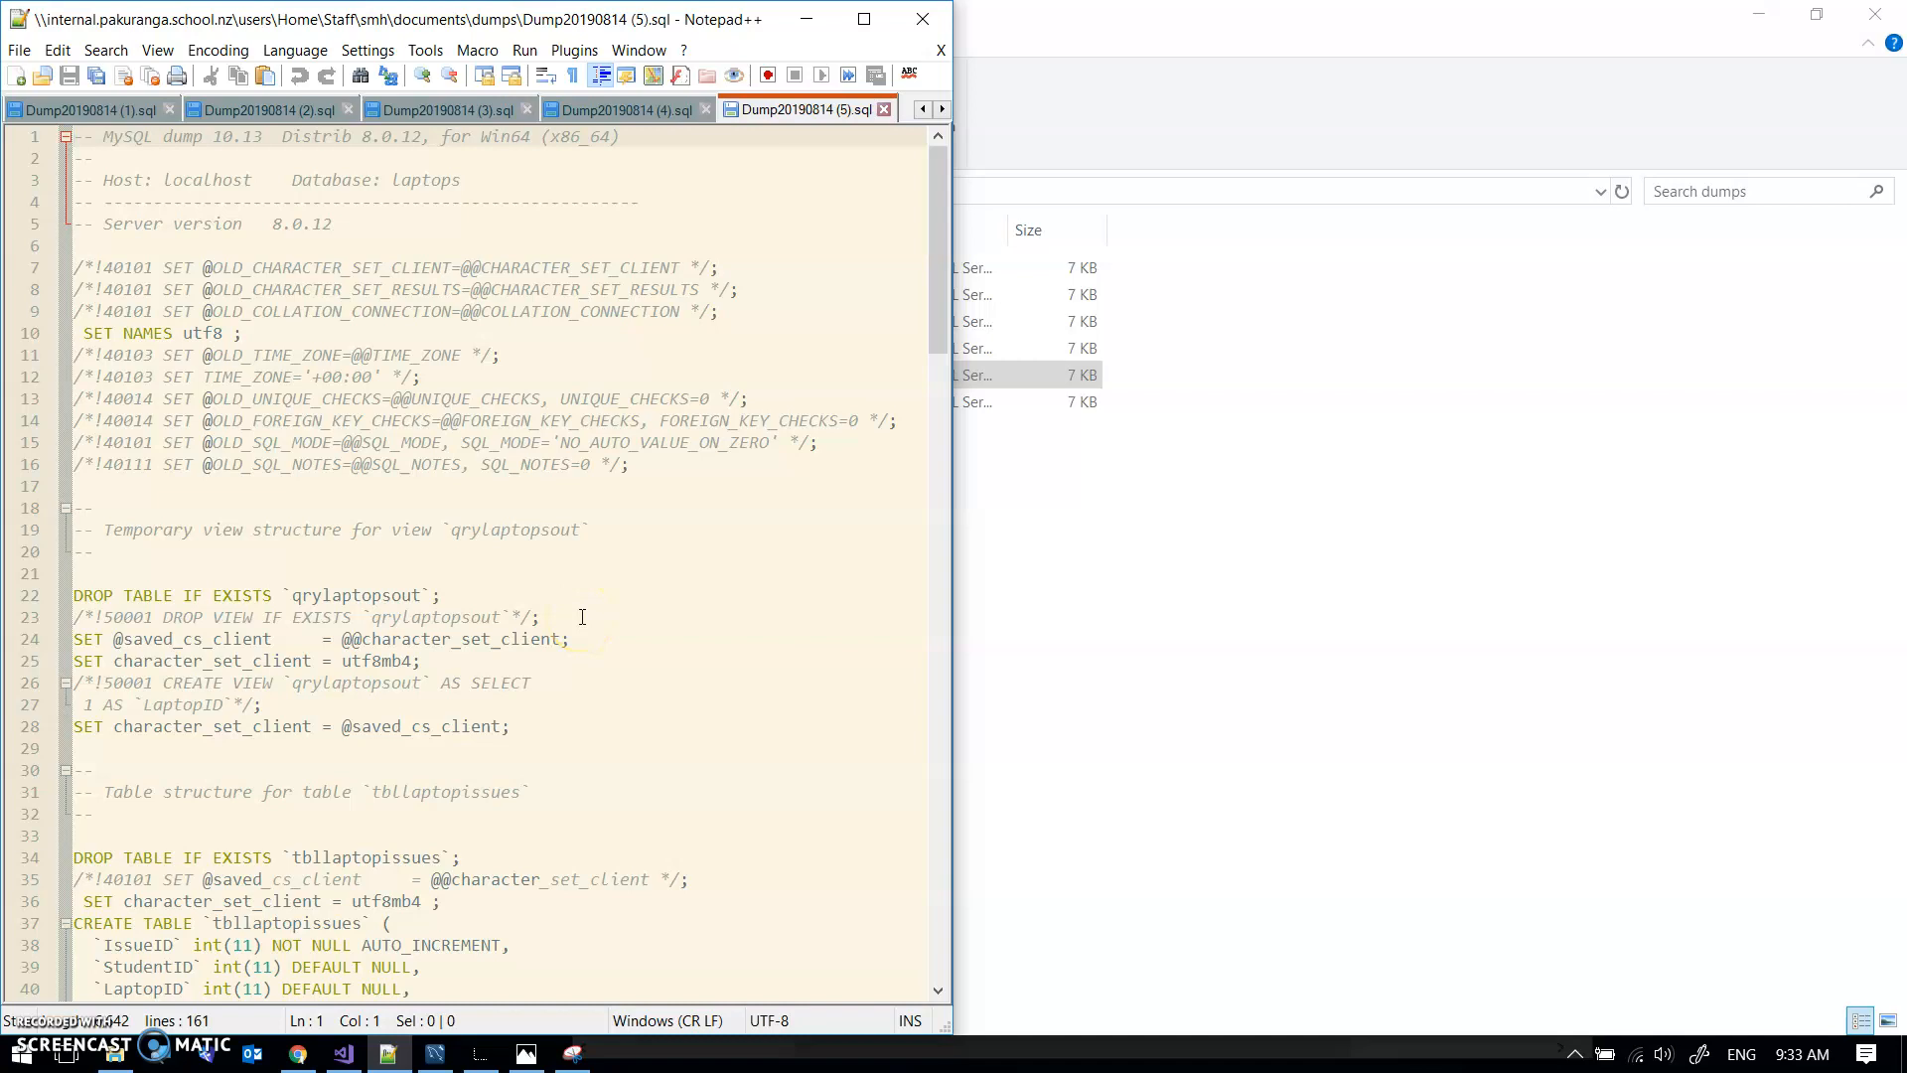
mouse_move(596, 652)
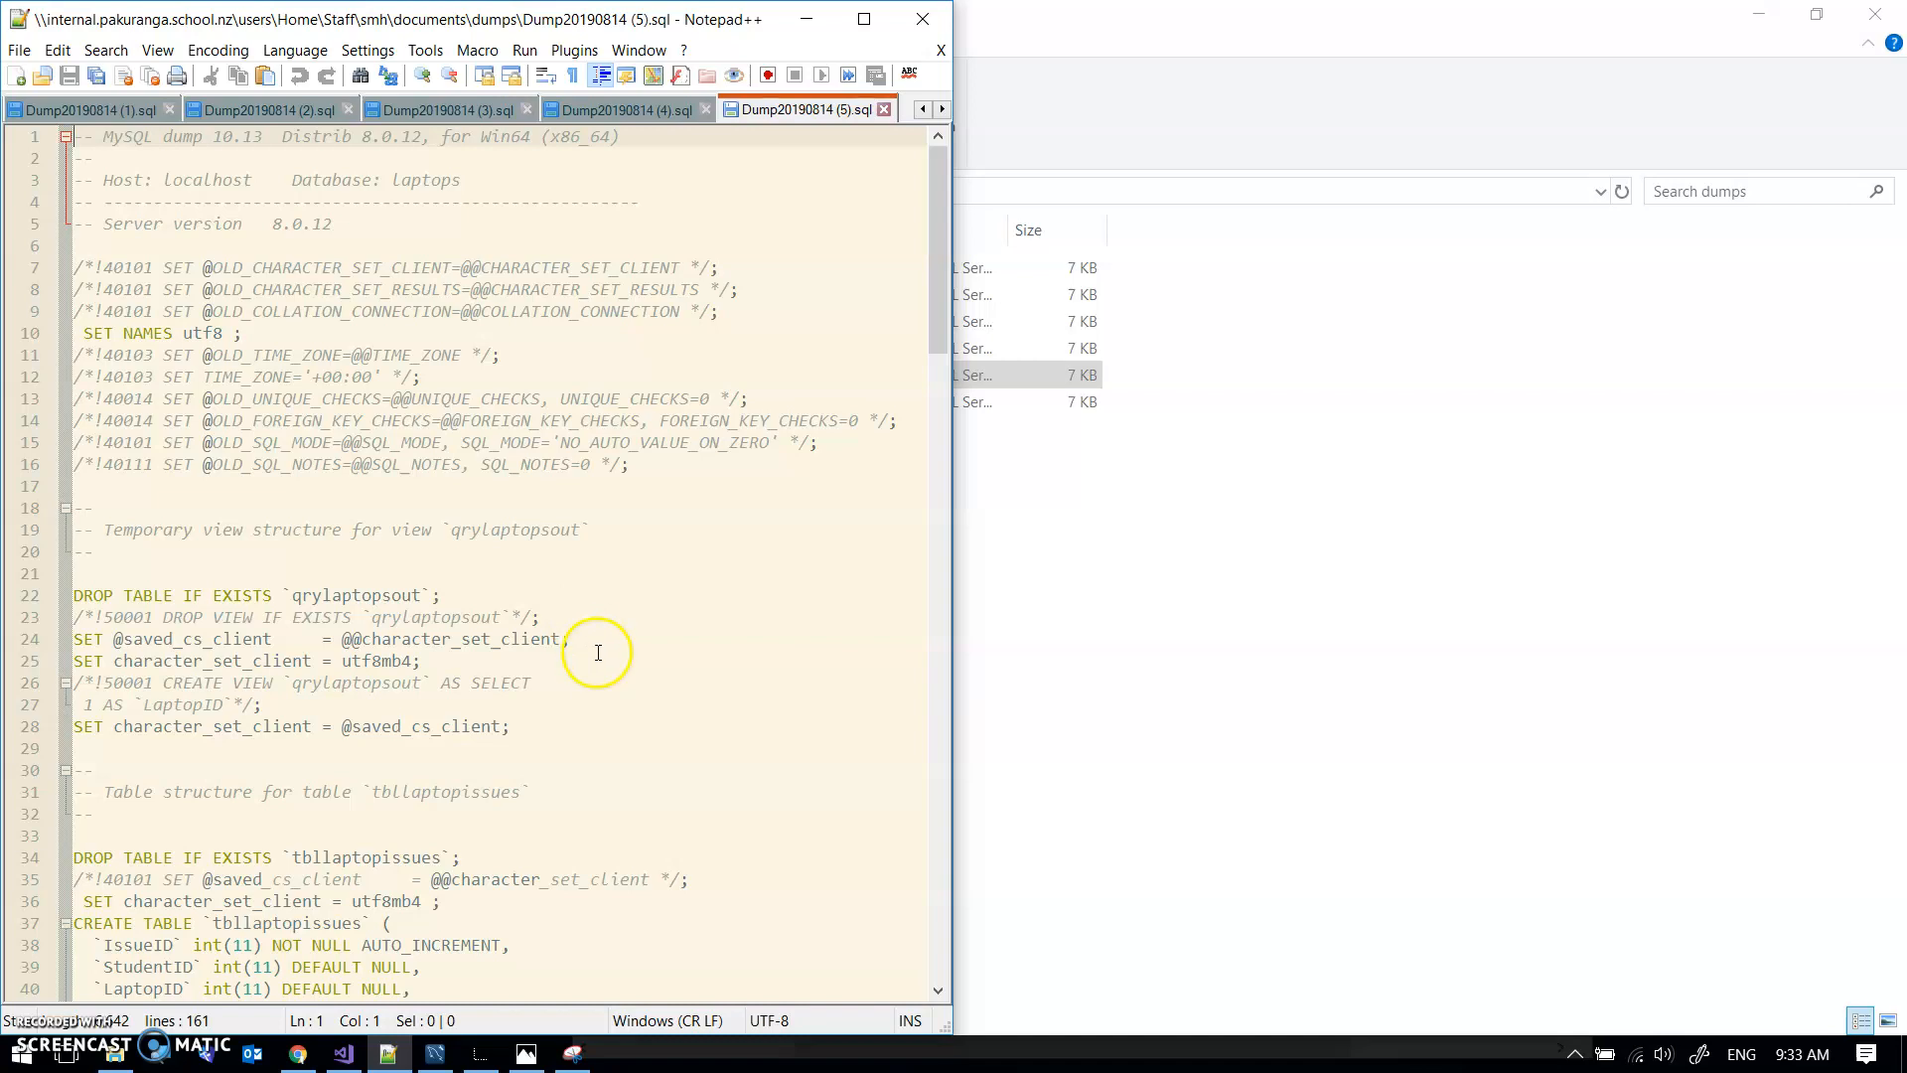
mouse_move(614, 728)
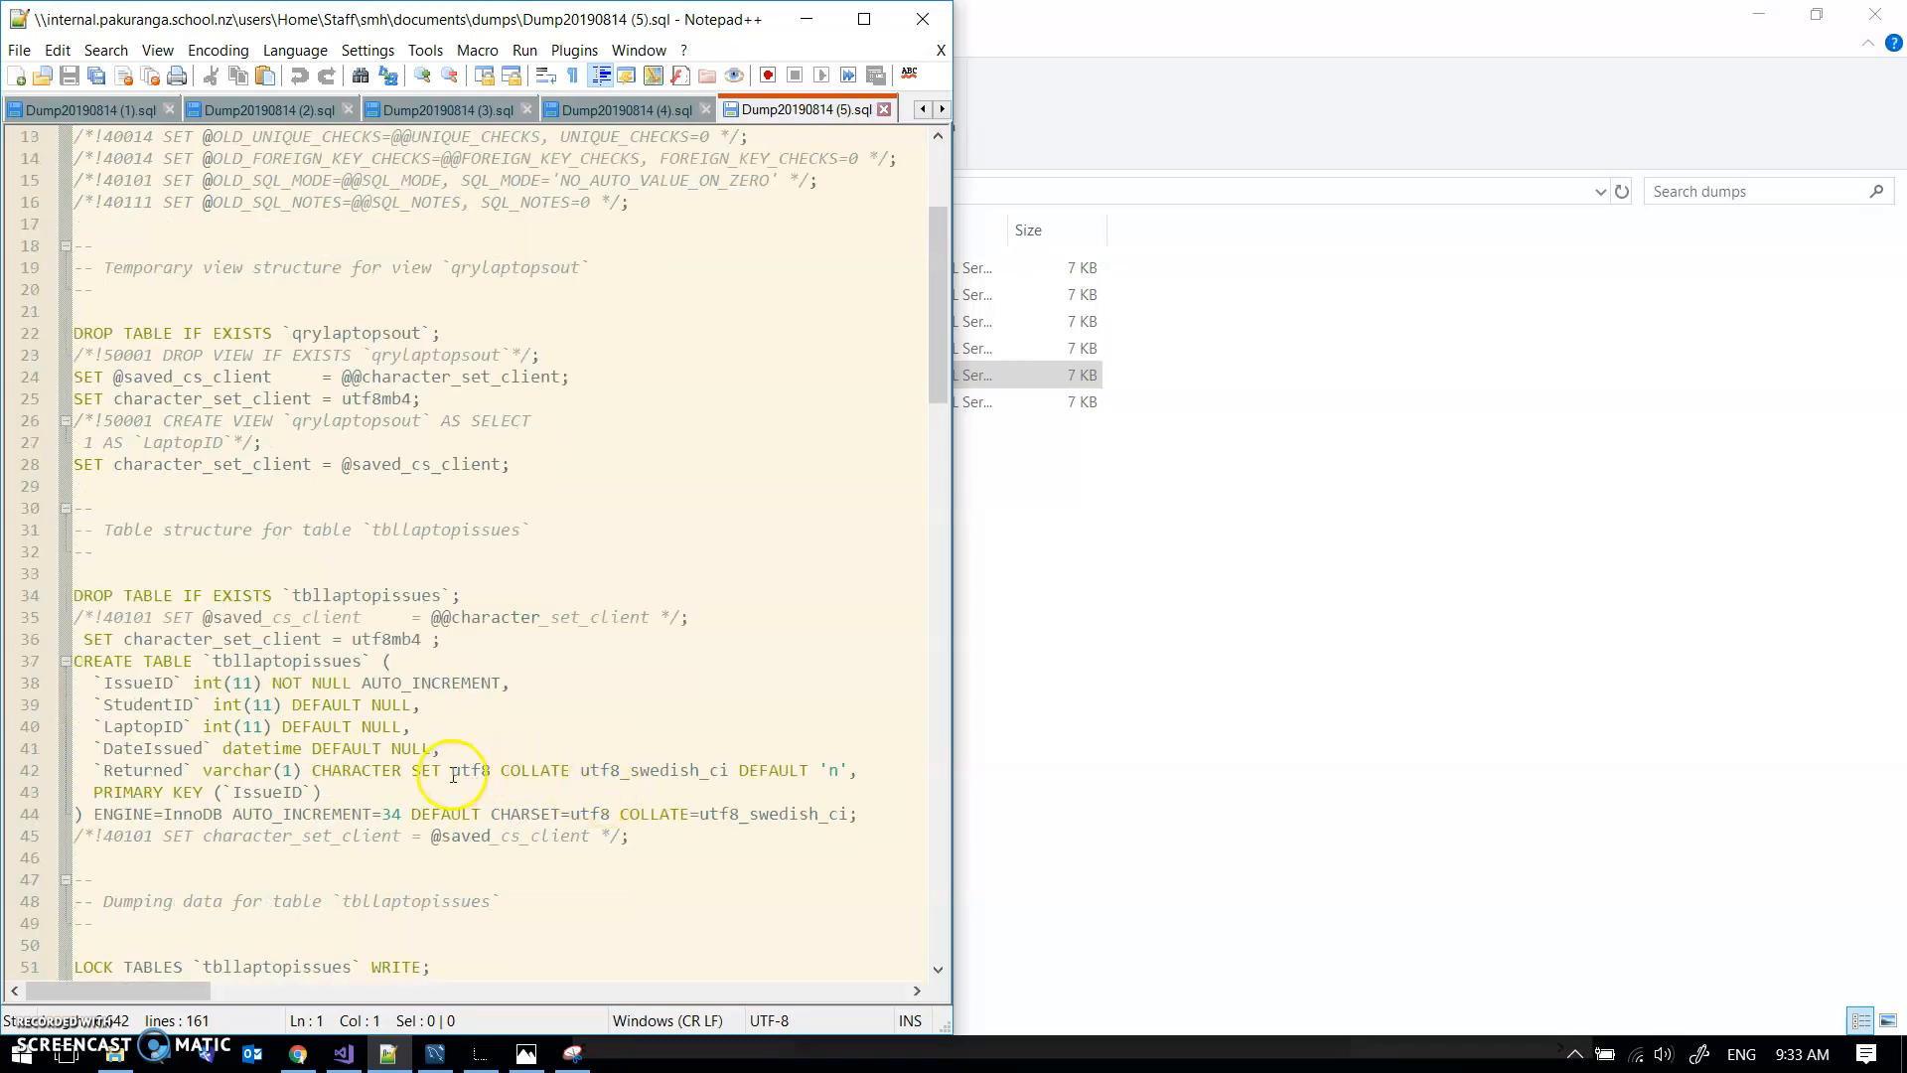
click(580, 769)
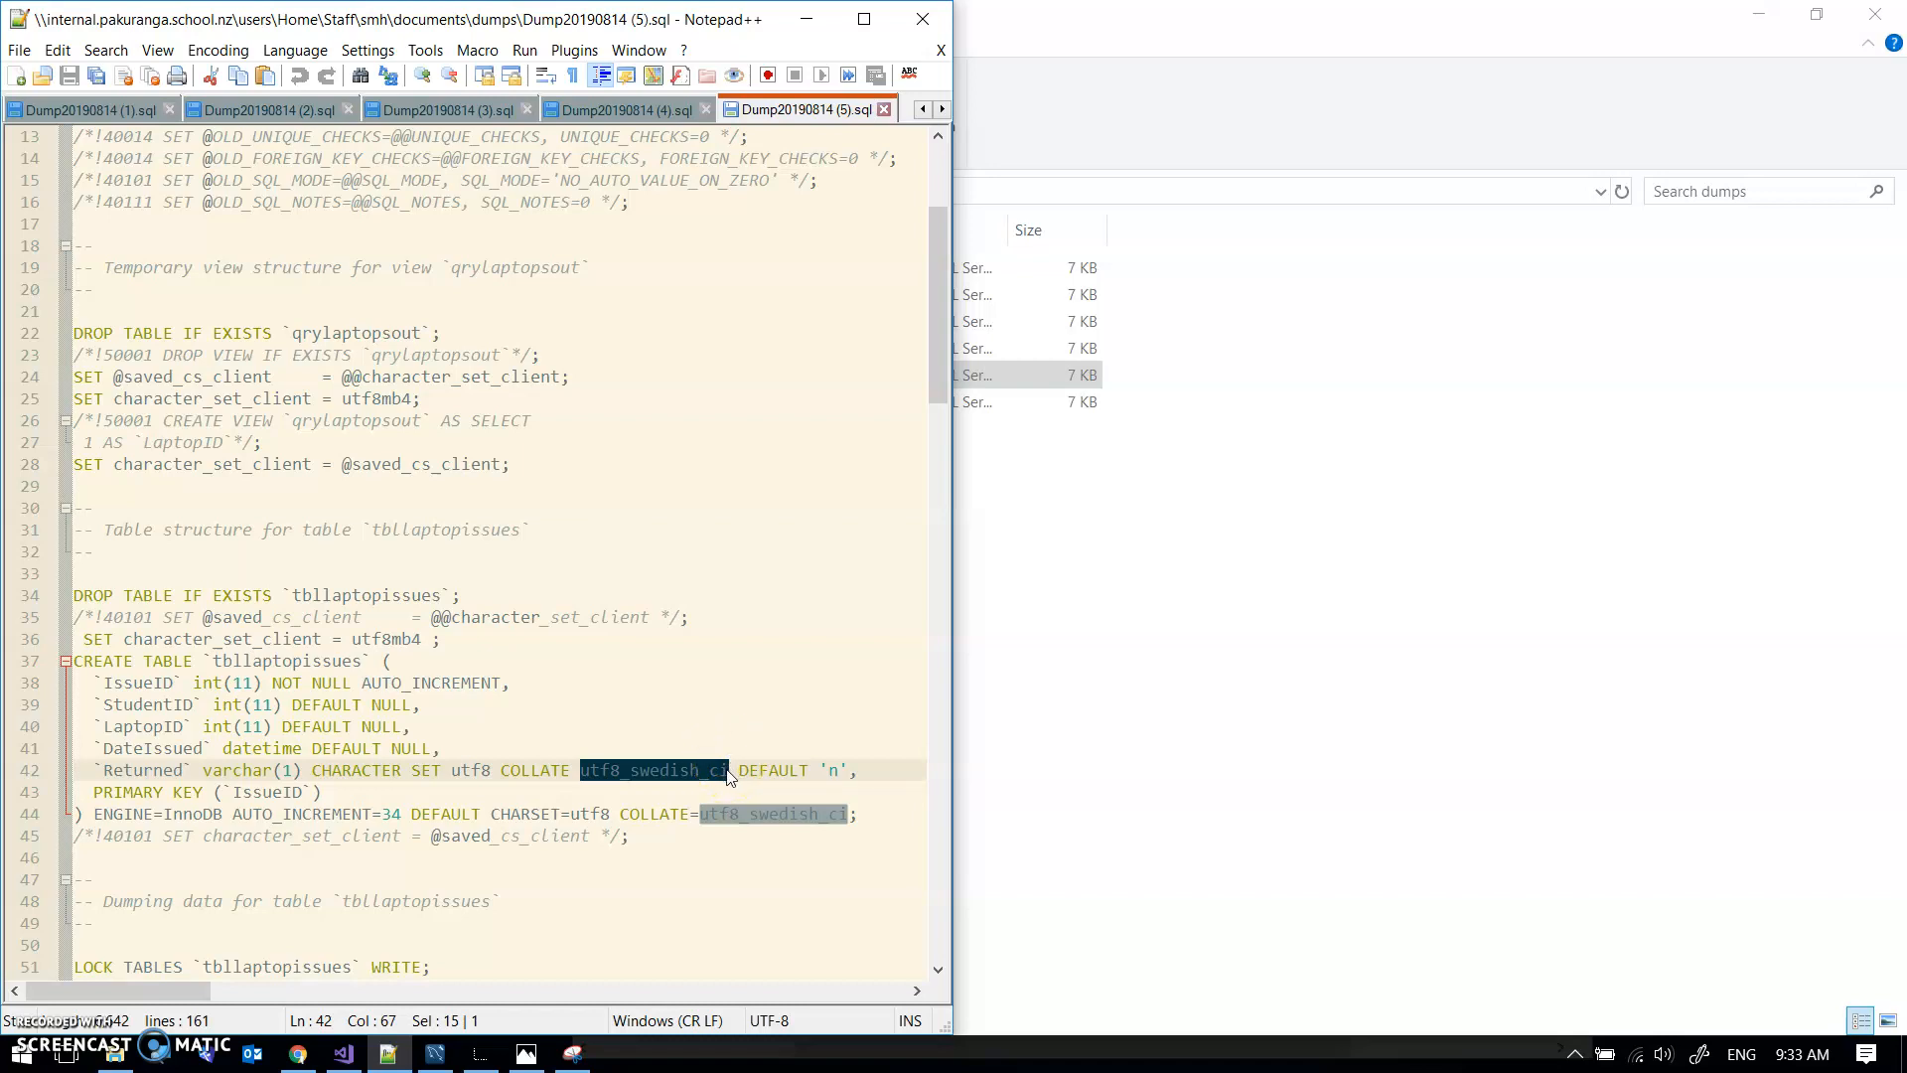
click(657, 770)
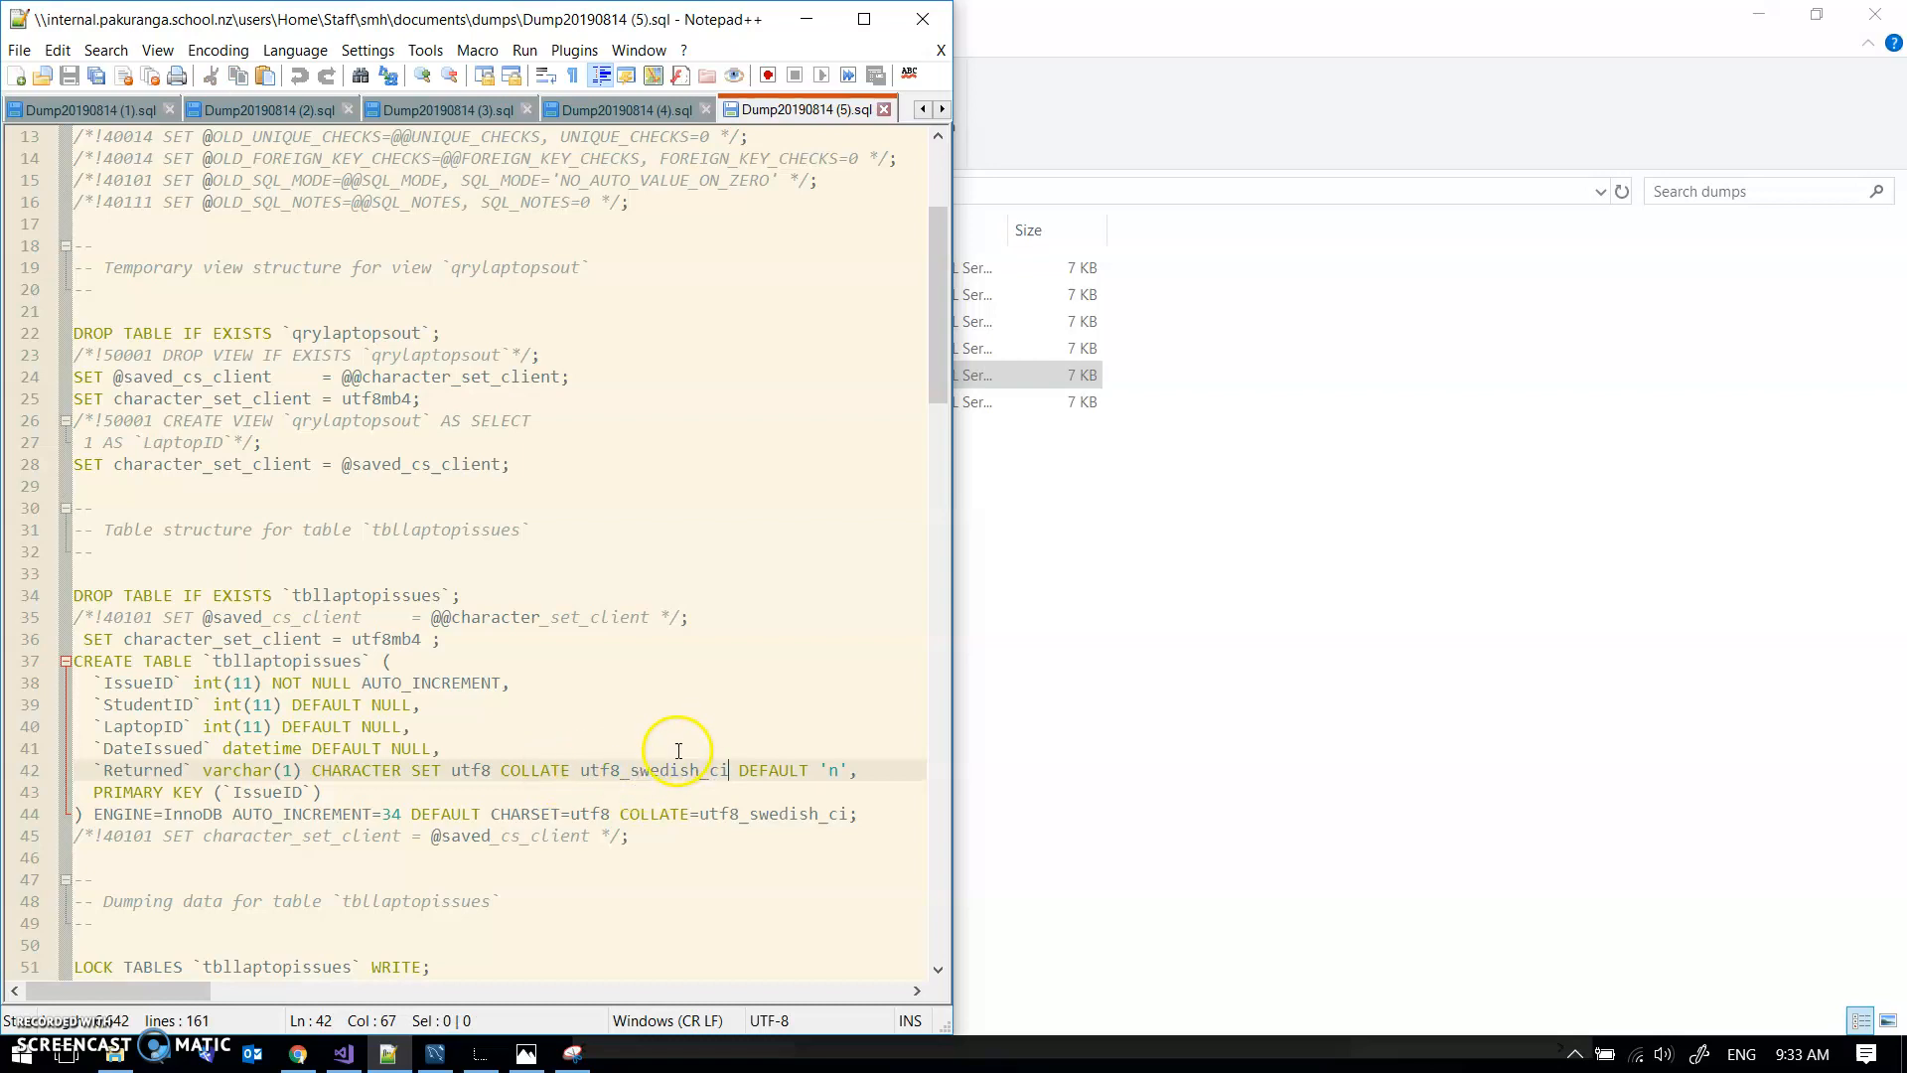
click(434, 1052)
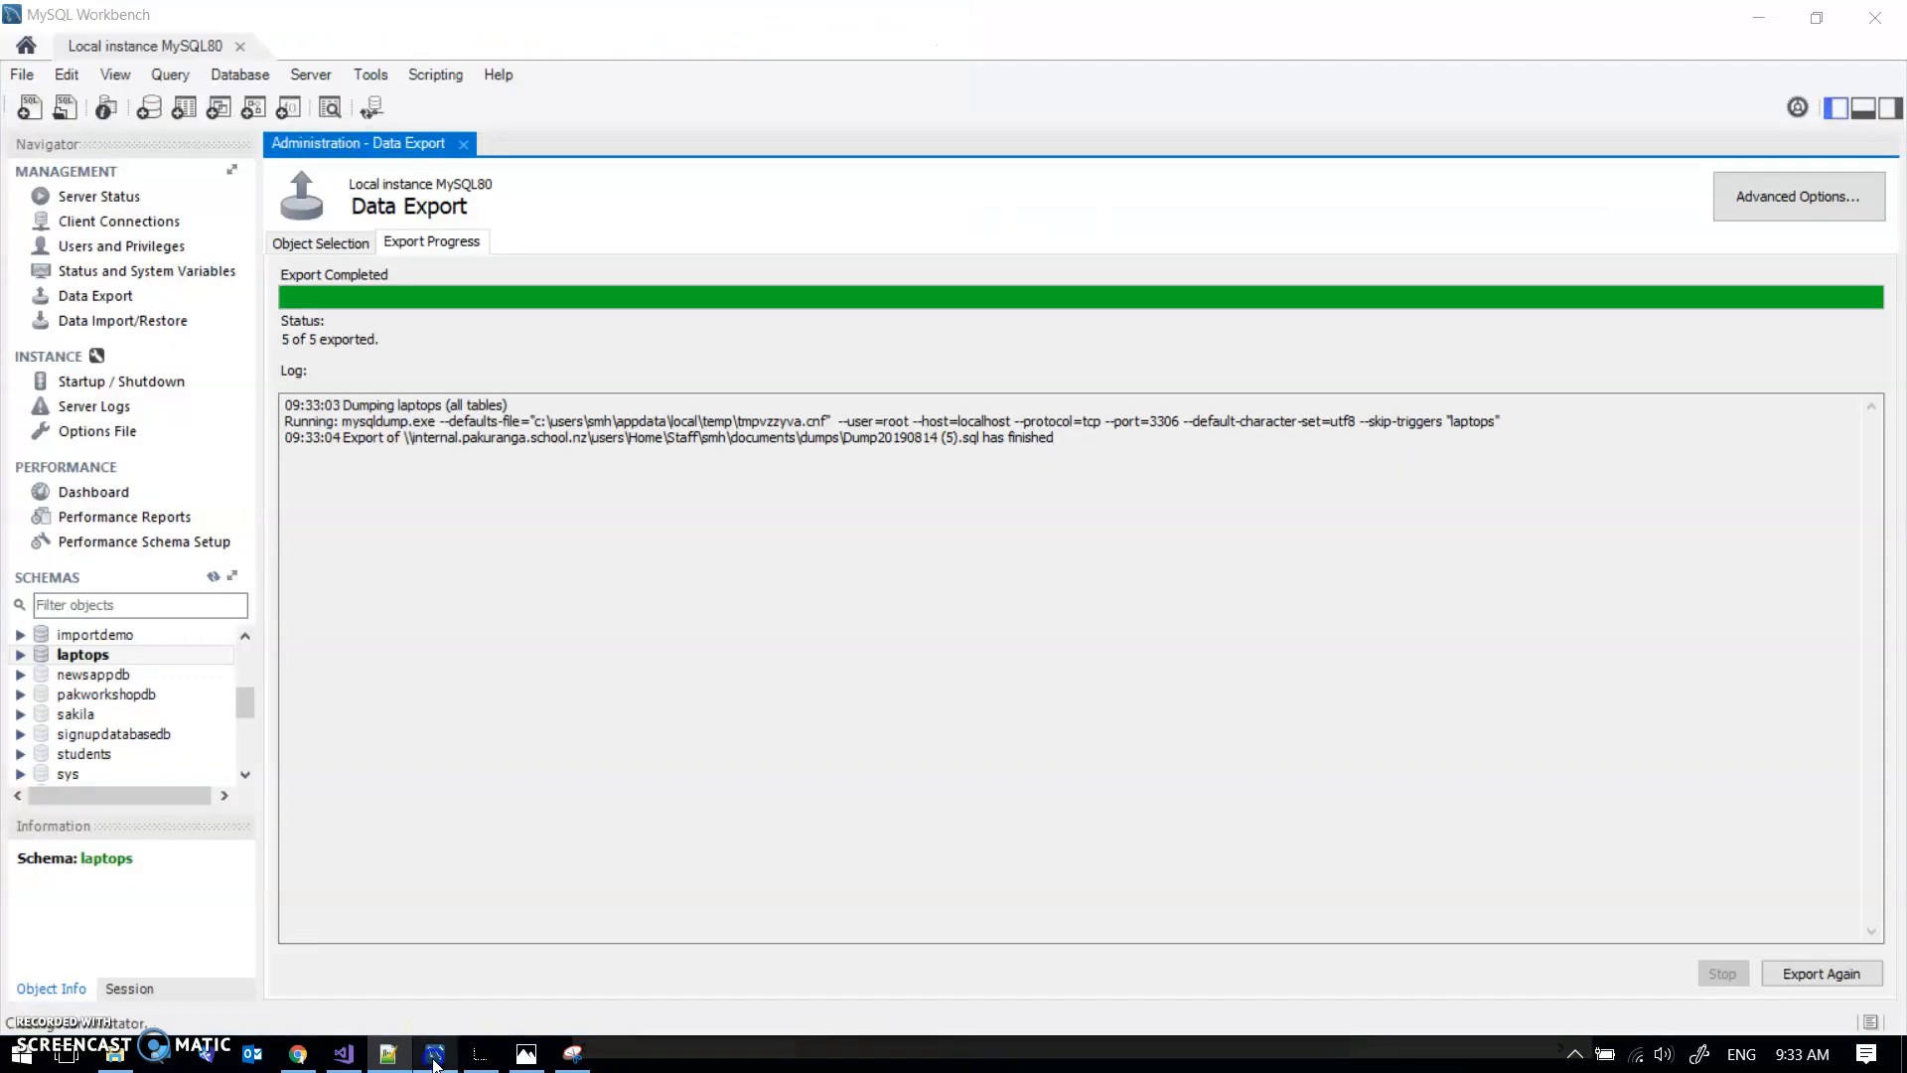
Step: Alter the laptops schema to utf8_swedish_ci collation and apply the ALTER SCHEMA script
click(21, 654)
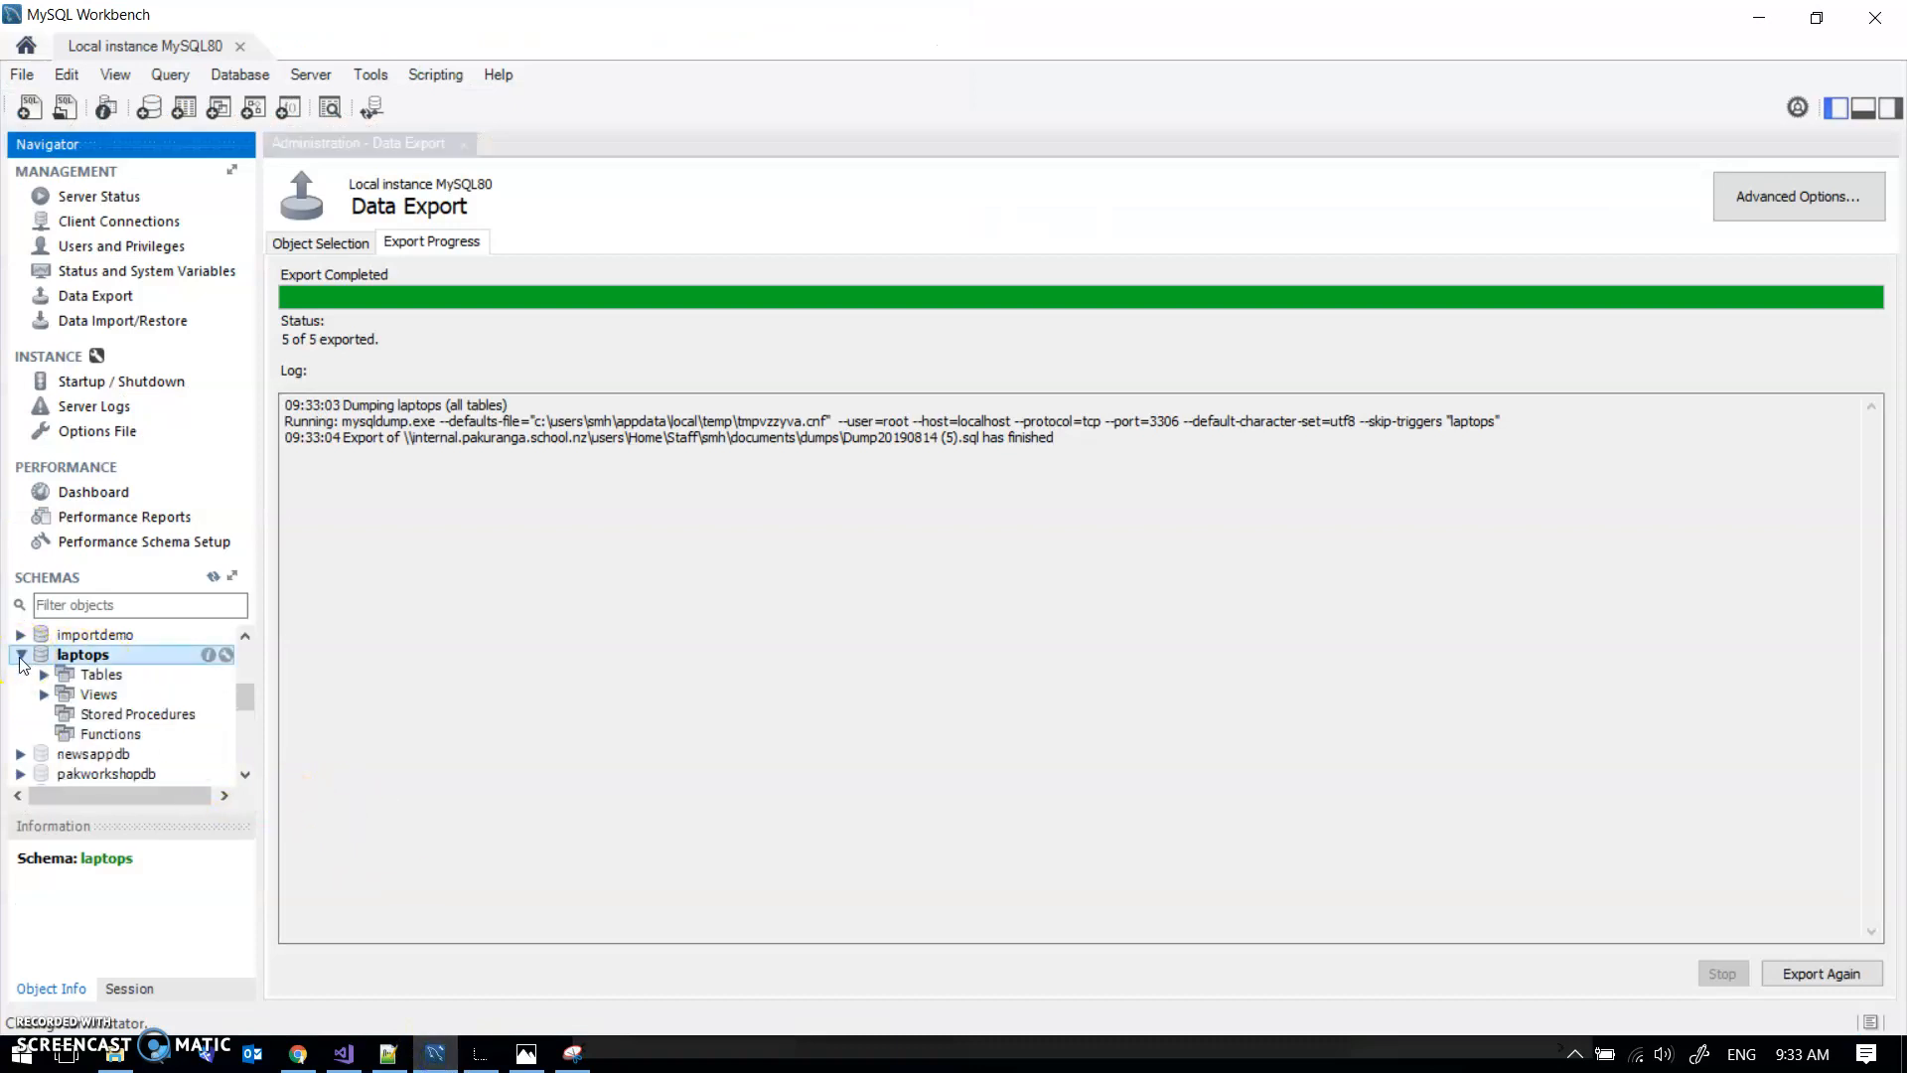
click(65, 674)
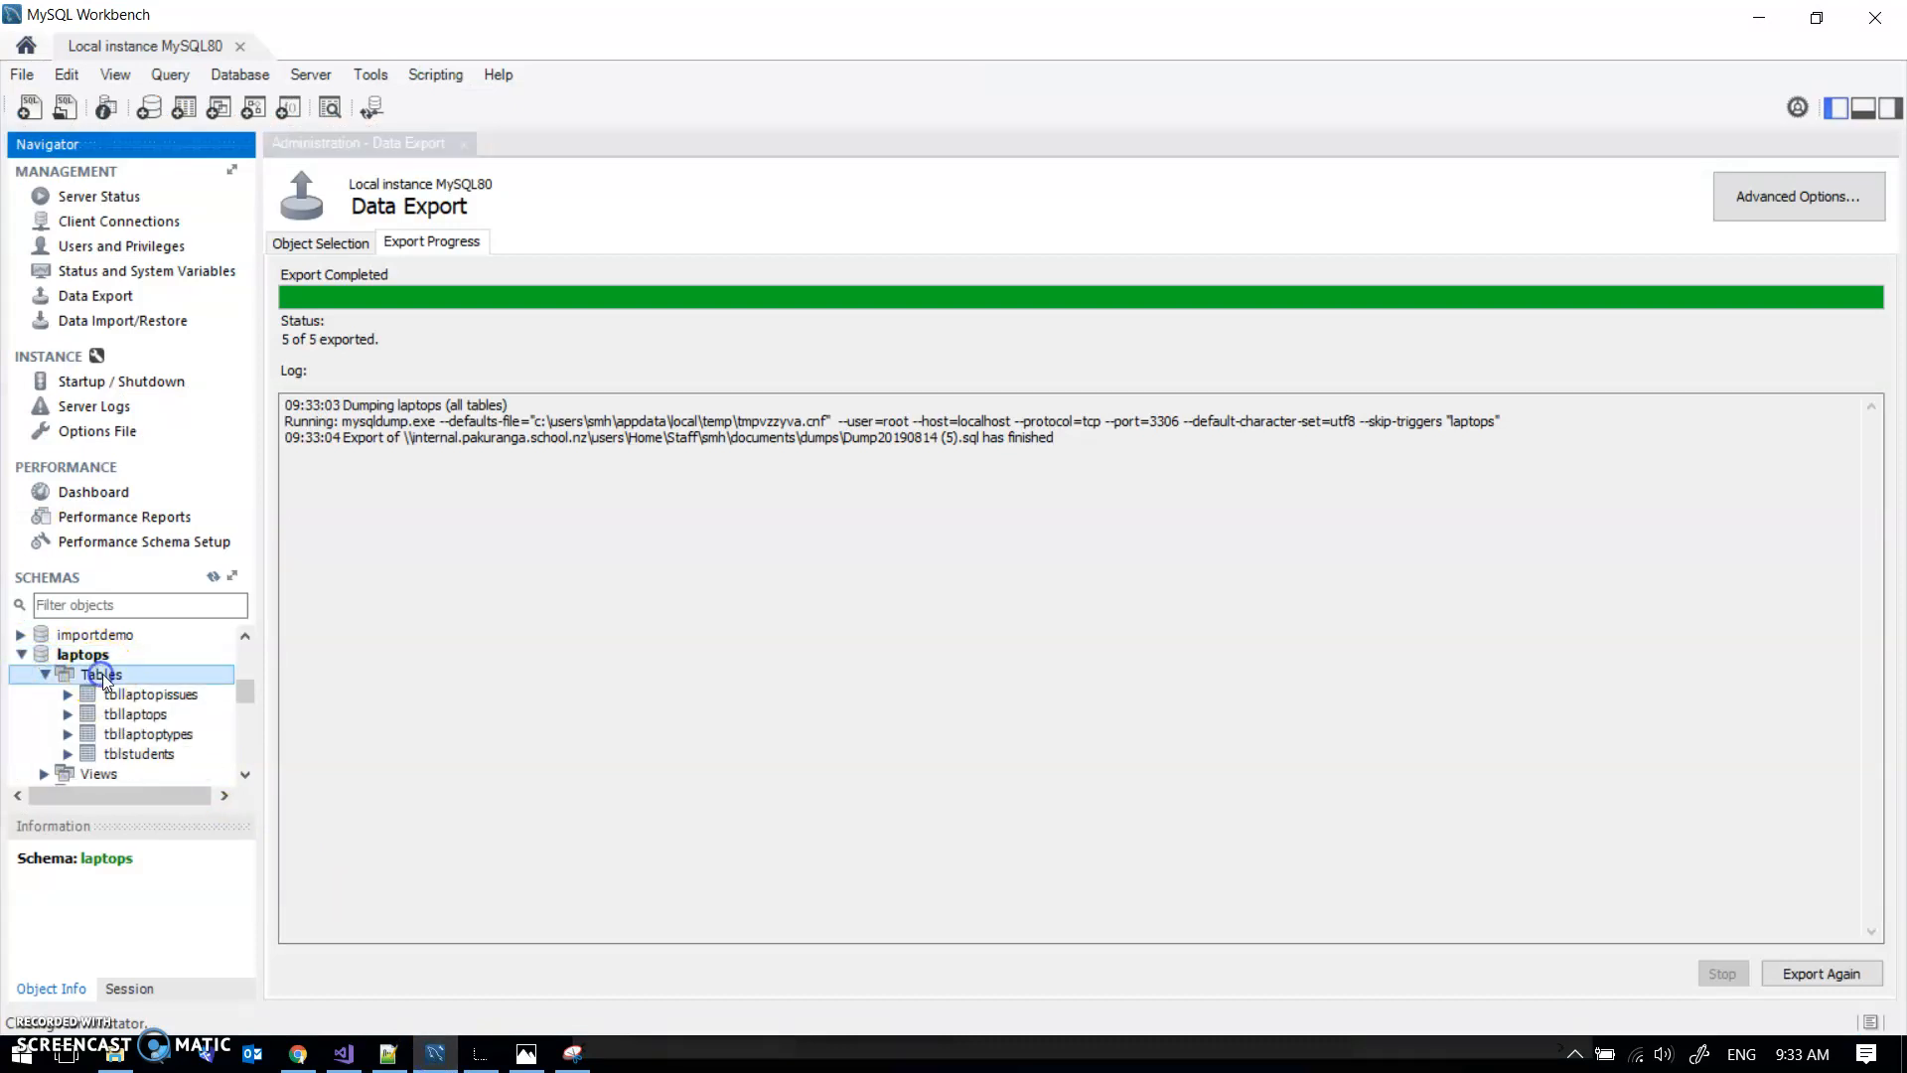
click(83, 654)
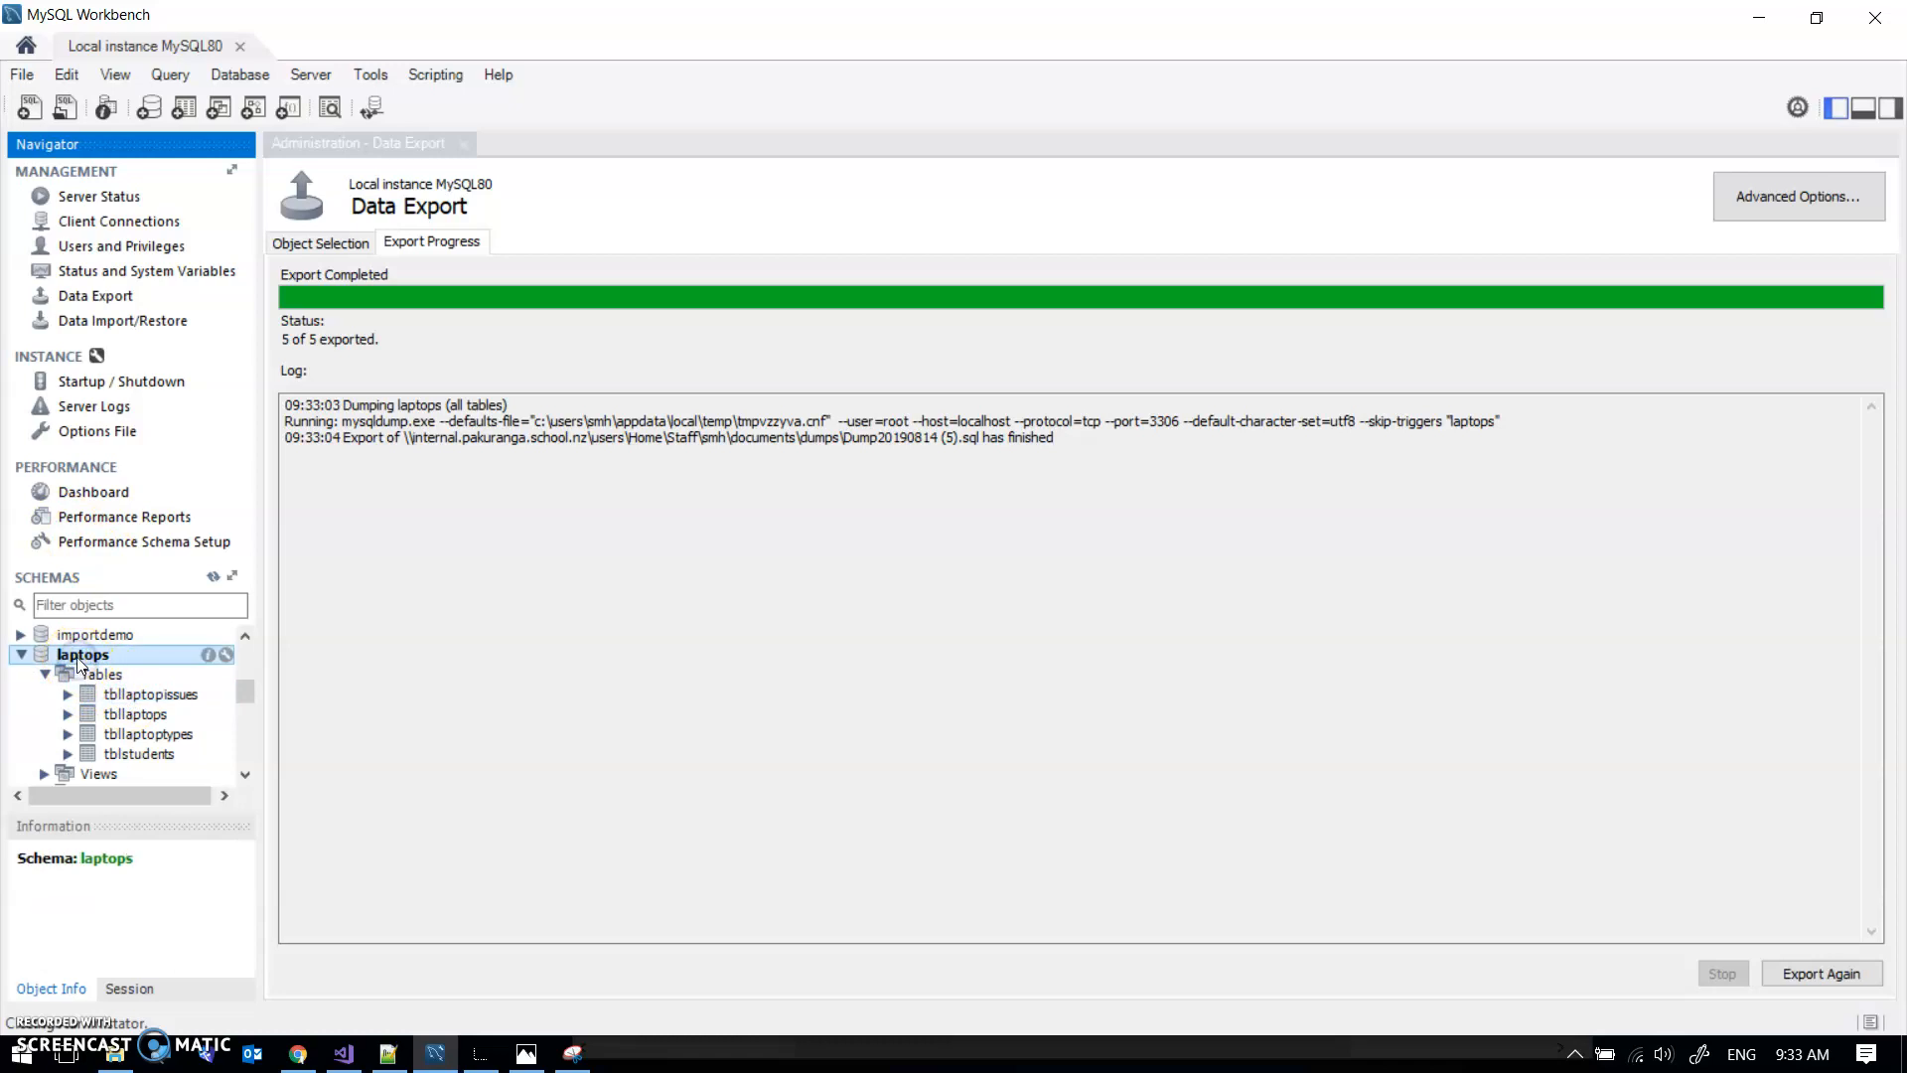
right_click(81, 655)
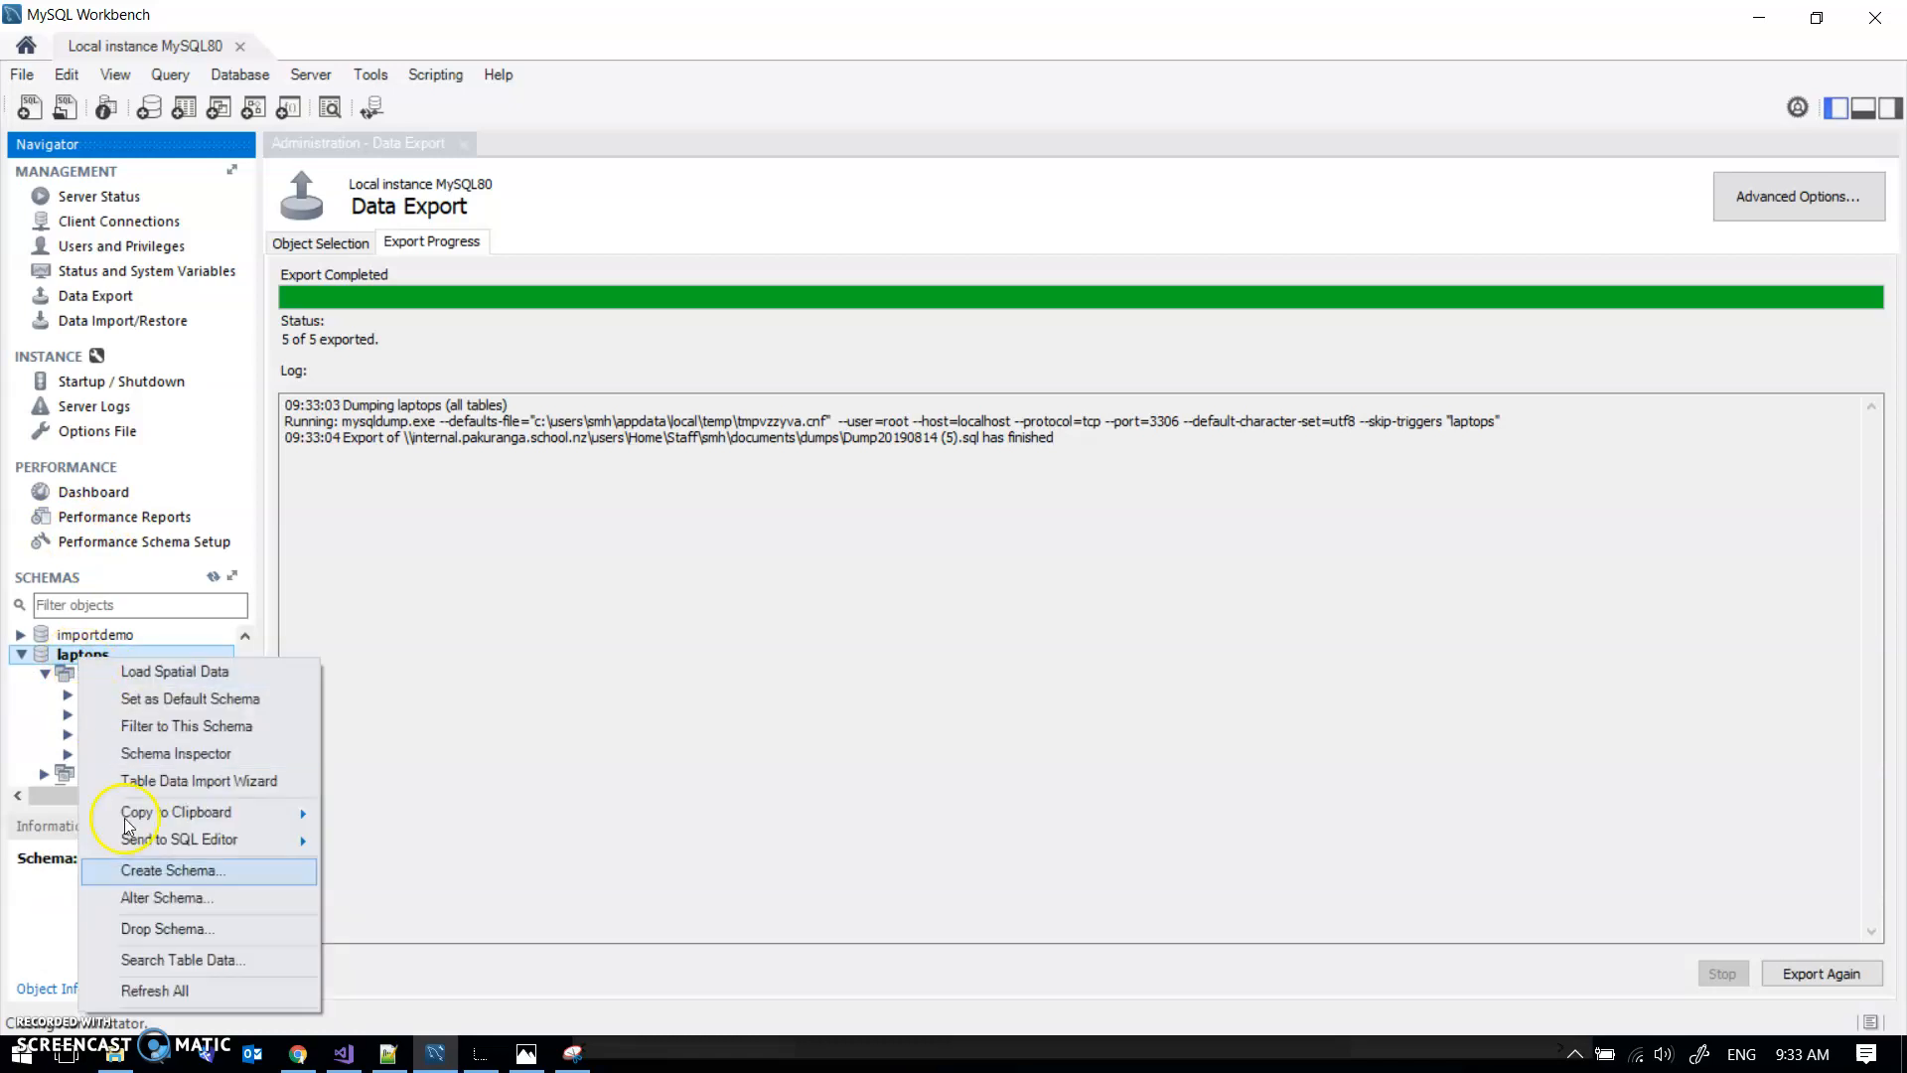
click(167, 897)
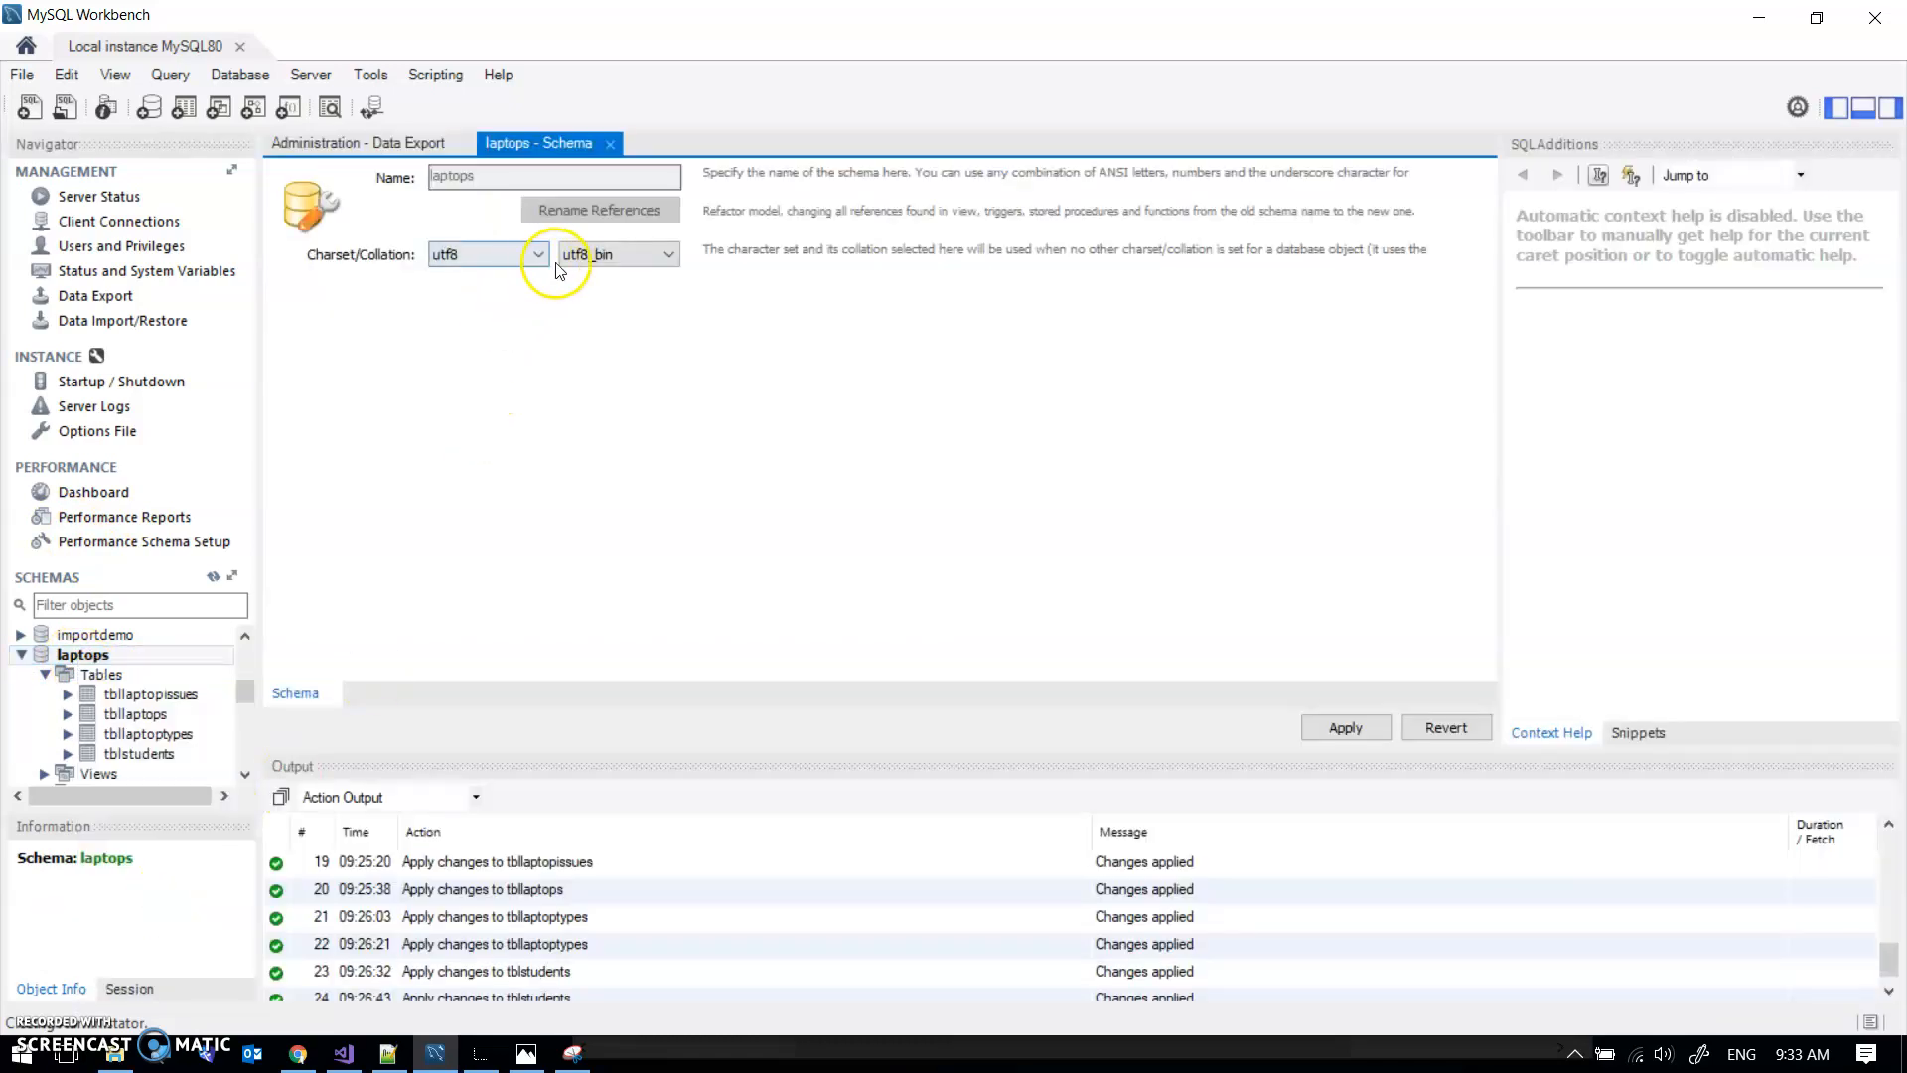
click(667, 254)
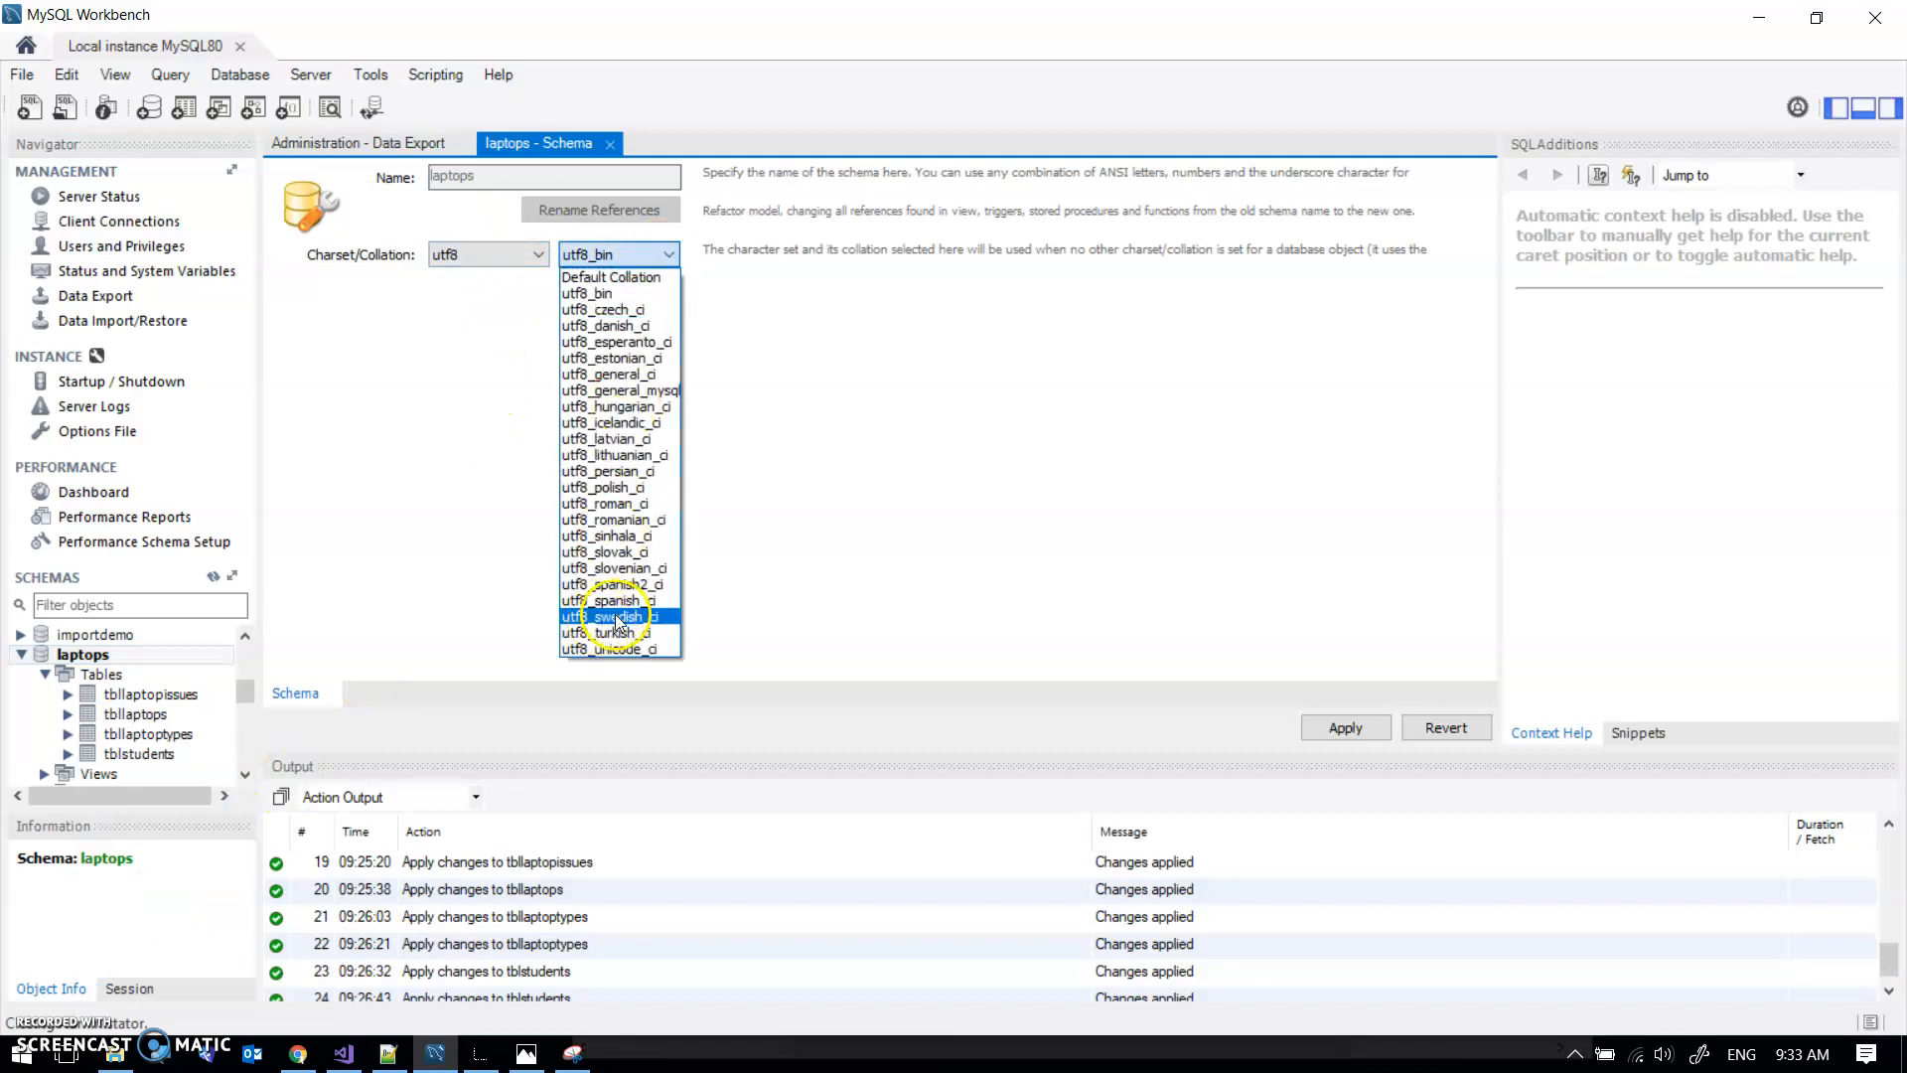
click(612, 616)
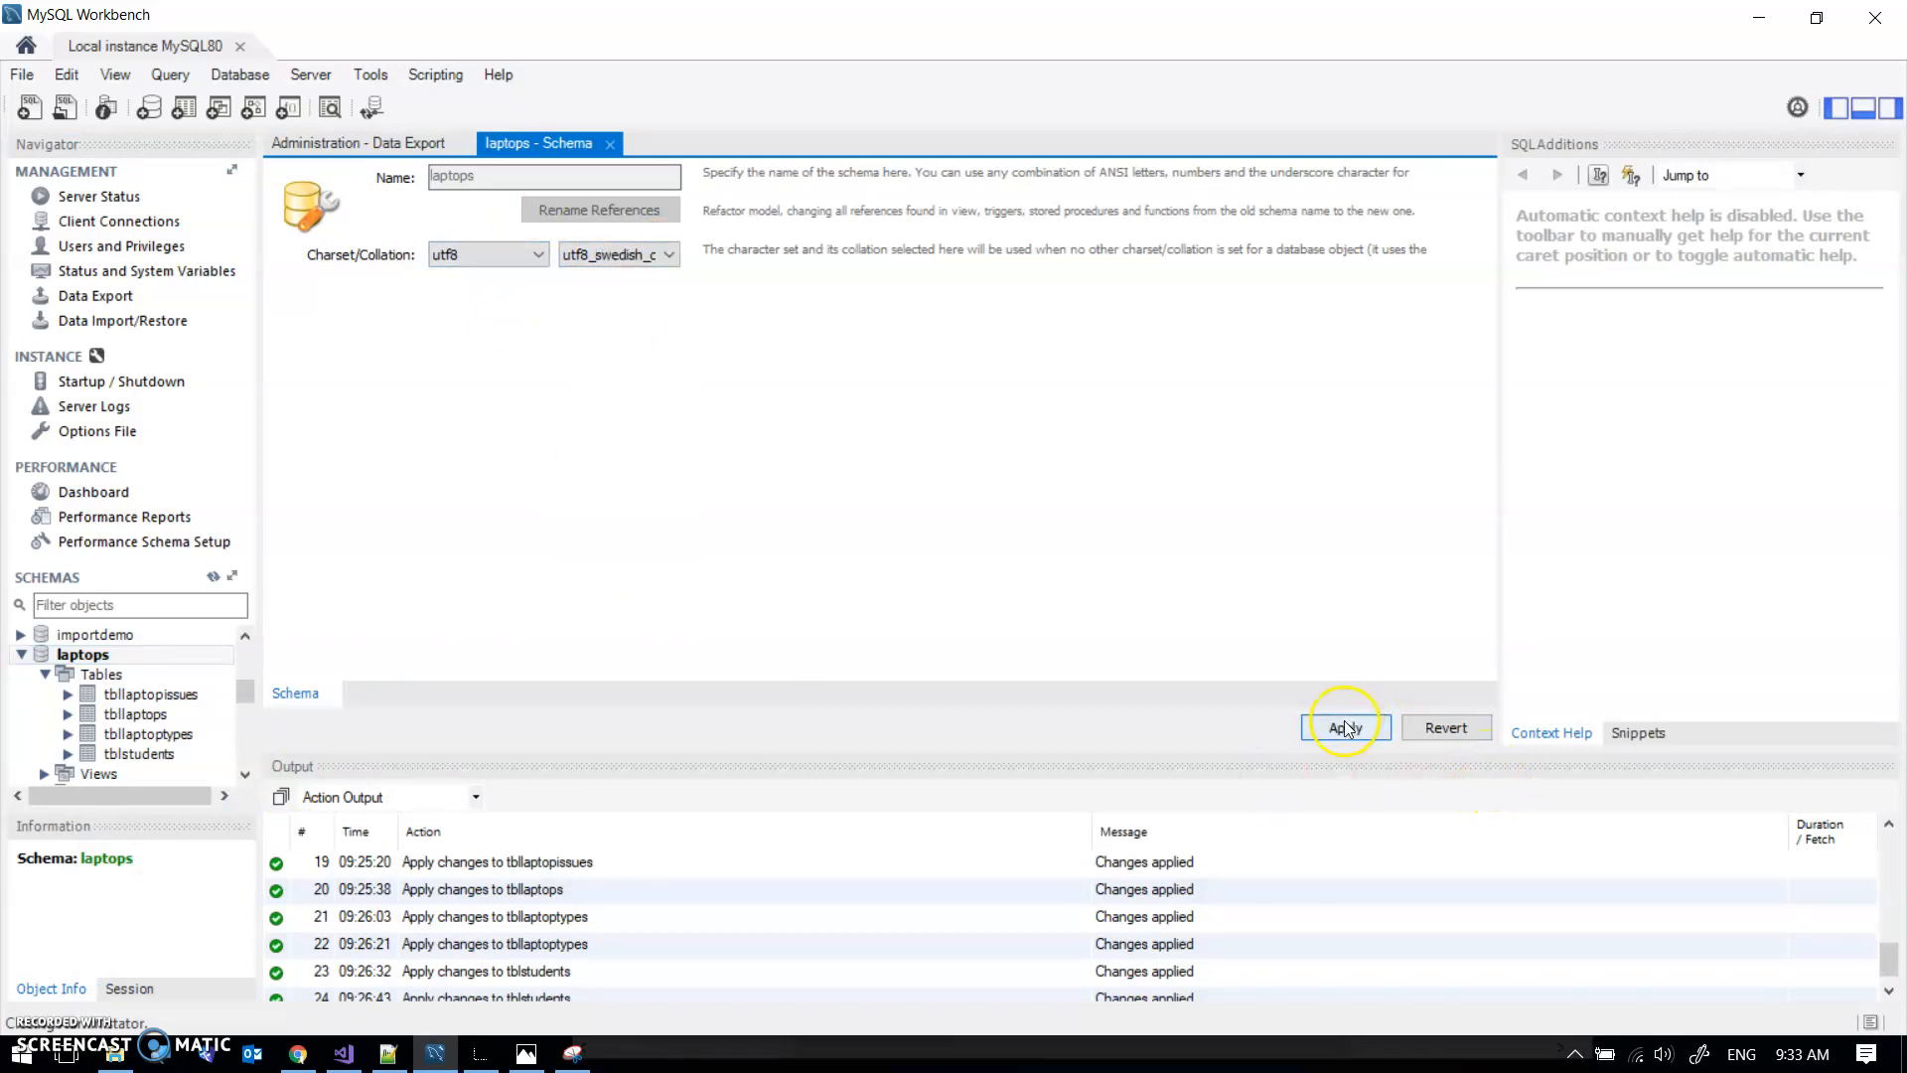
click(1344, 727)
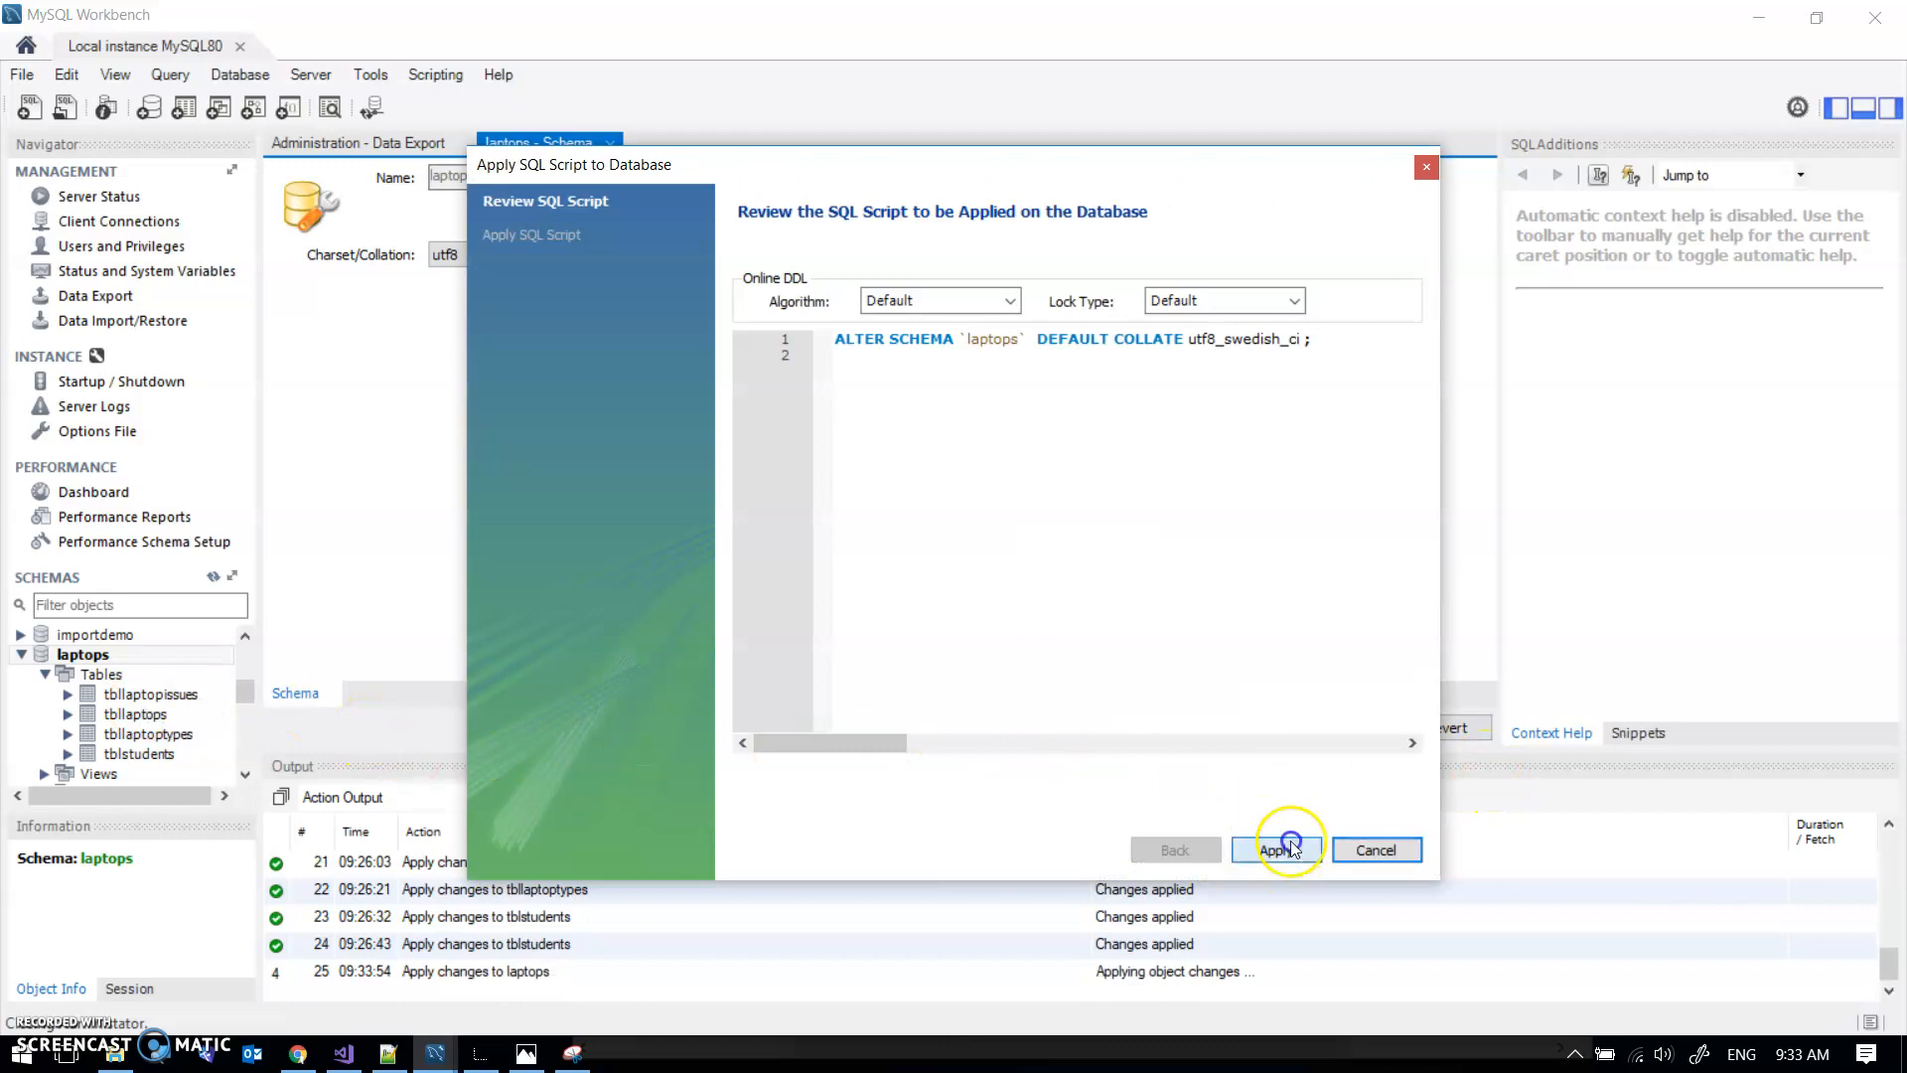
click(1277, 850)
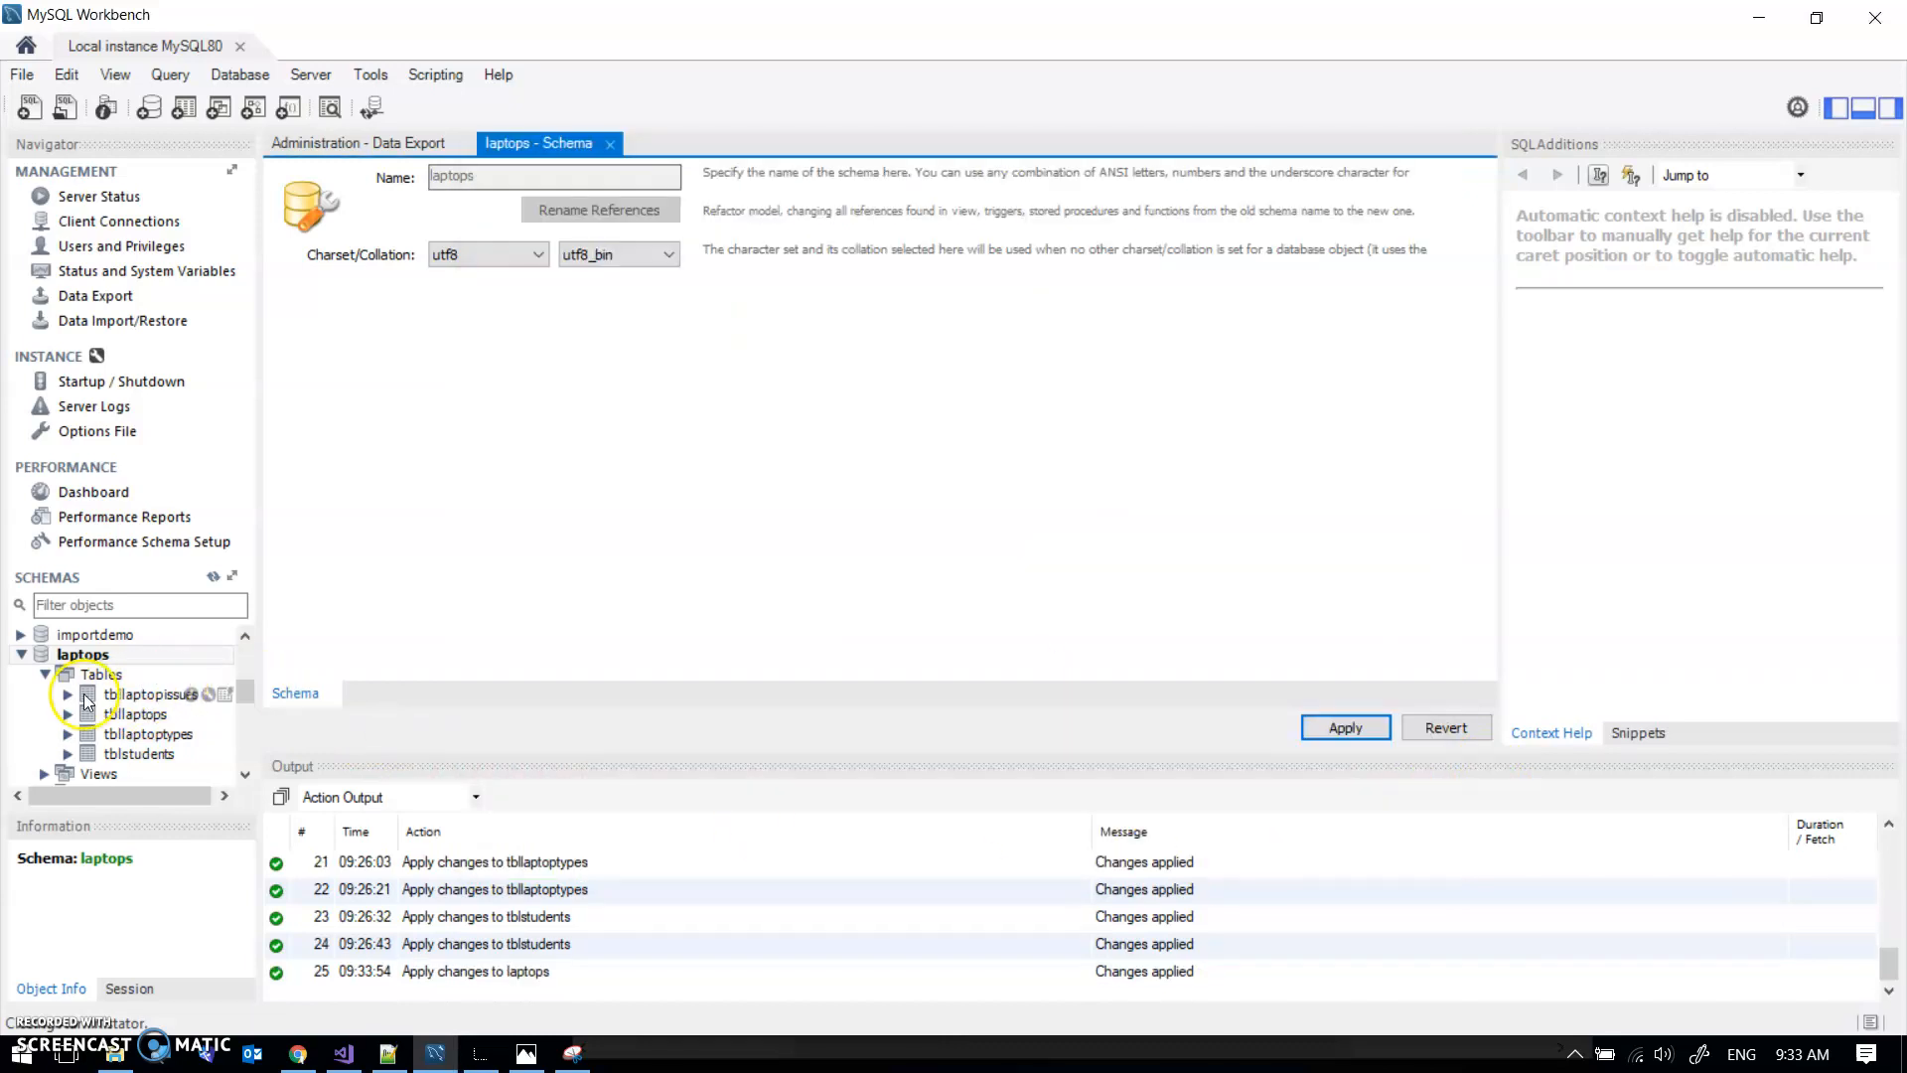
right_click(150, 693)
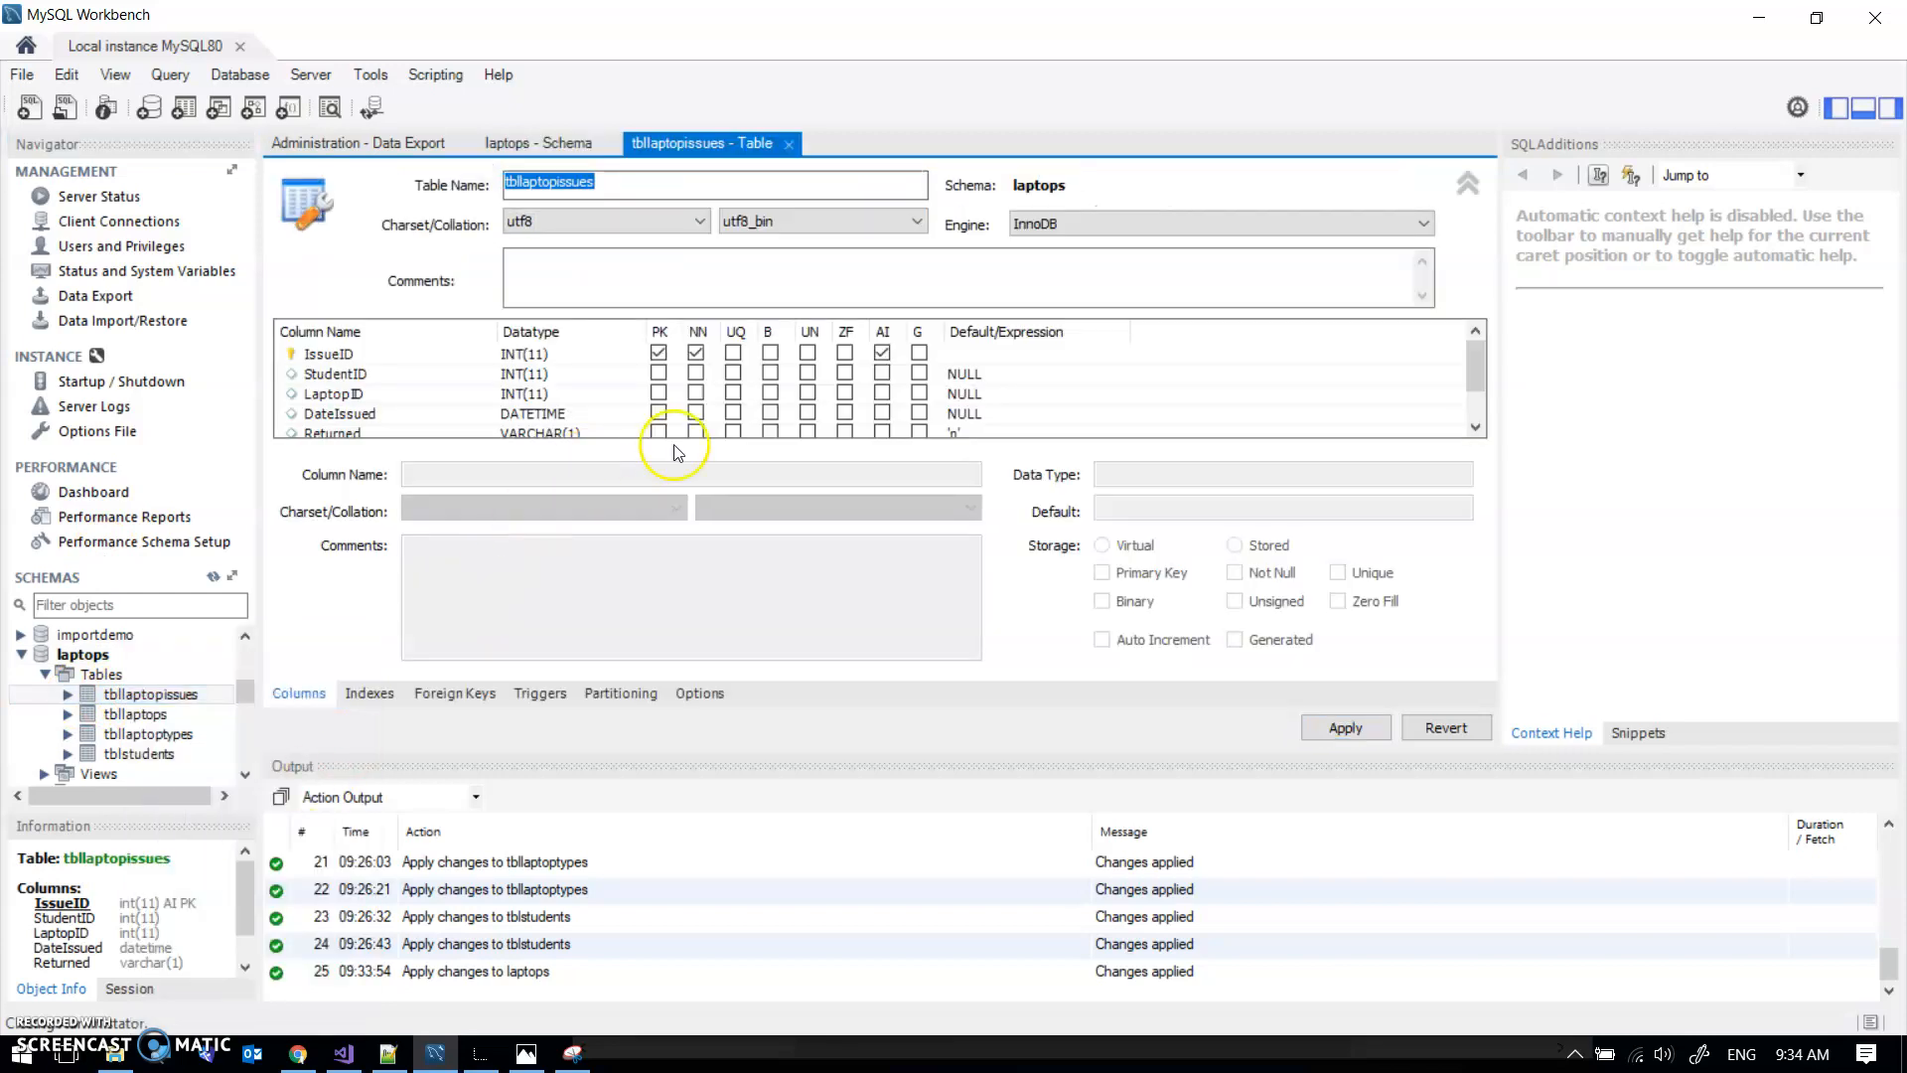
click(914, 221)
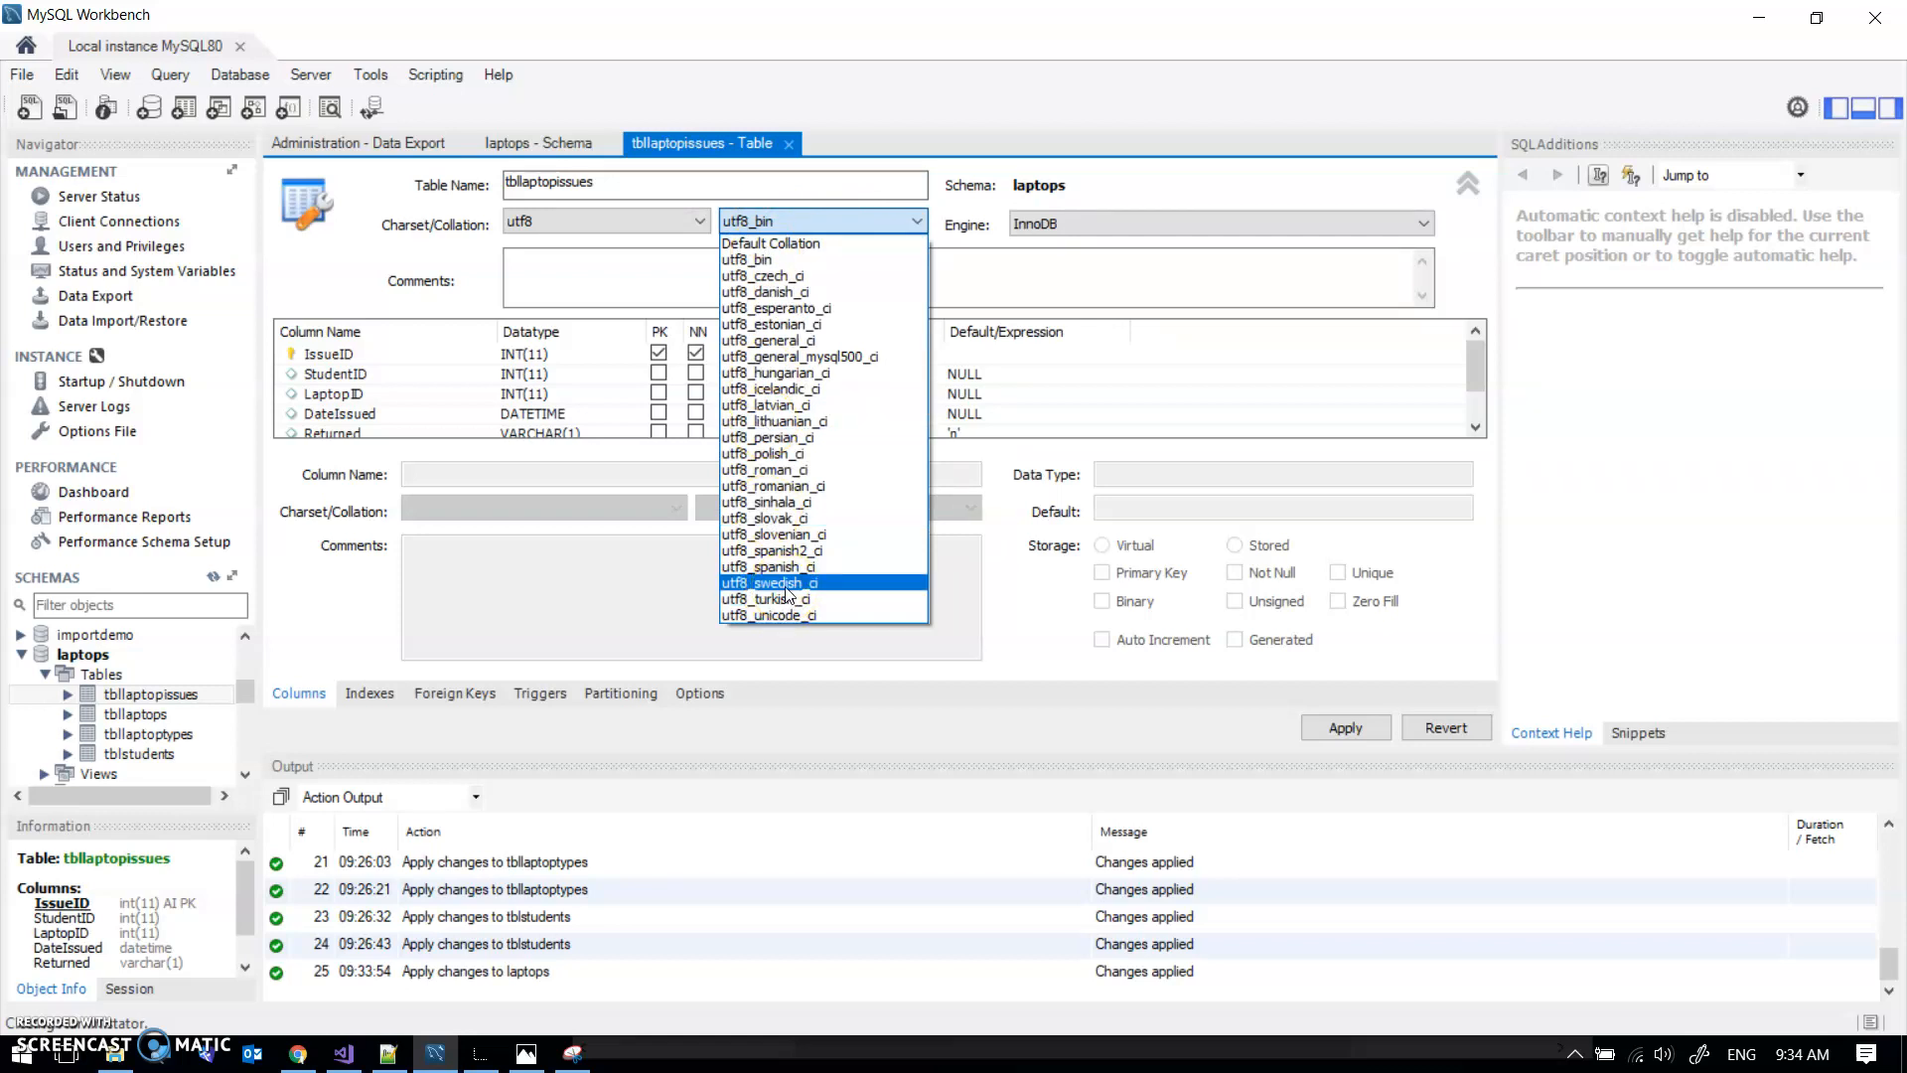
click(773, 220)
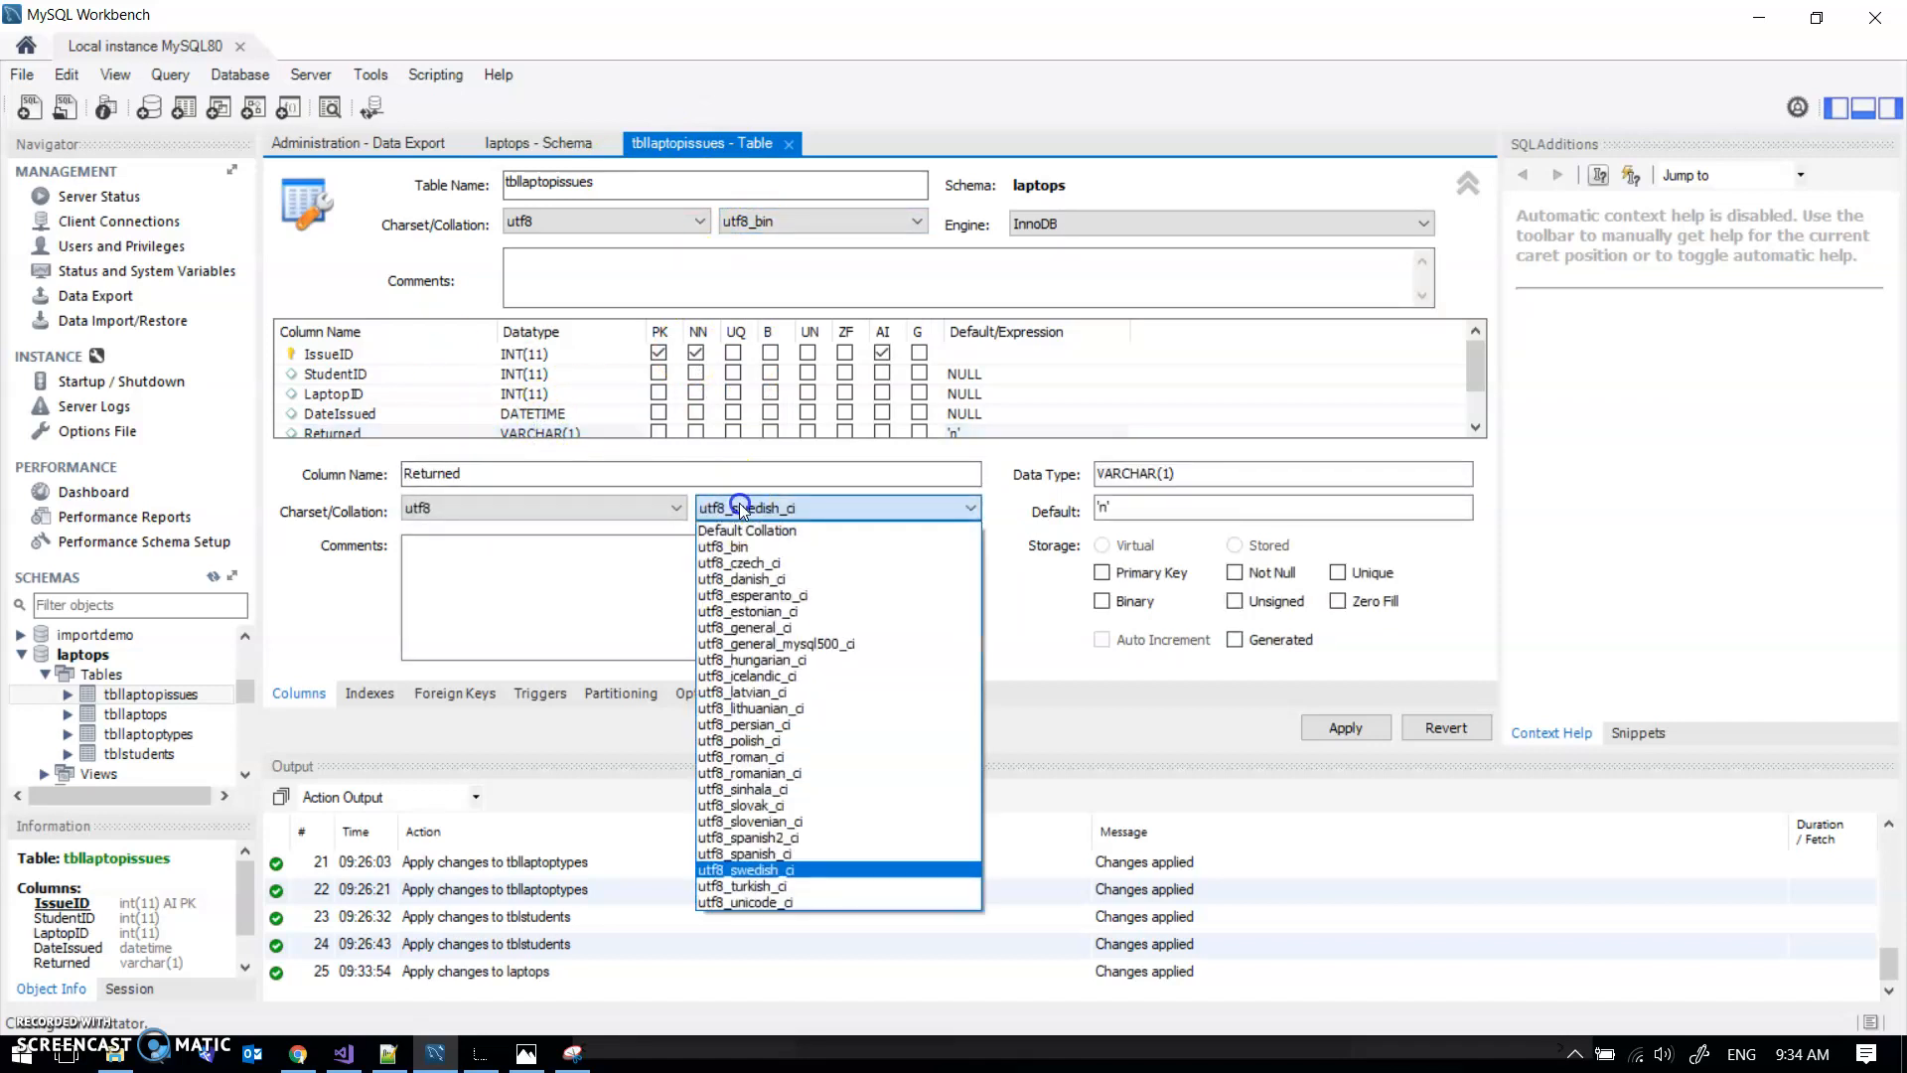
click(743, 868)
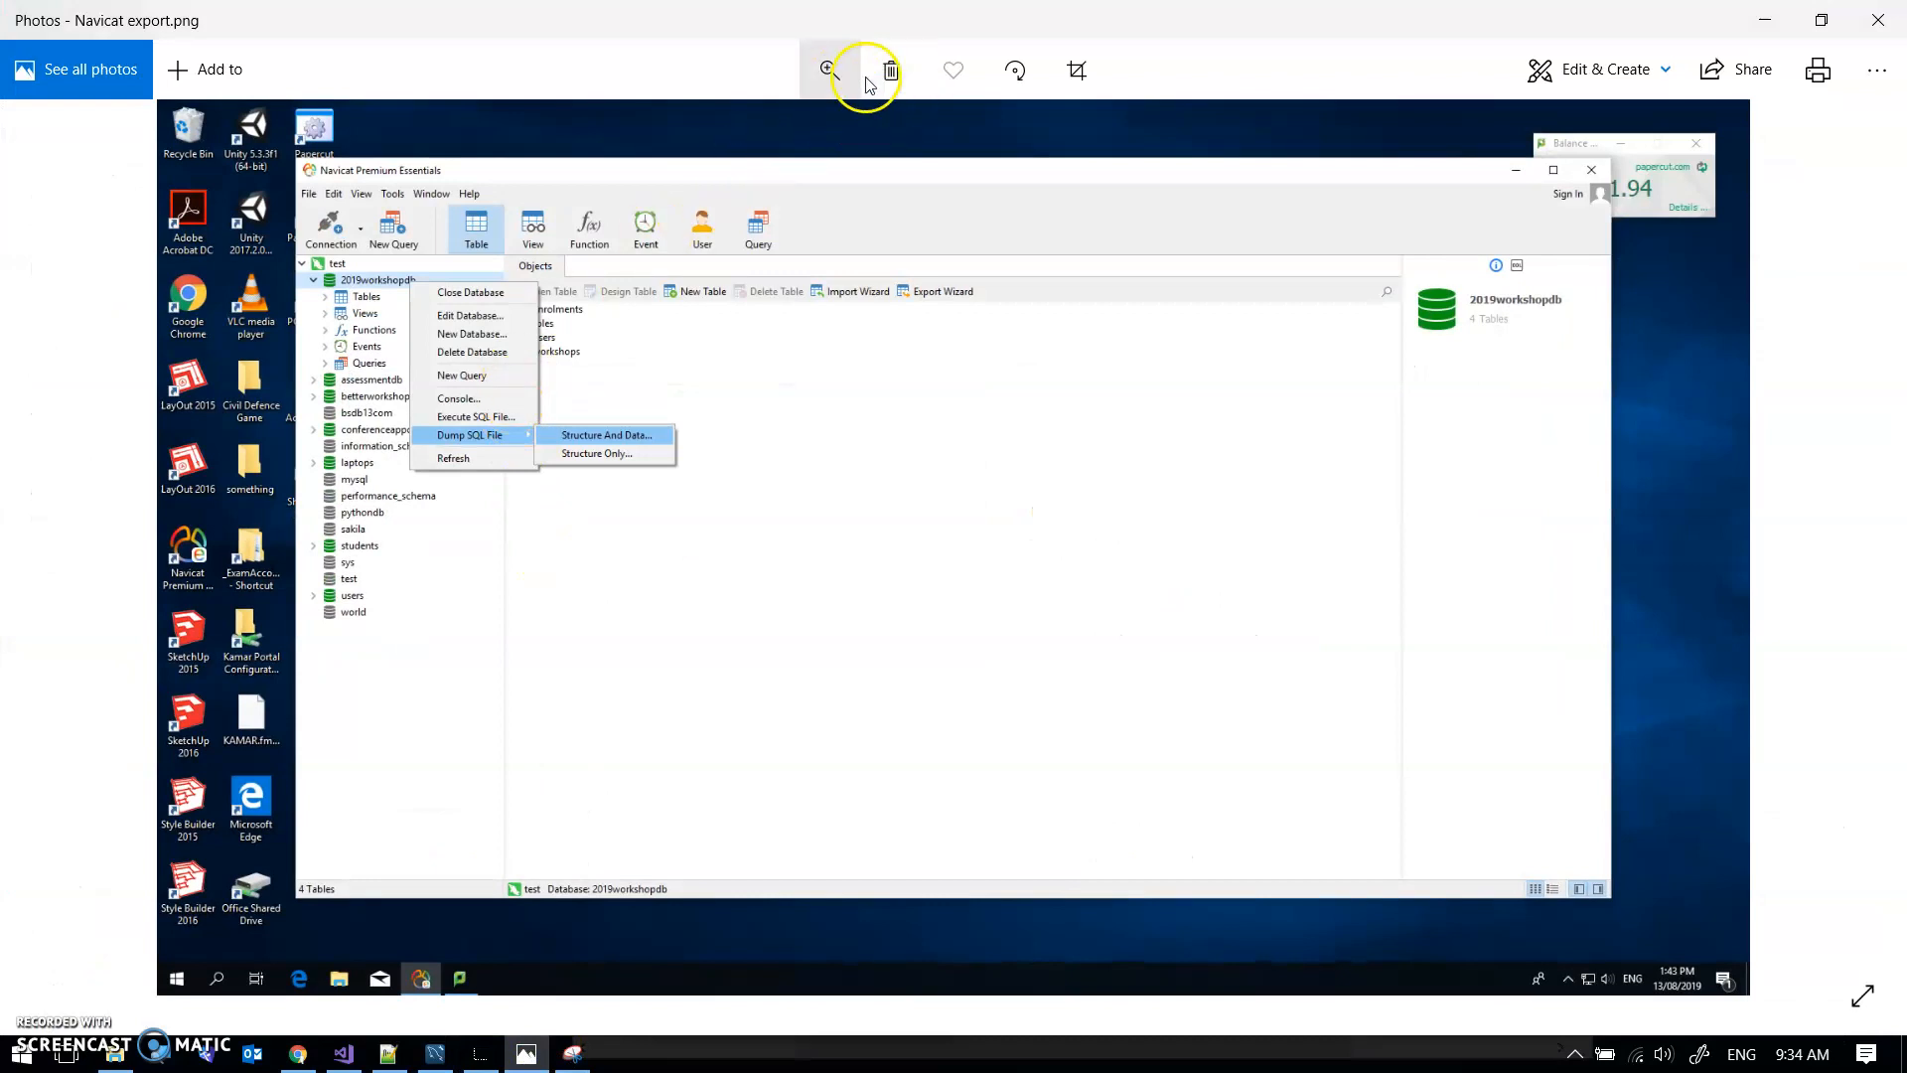
Step: Zoom into the Navicat screenshot to read Dump SQL File > Structure And Data
click(829, 69)
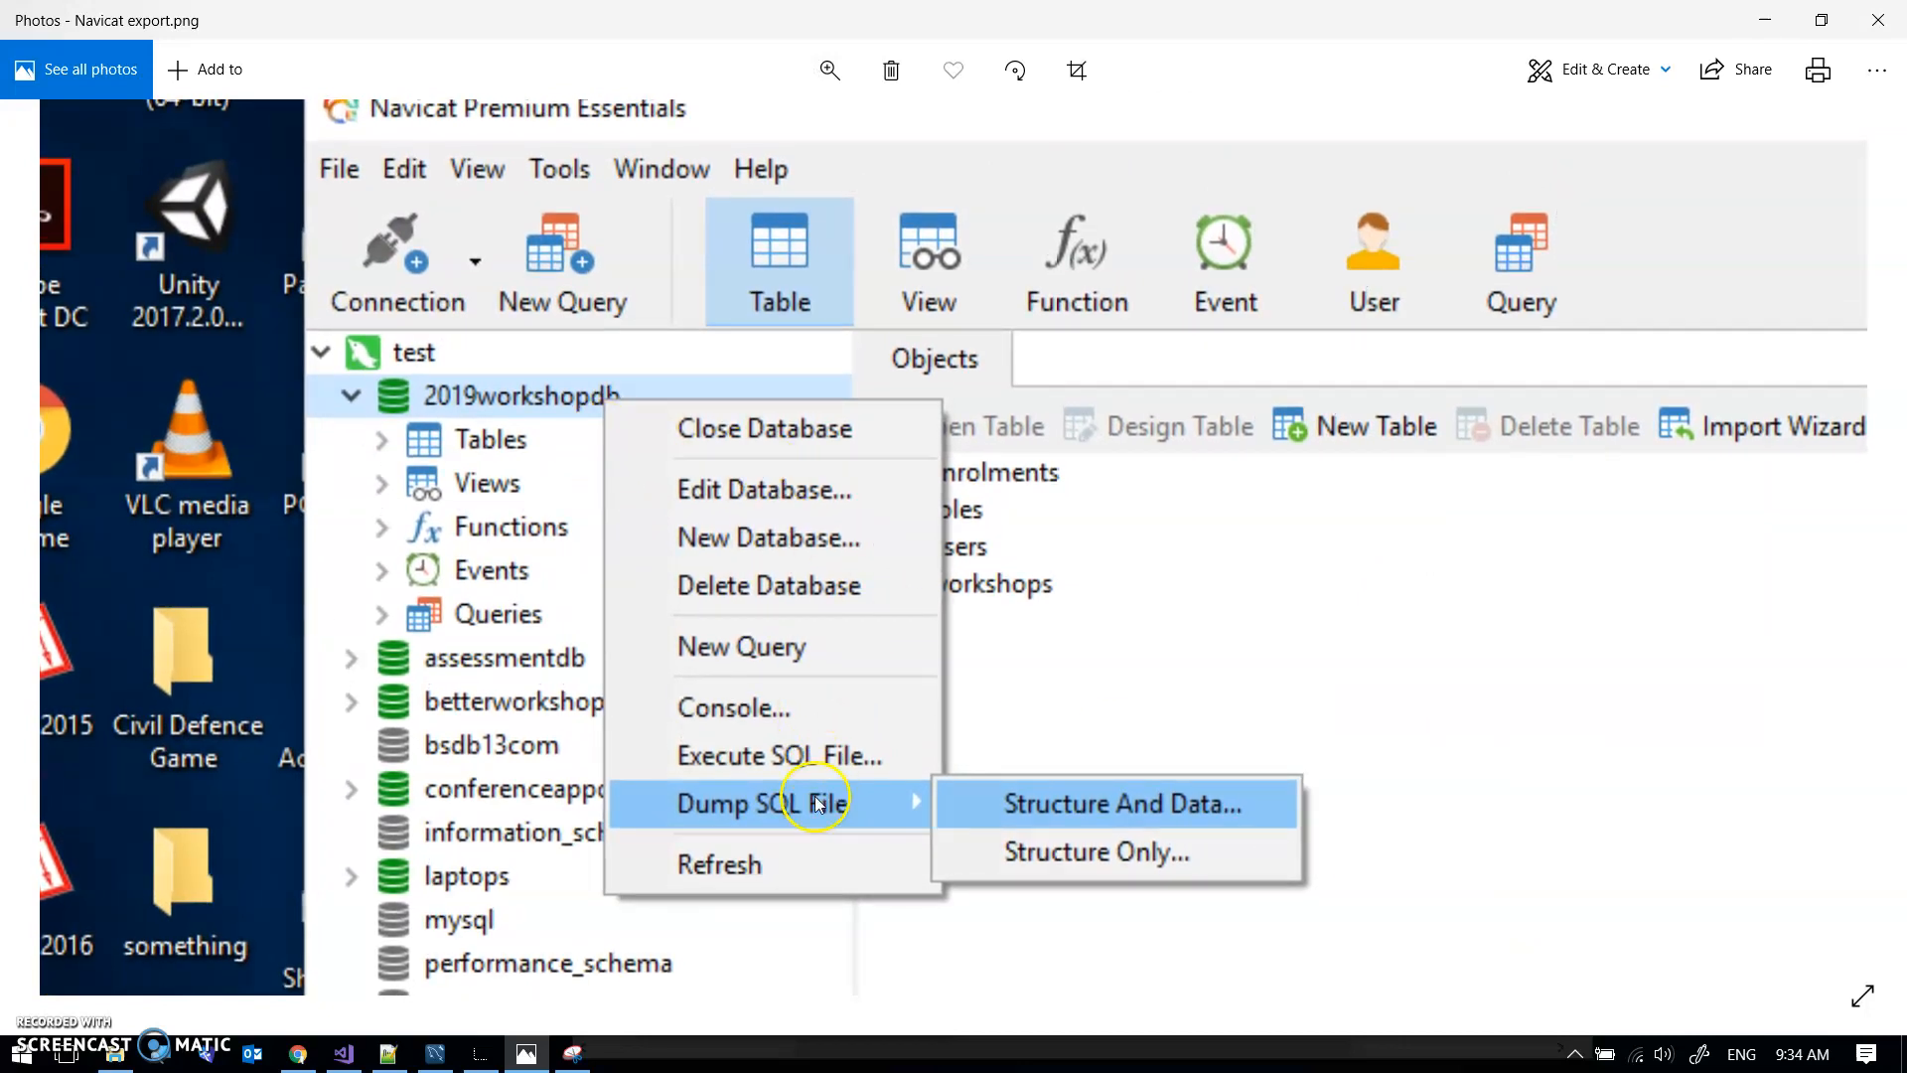
mouse_move(1034, 803)
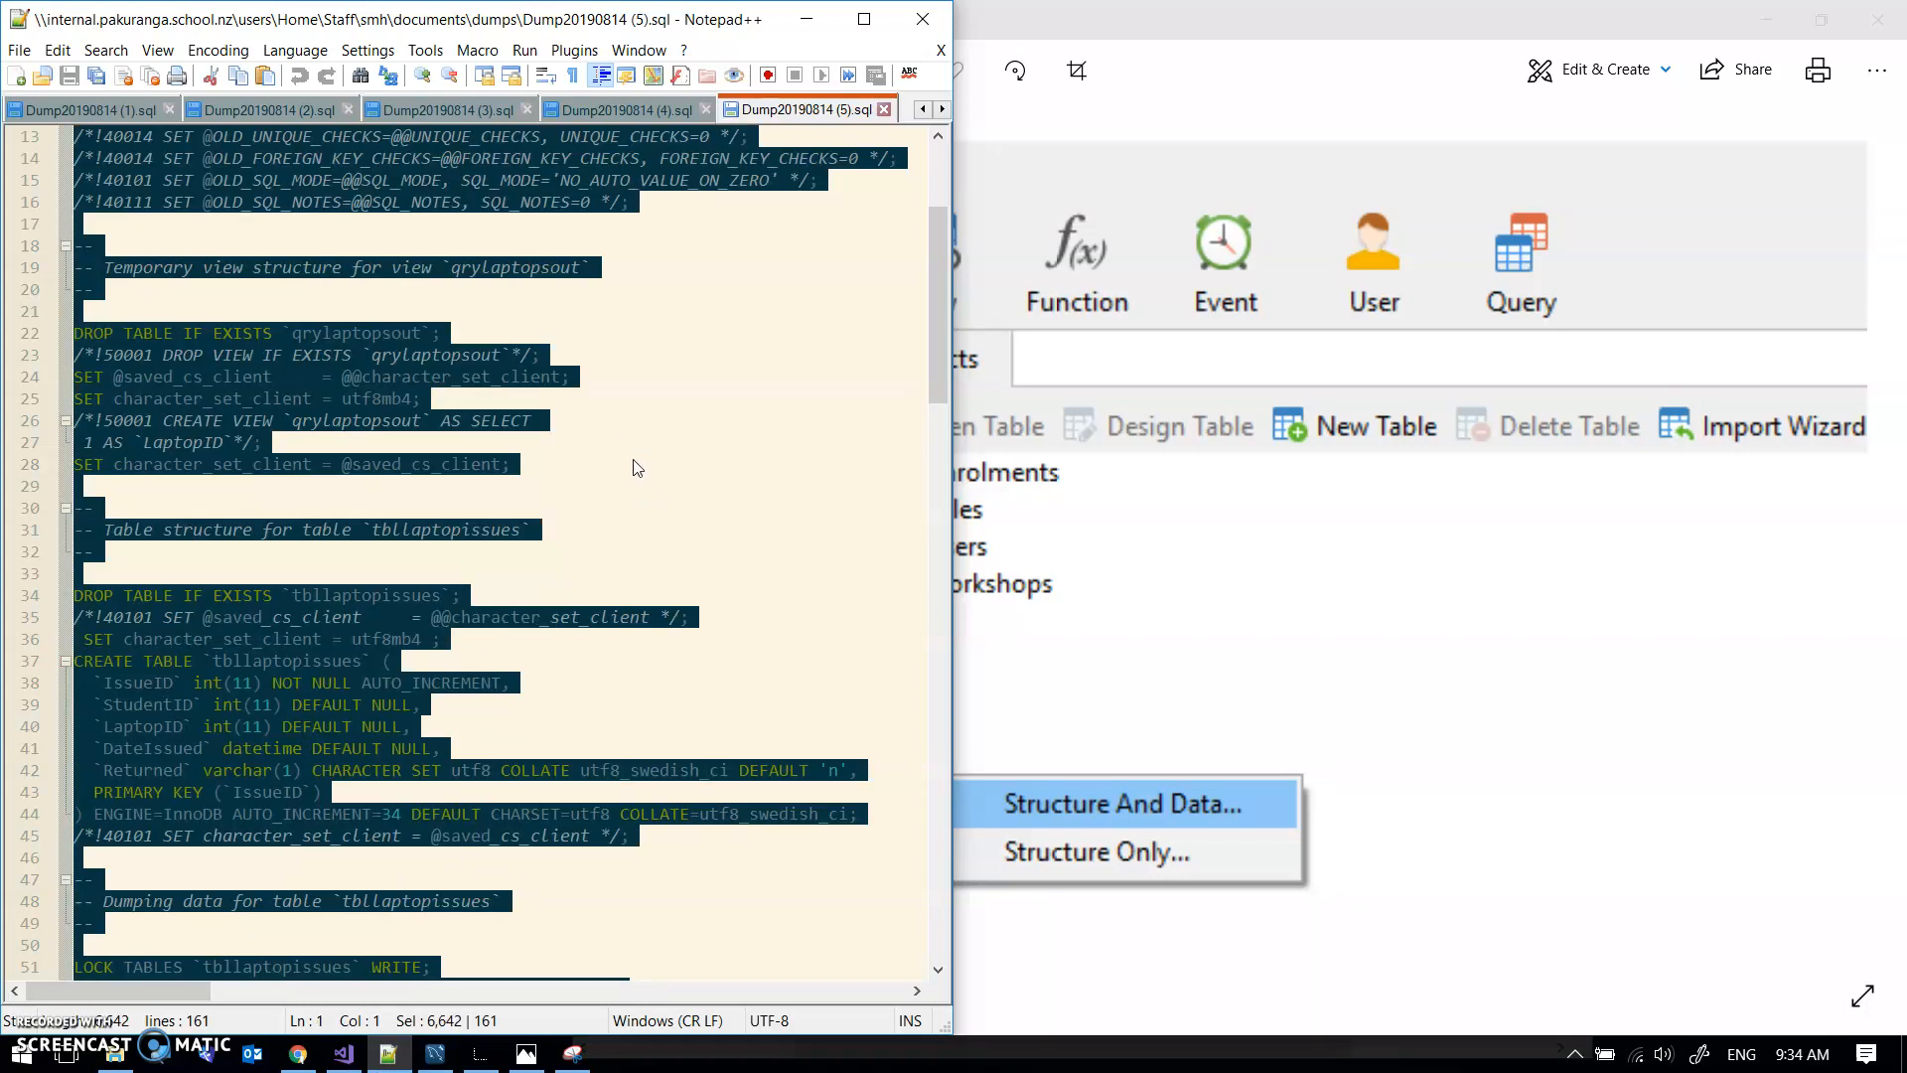
mouse_move(304, 1052)
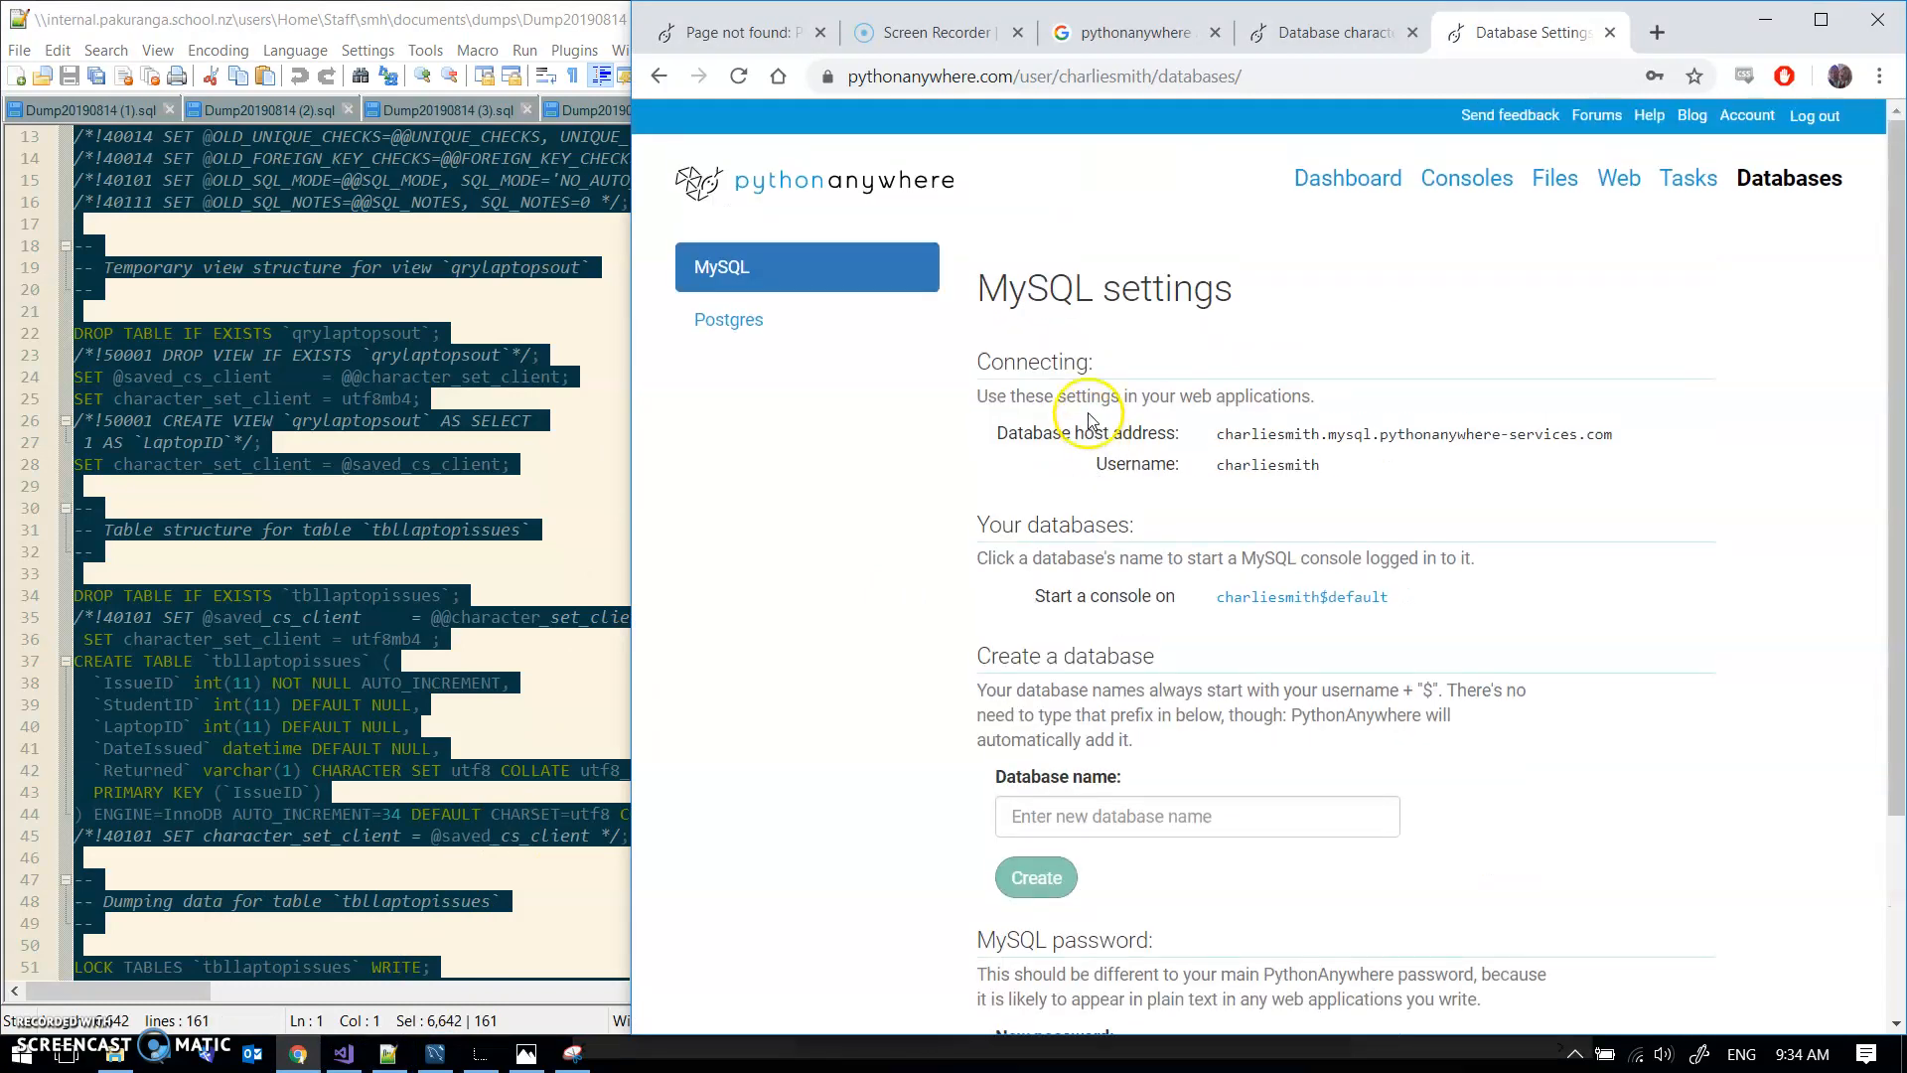
Step: Create a PythonAnywhere MySQL database named laptops and start a console on it
scroll(down, 3)
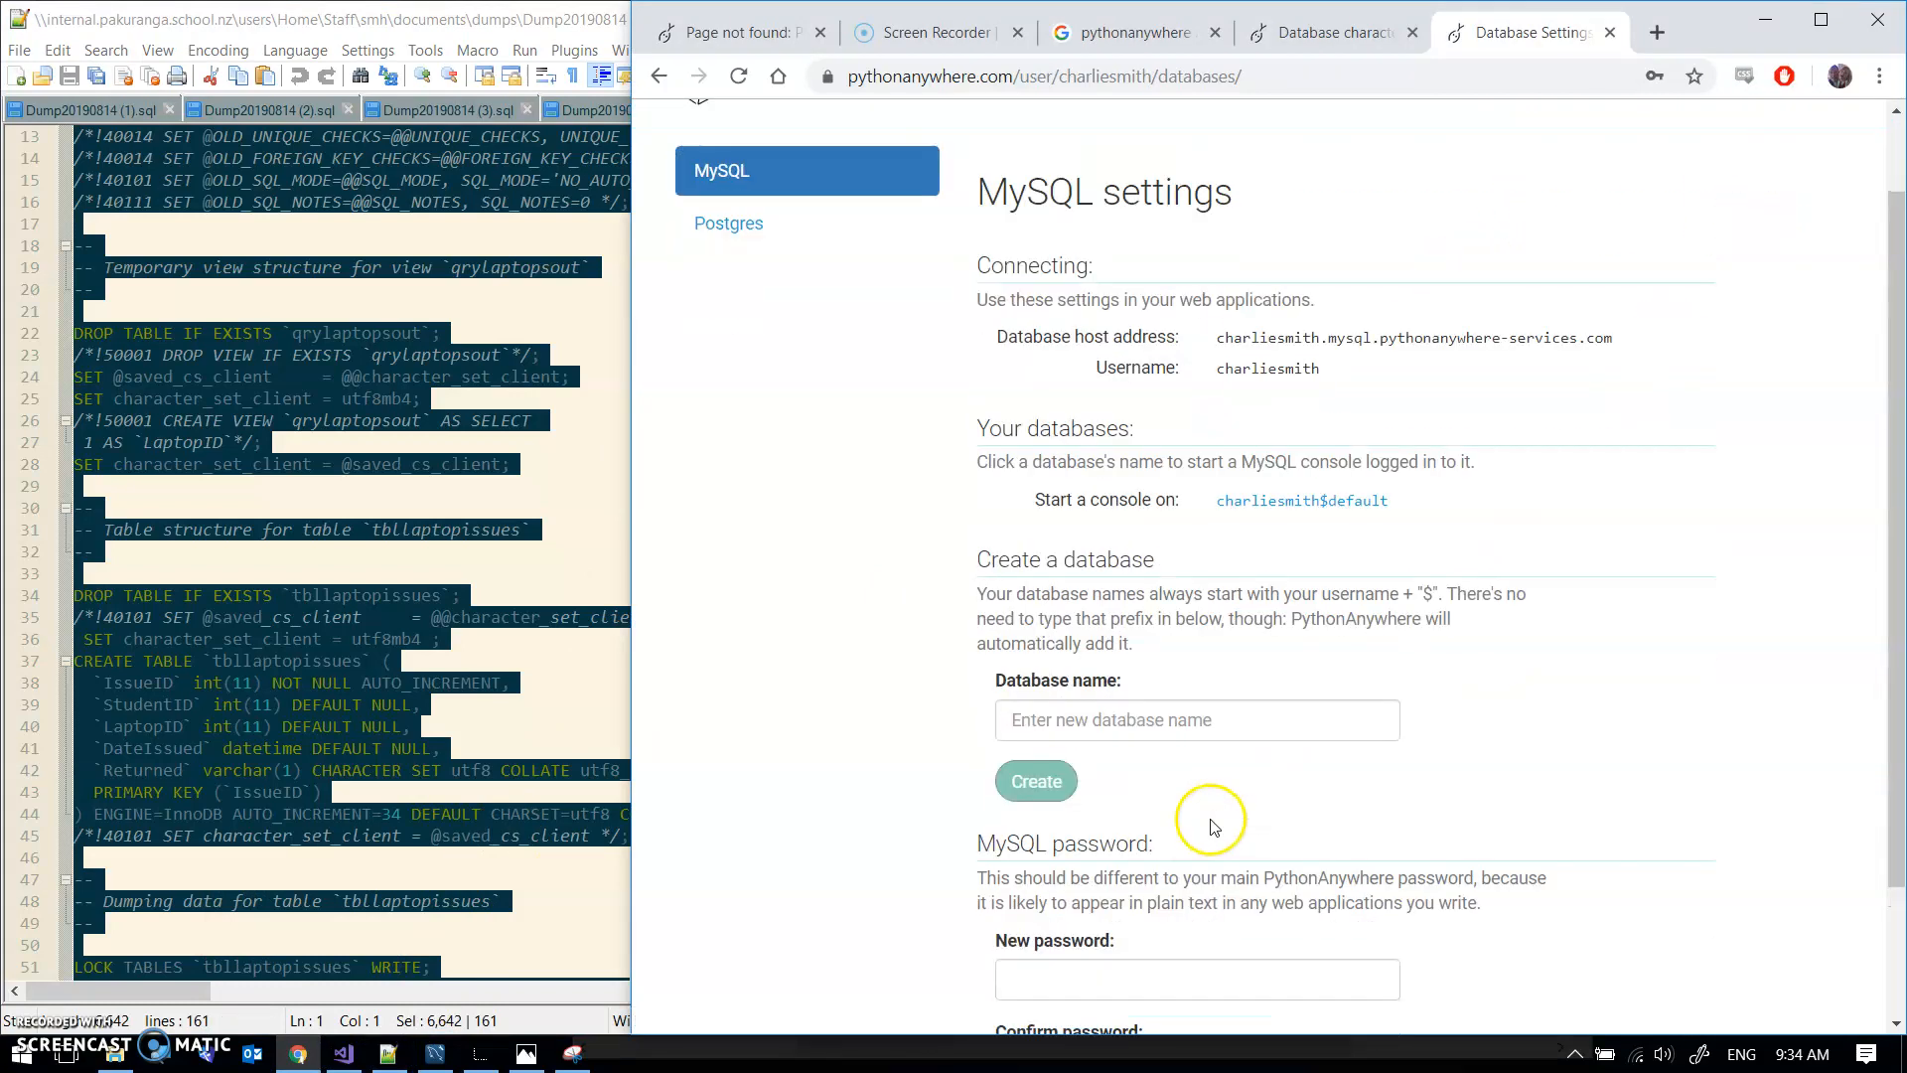
text(lapt)
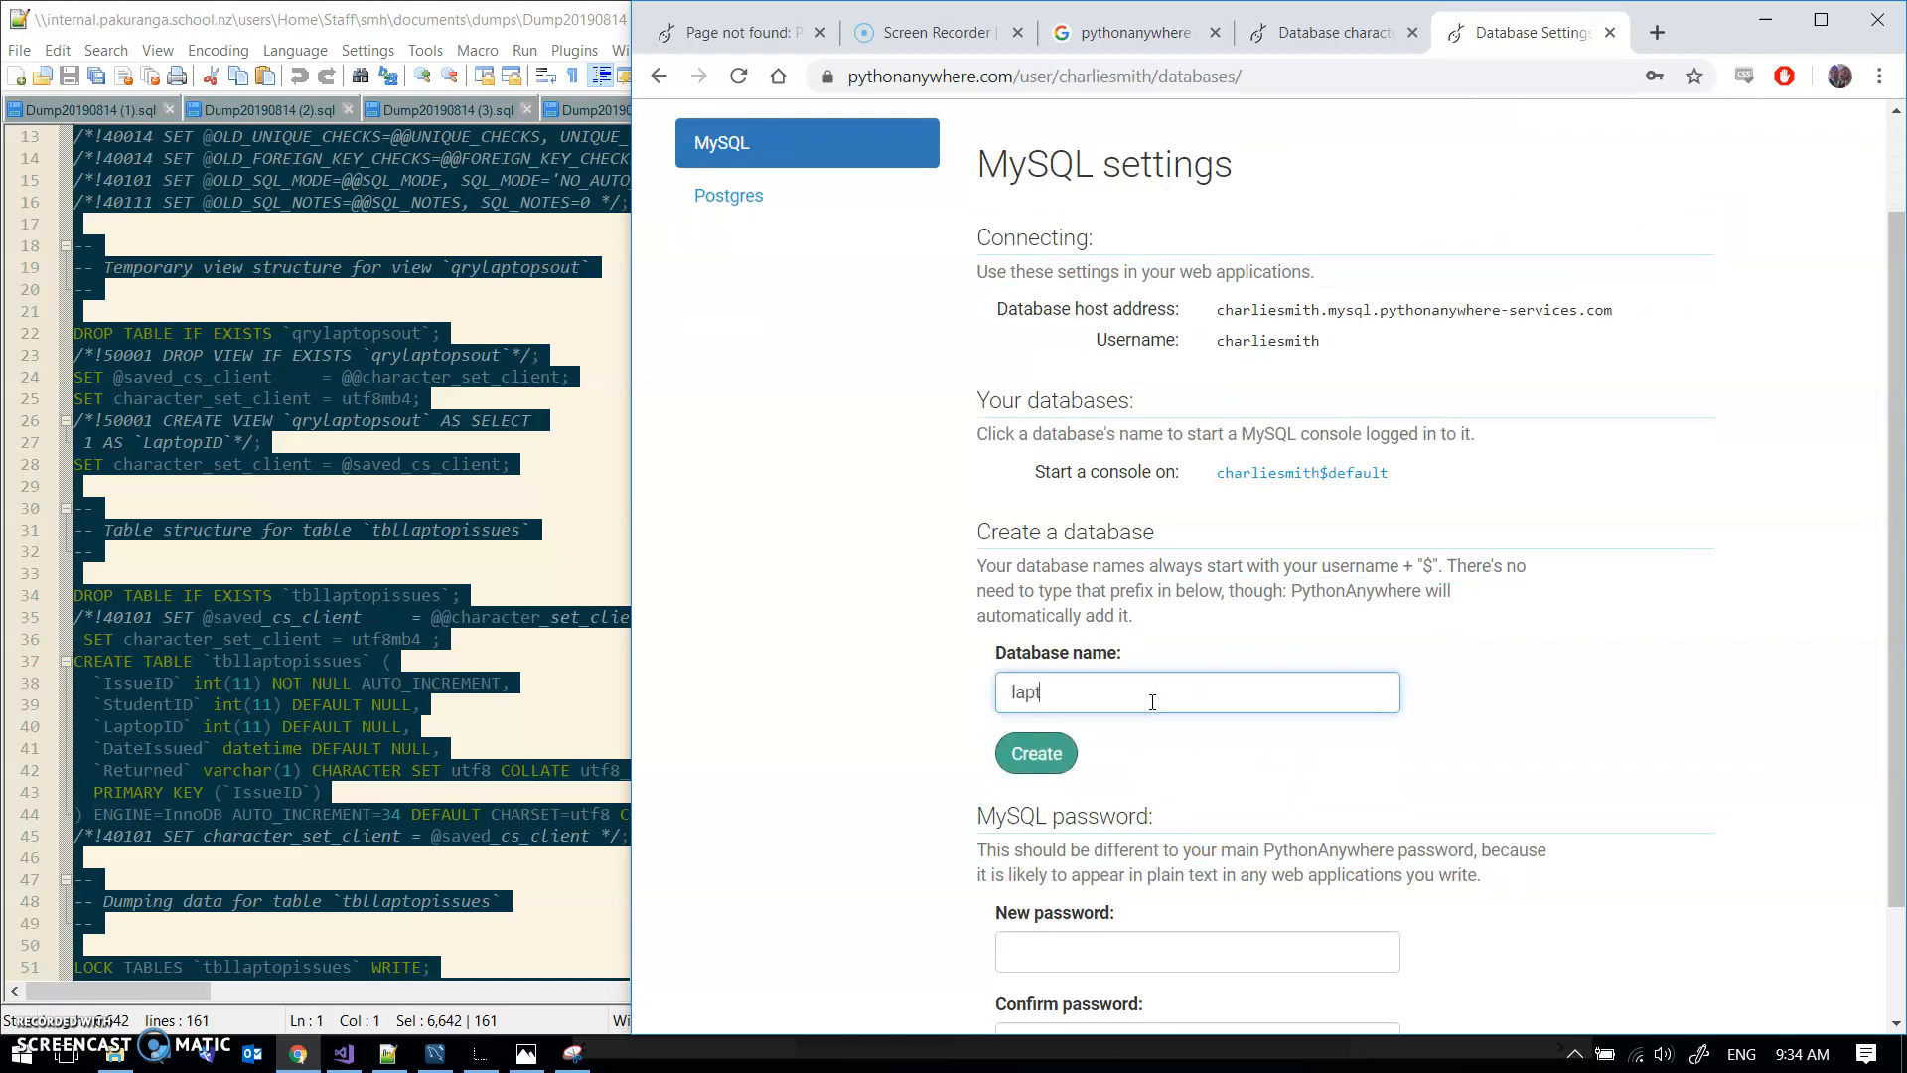
click(1035, 752)
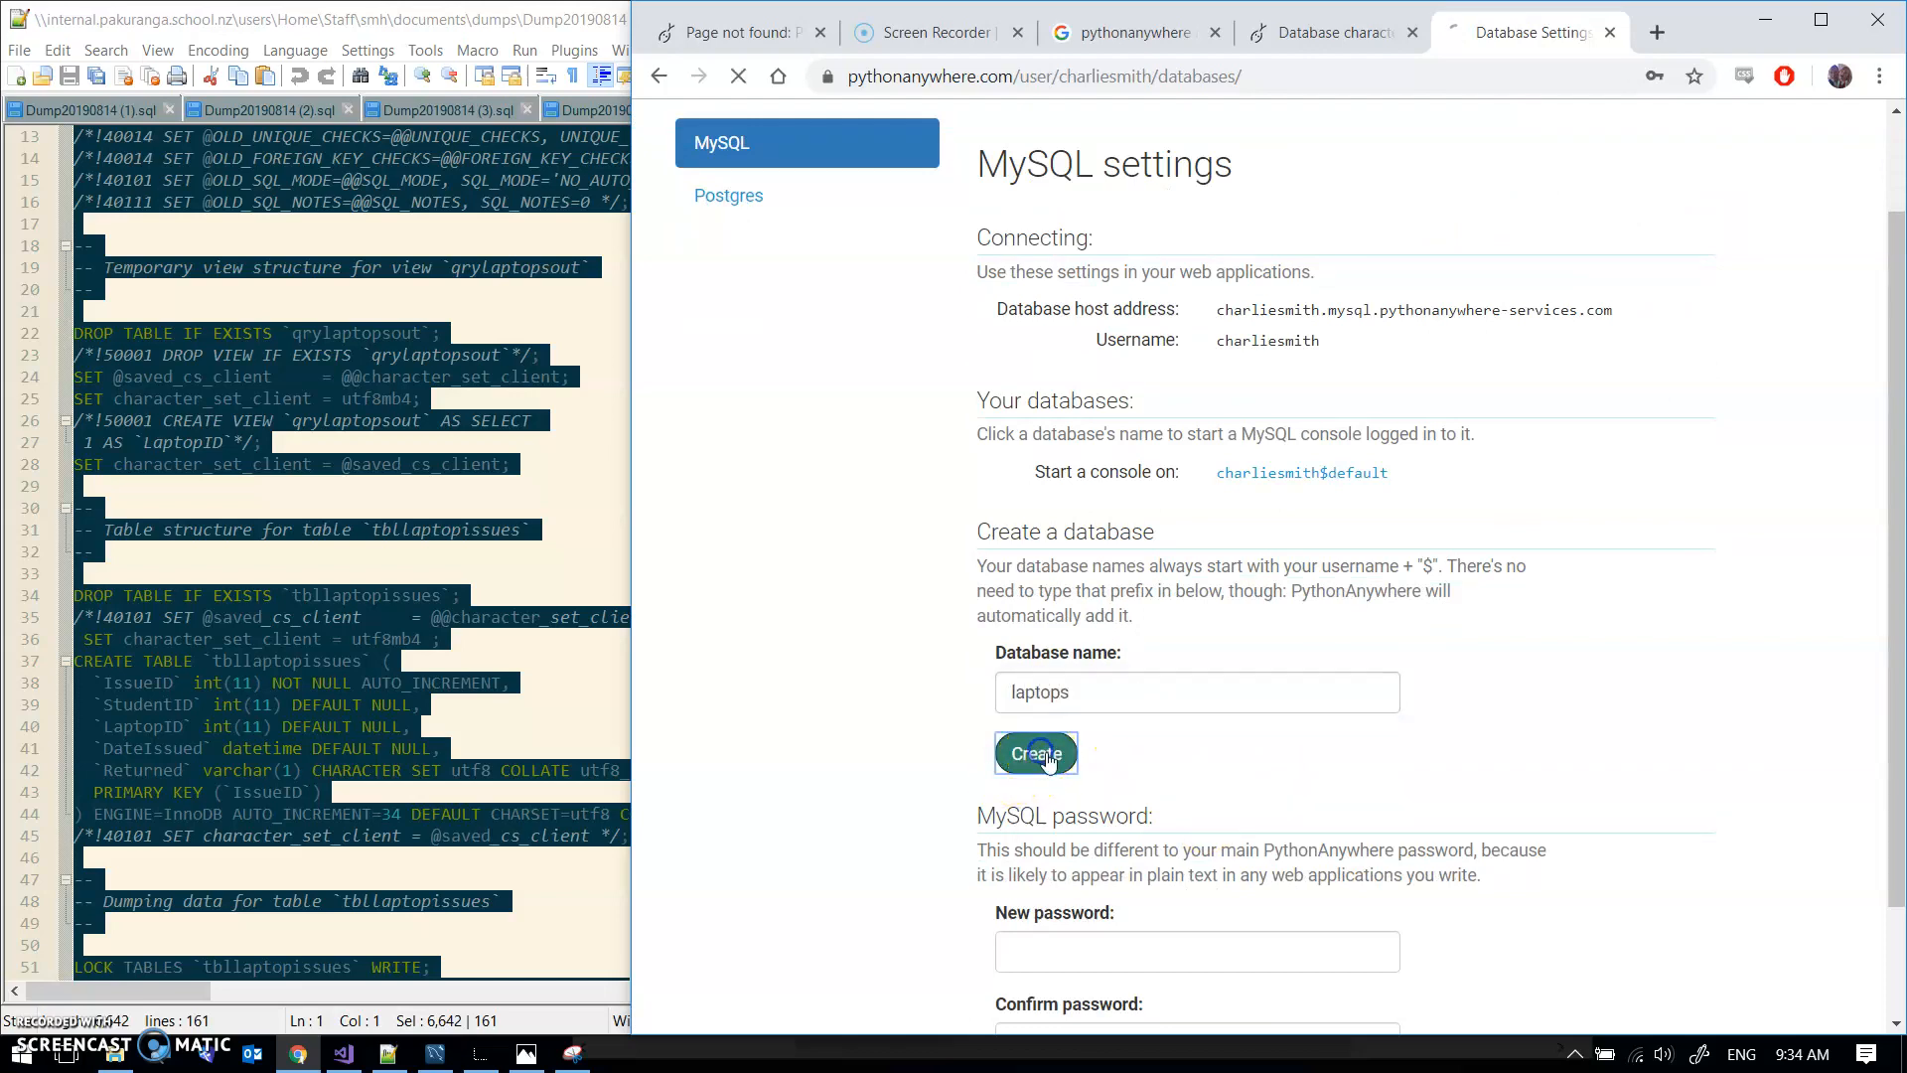
click(1035, 753)
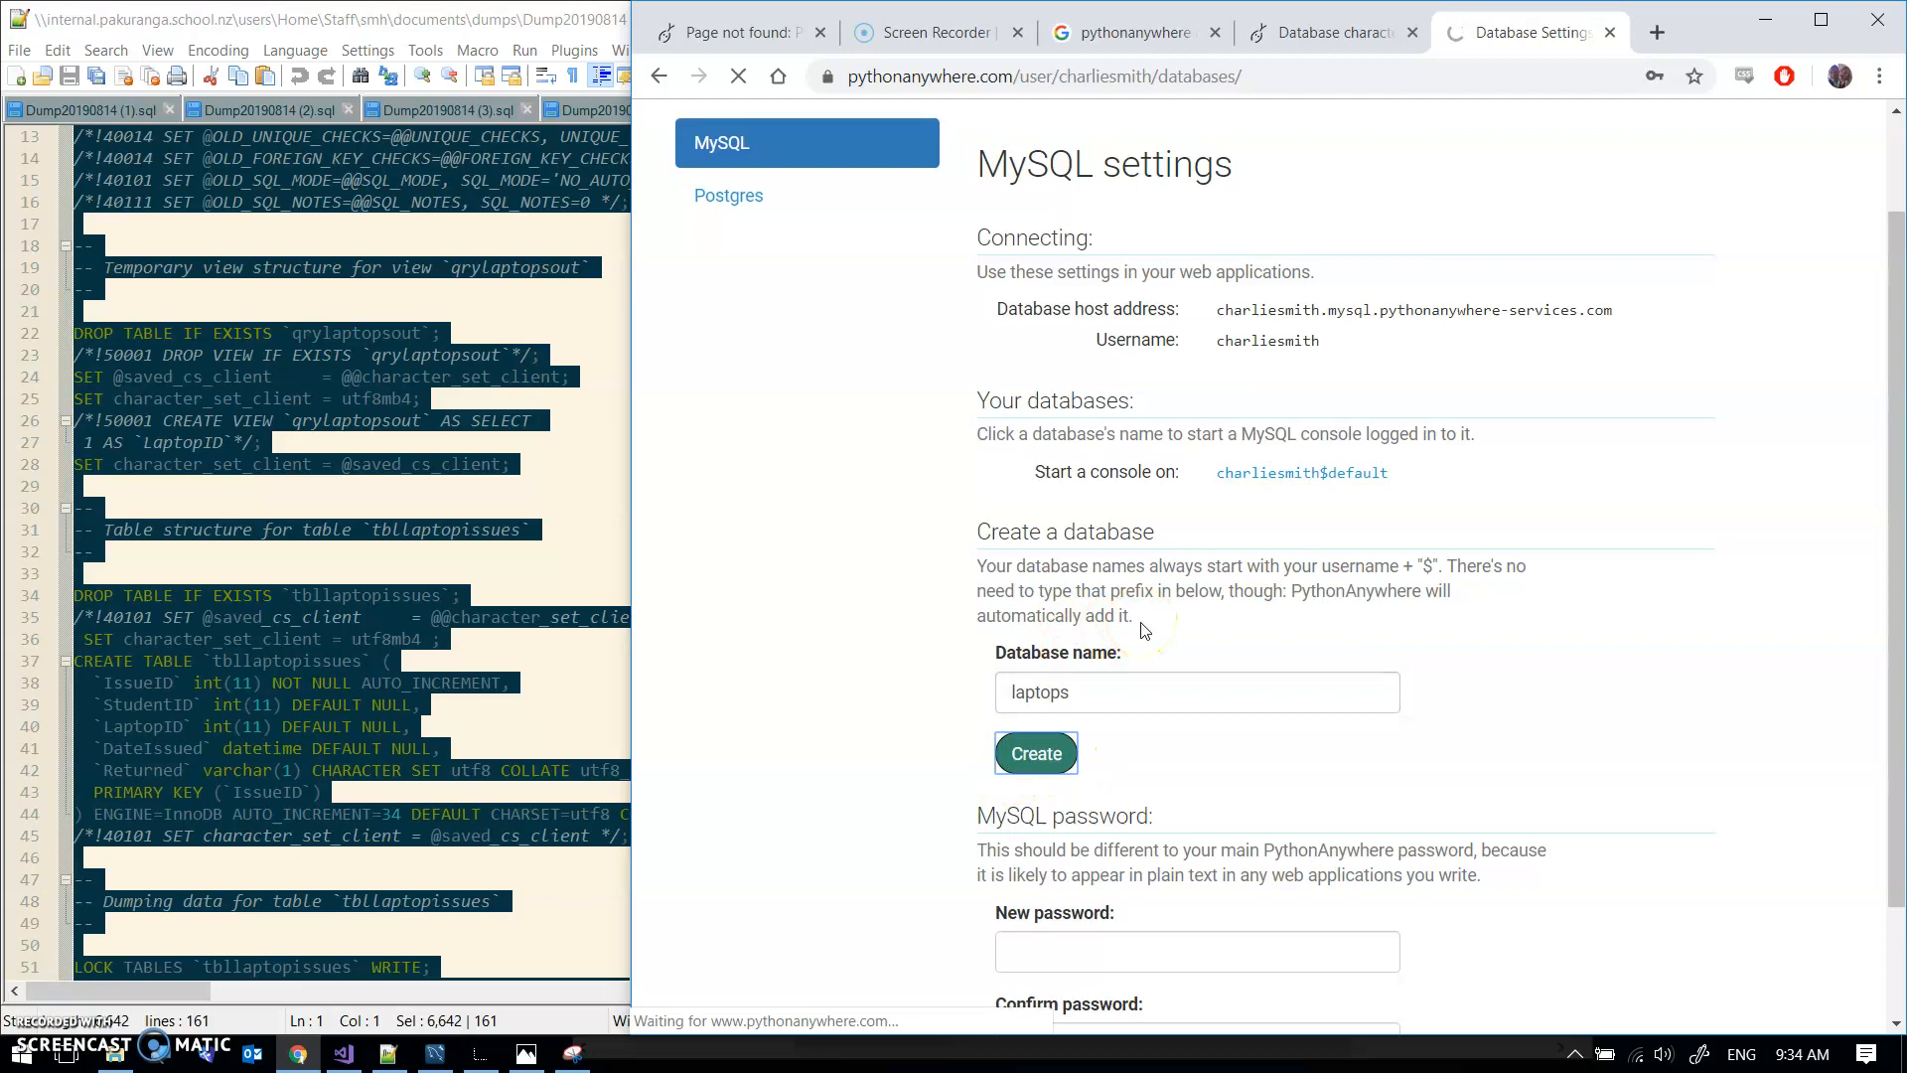
click(1035, 753)
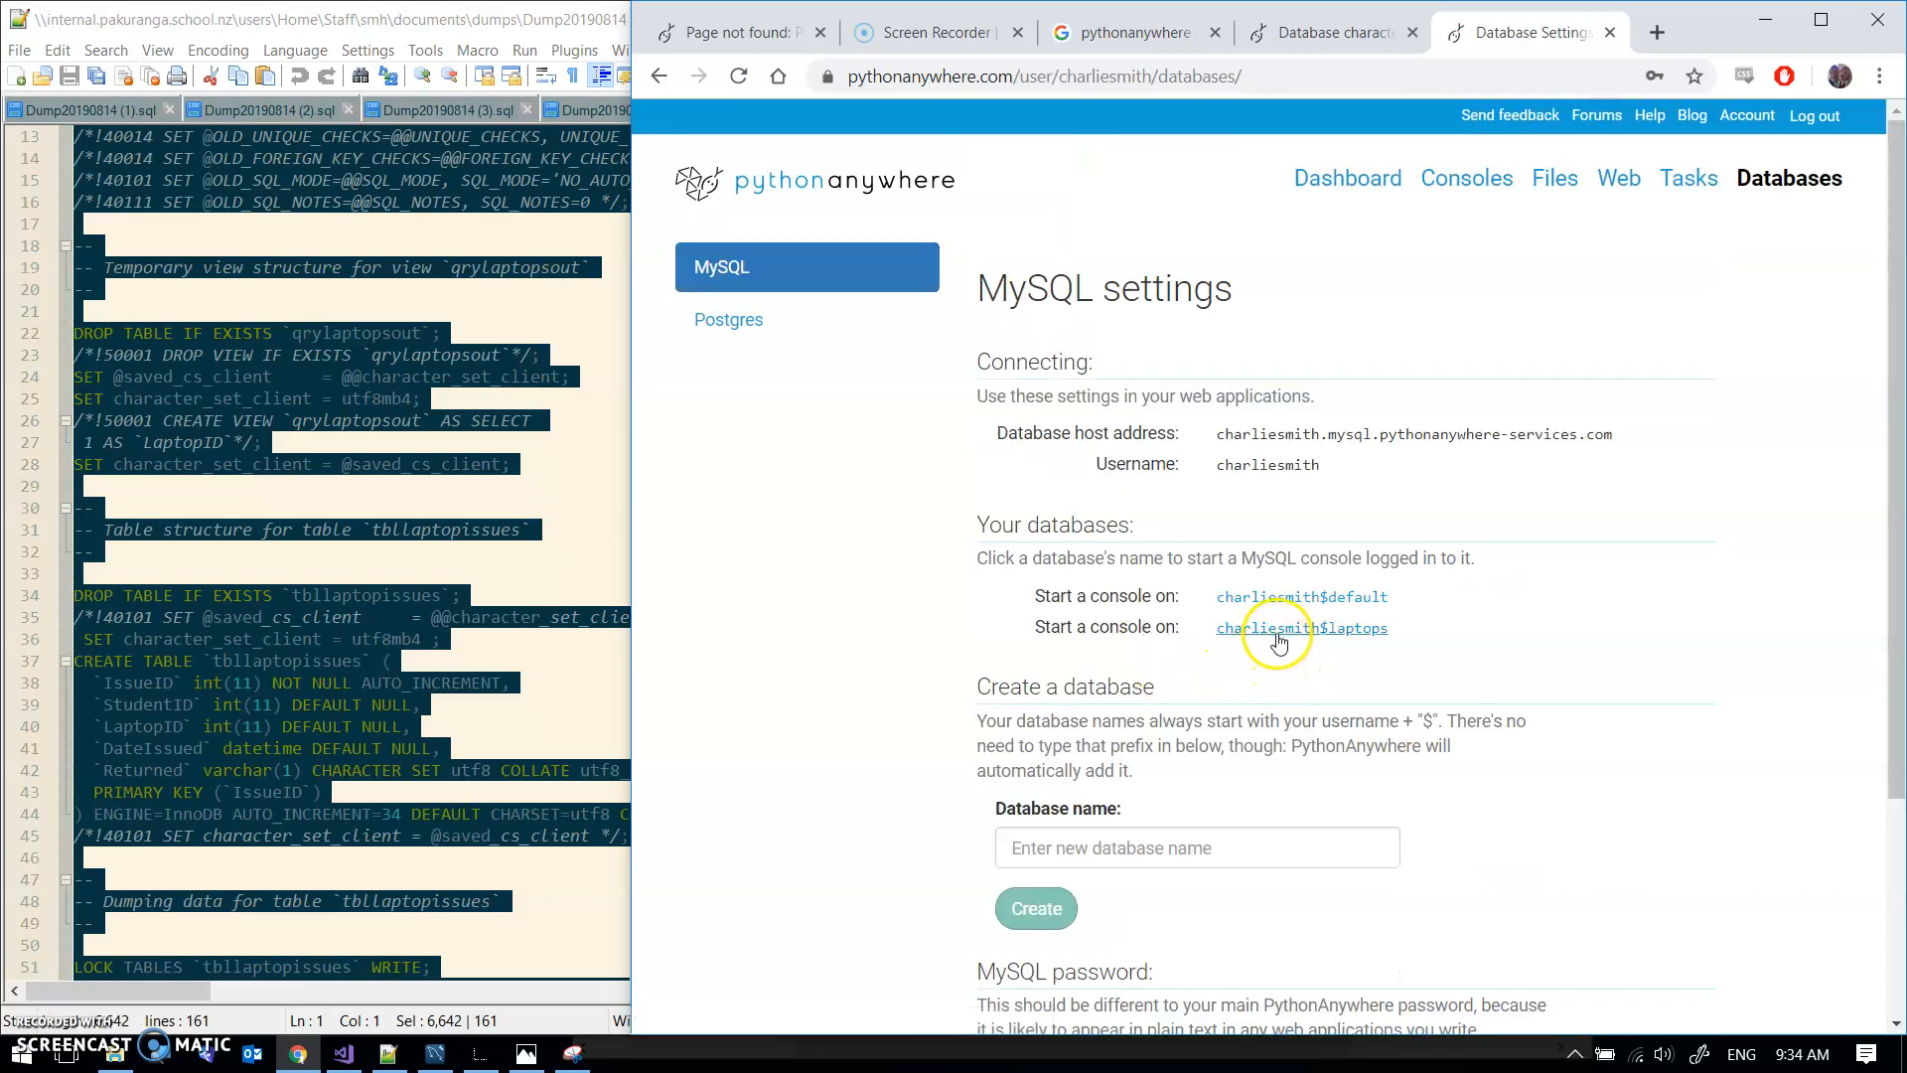
click(1301, 627)
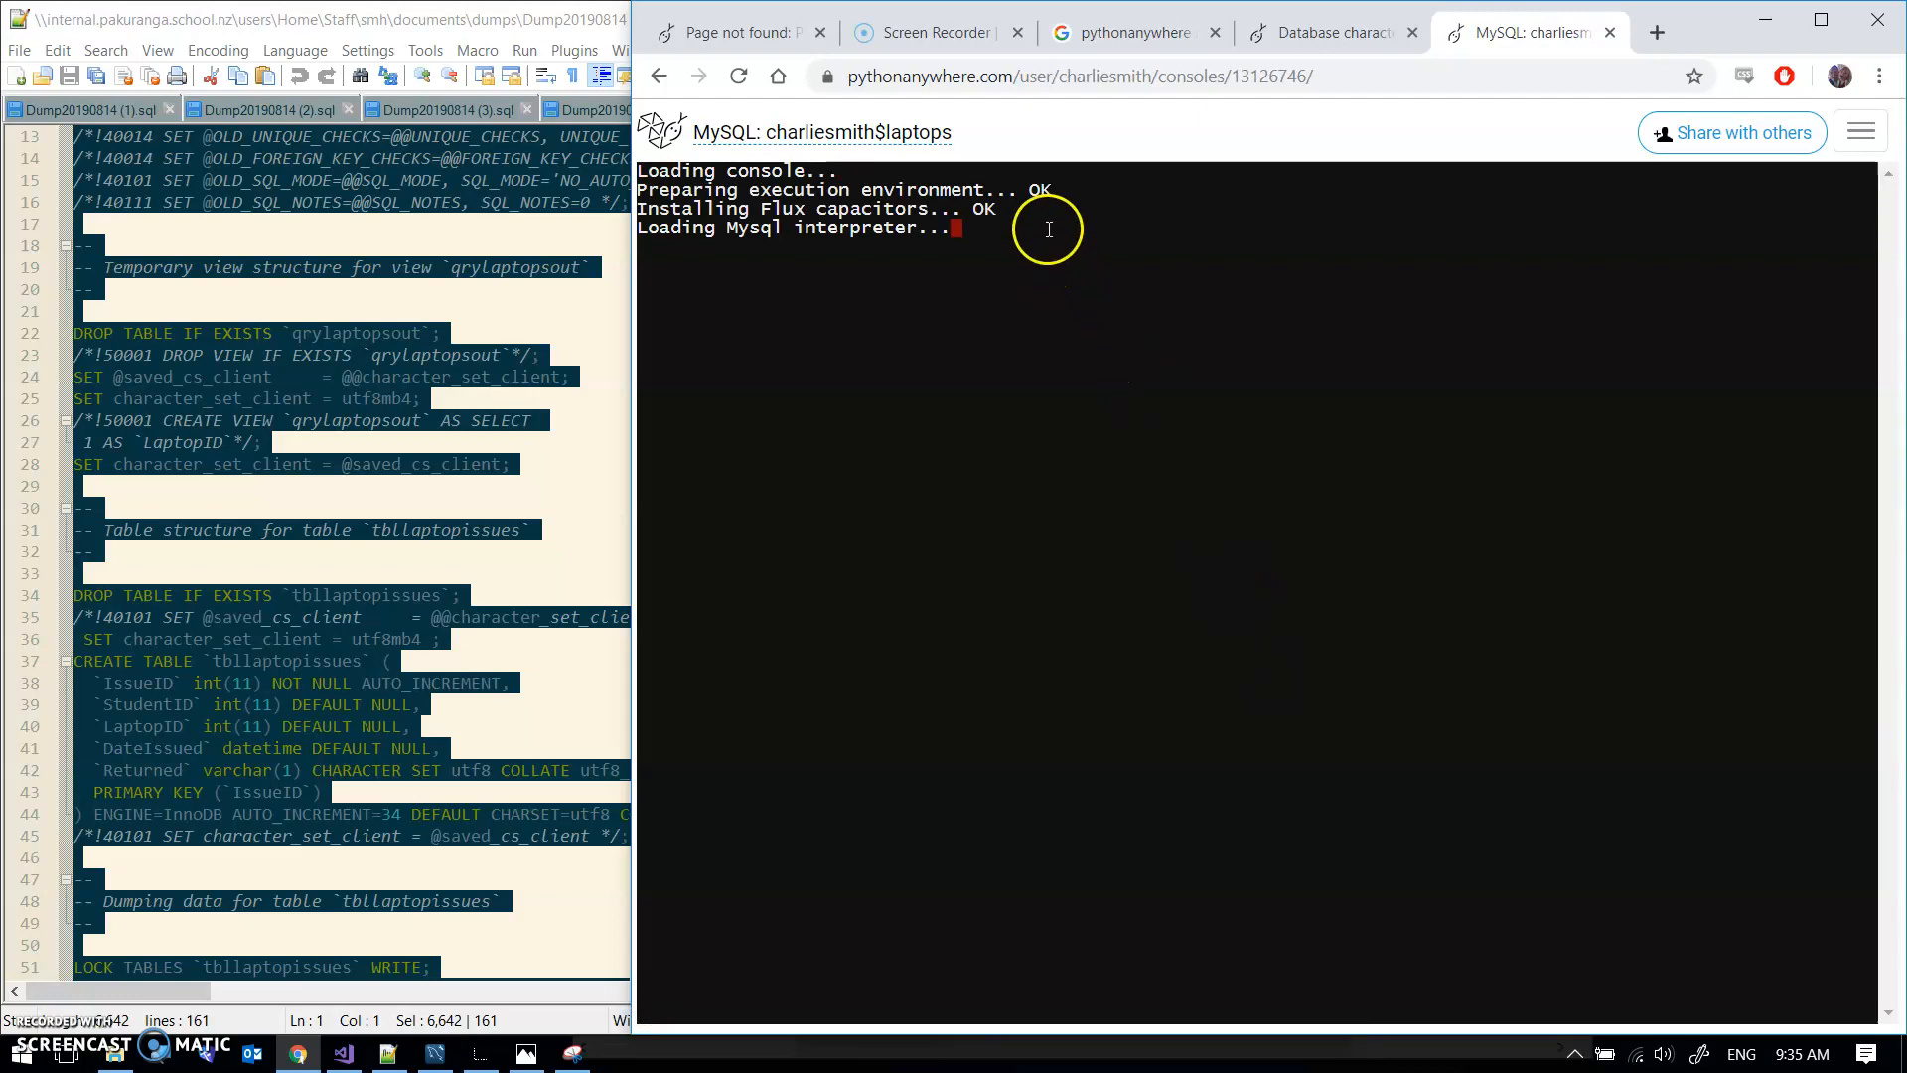
mouse_move(800, 229)
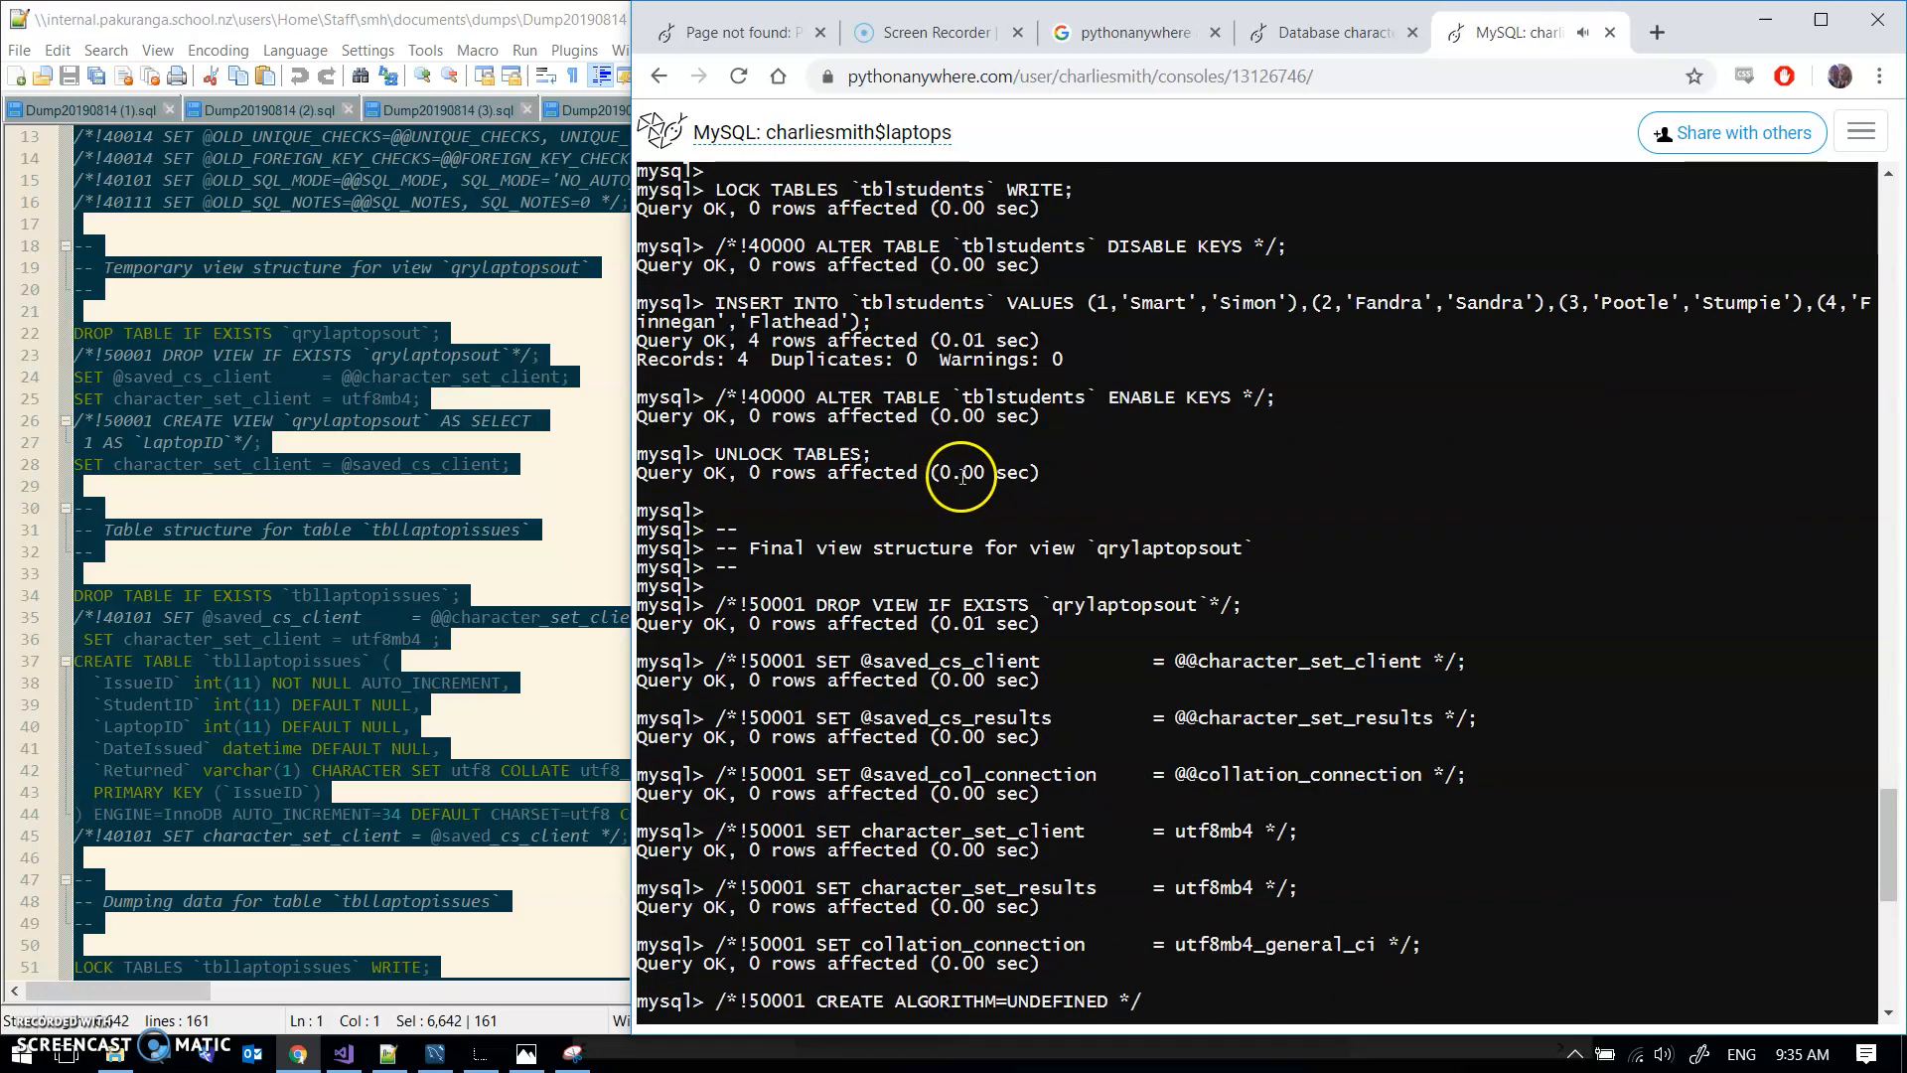
Step: Scroll through the console output while the pasted laptops dump runs to 'Dump completed'
scroll(down, 3)
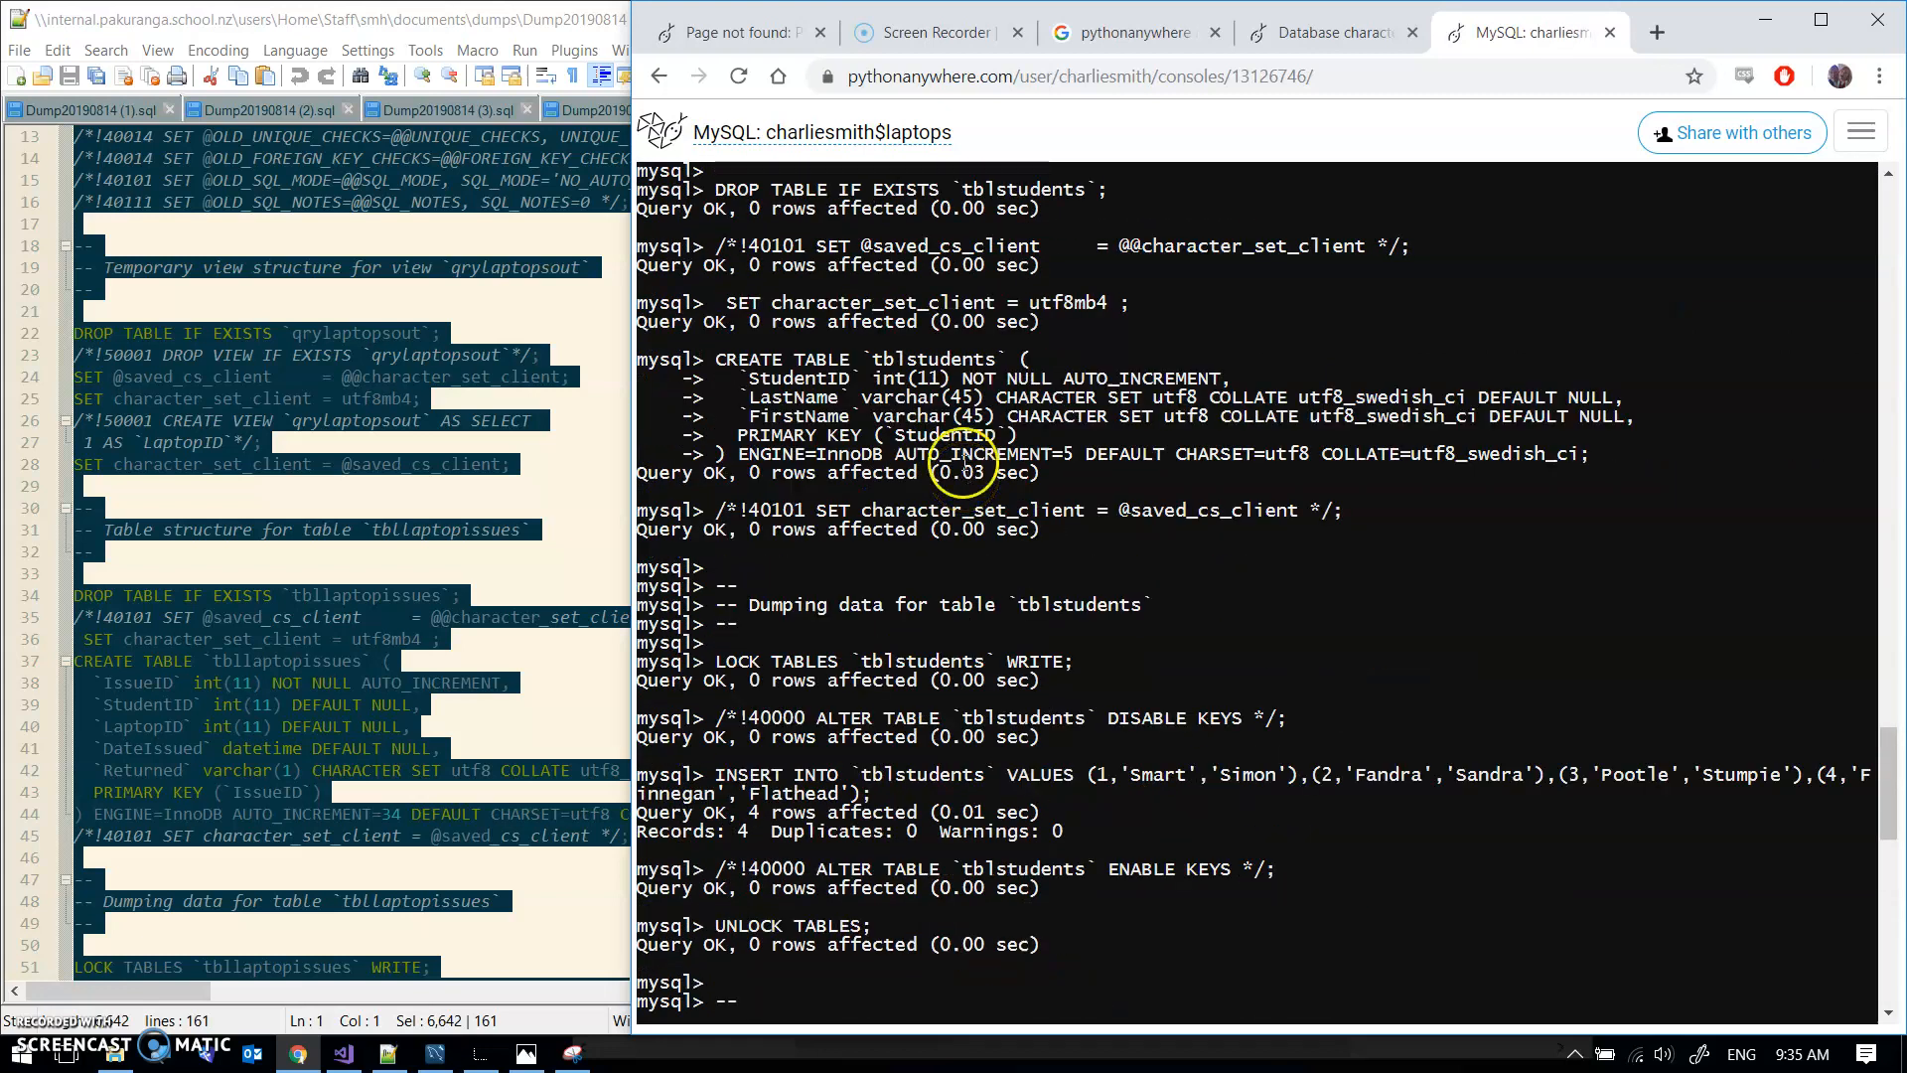
scroll(down, 3)
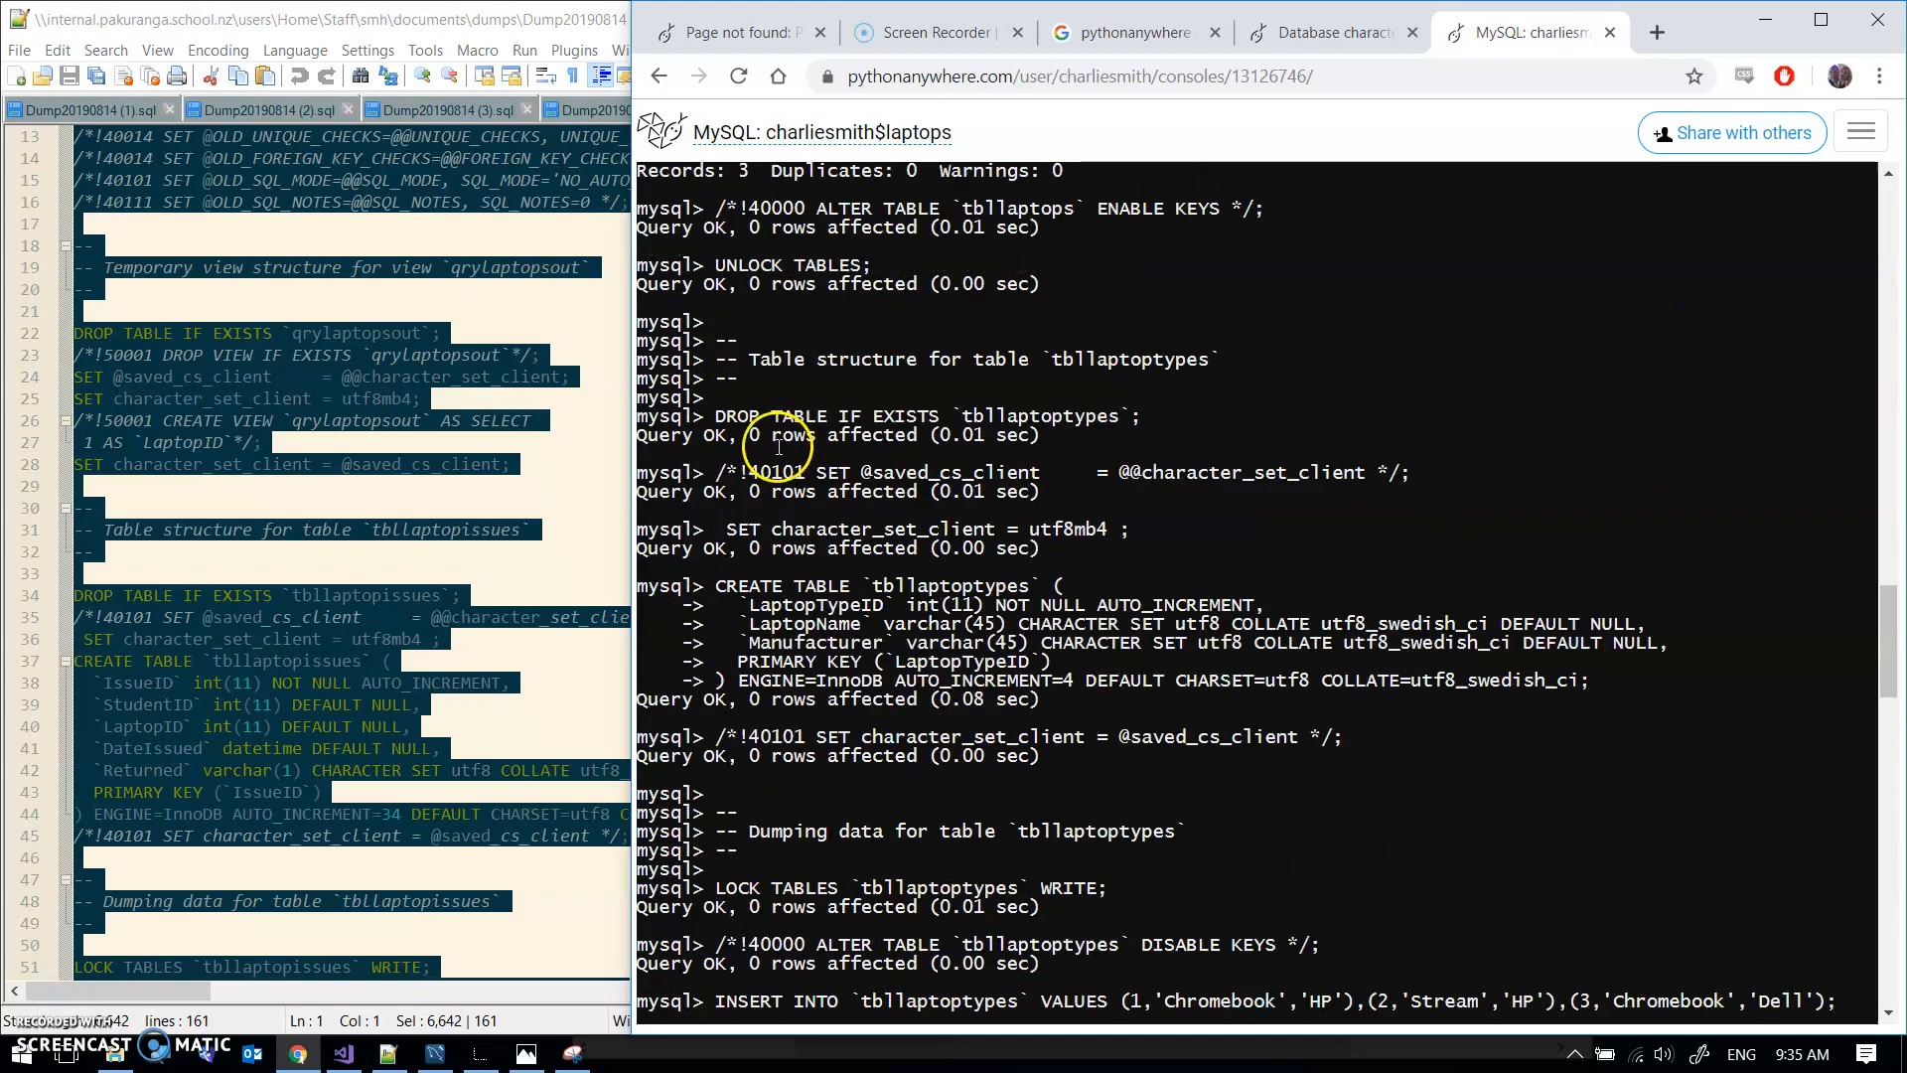
scroll(down, 3)
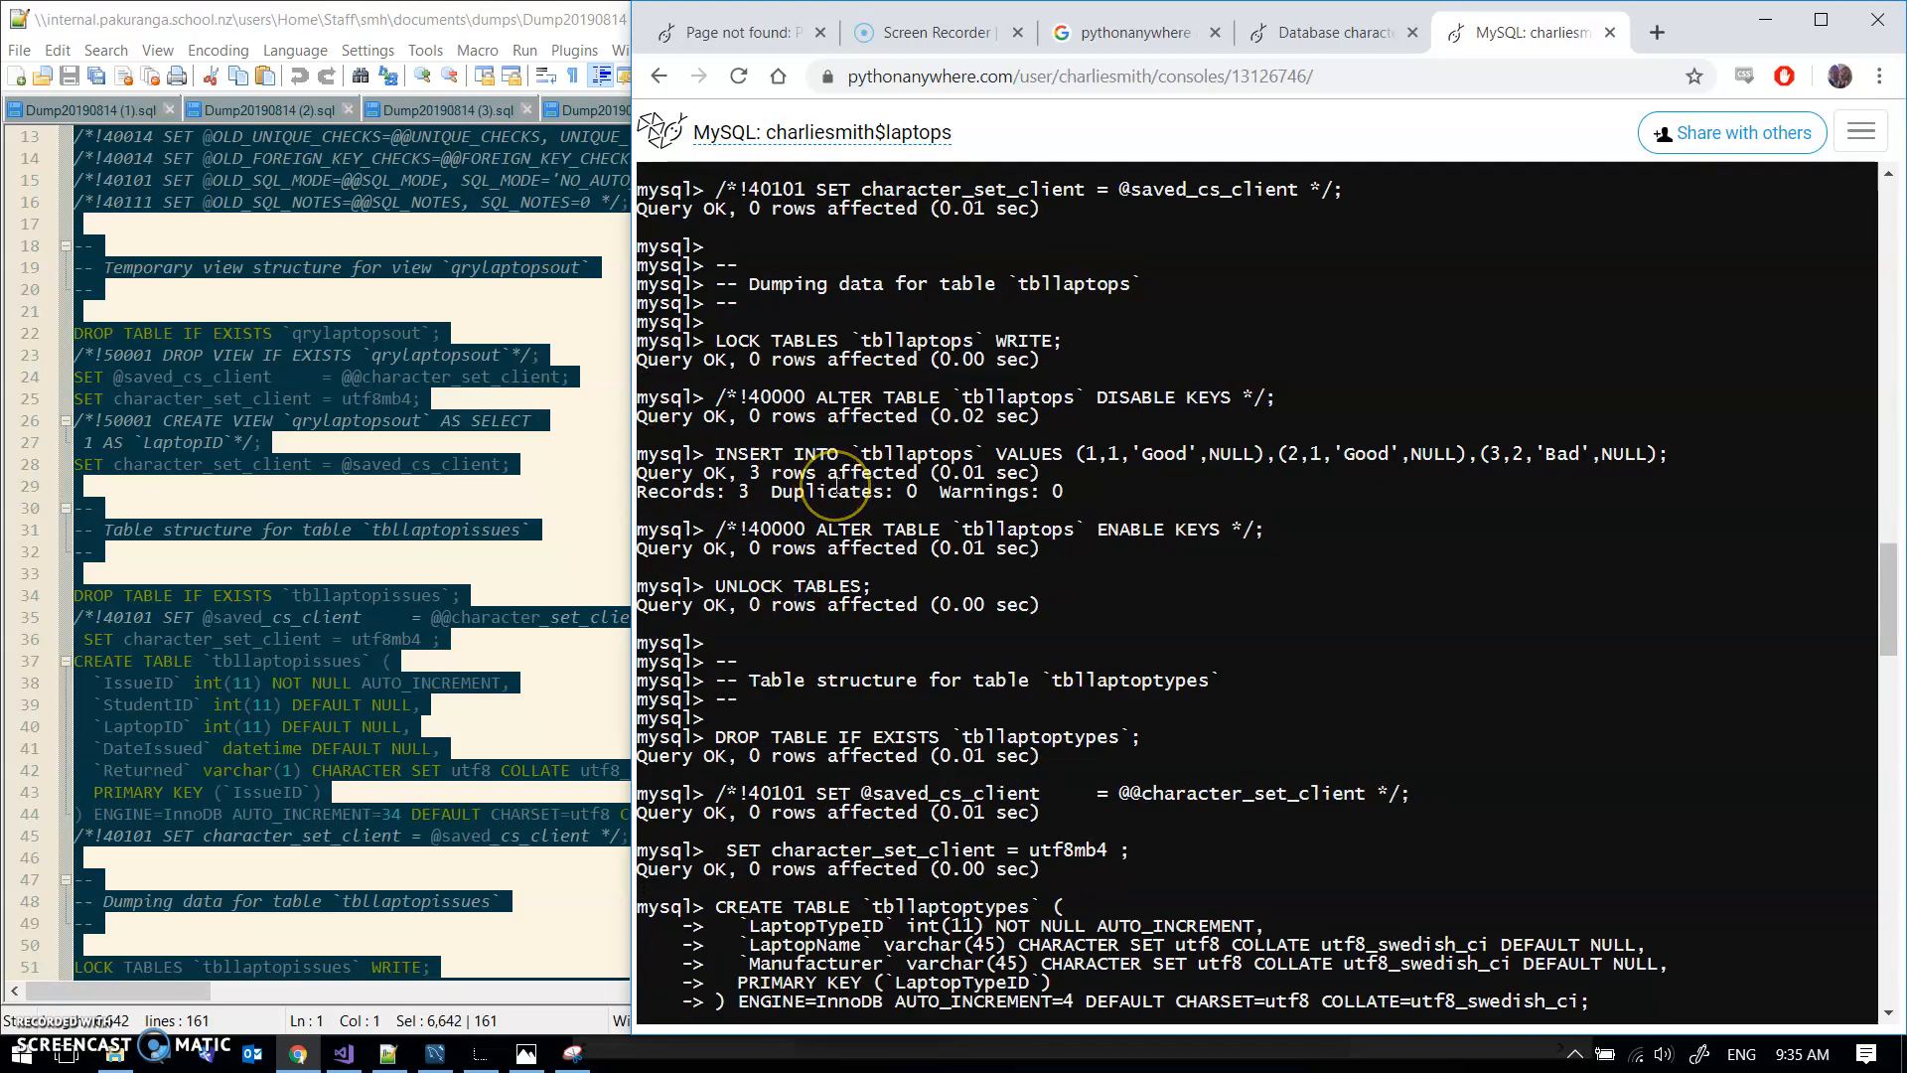
scroll(down, 3)
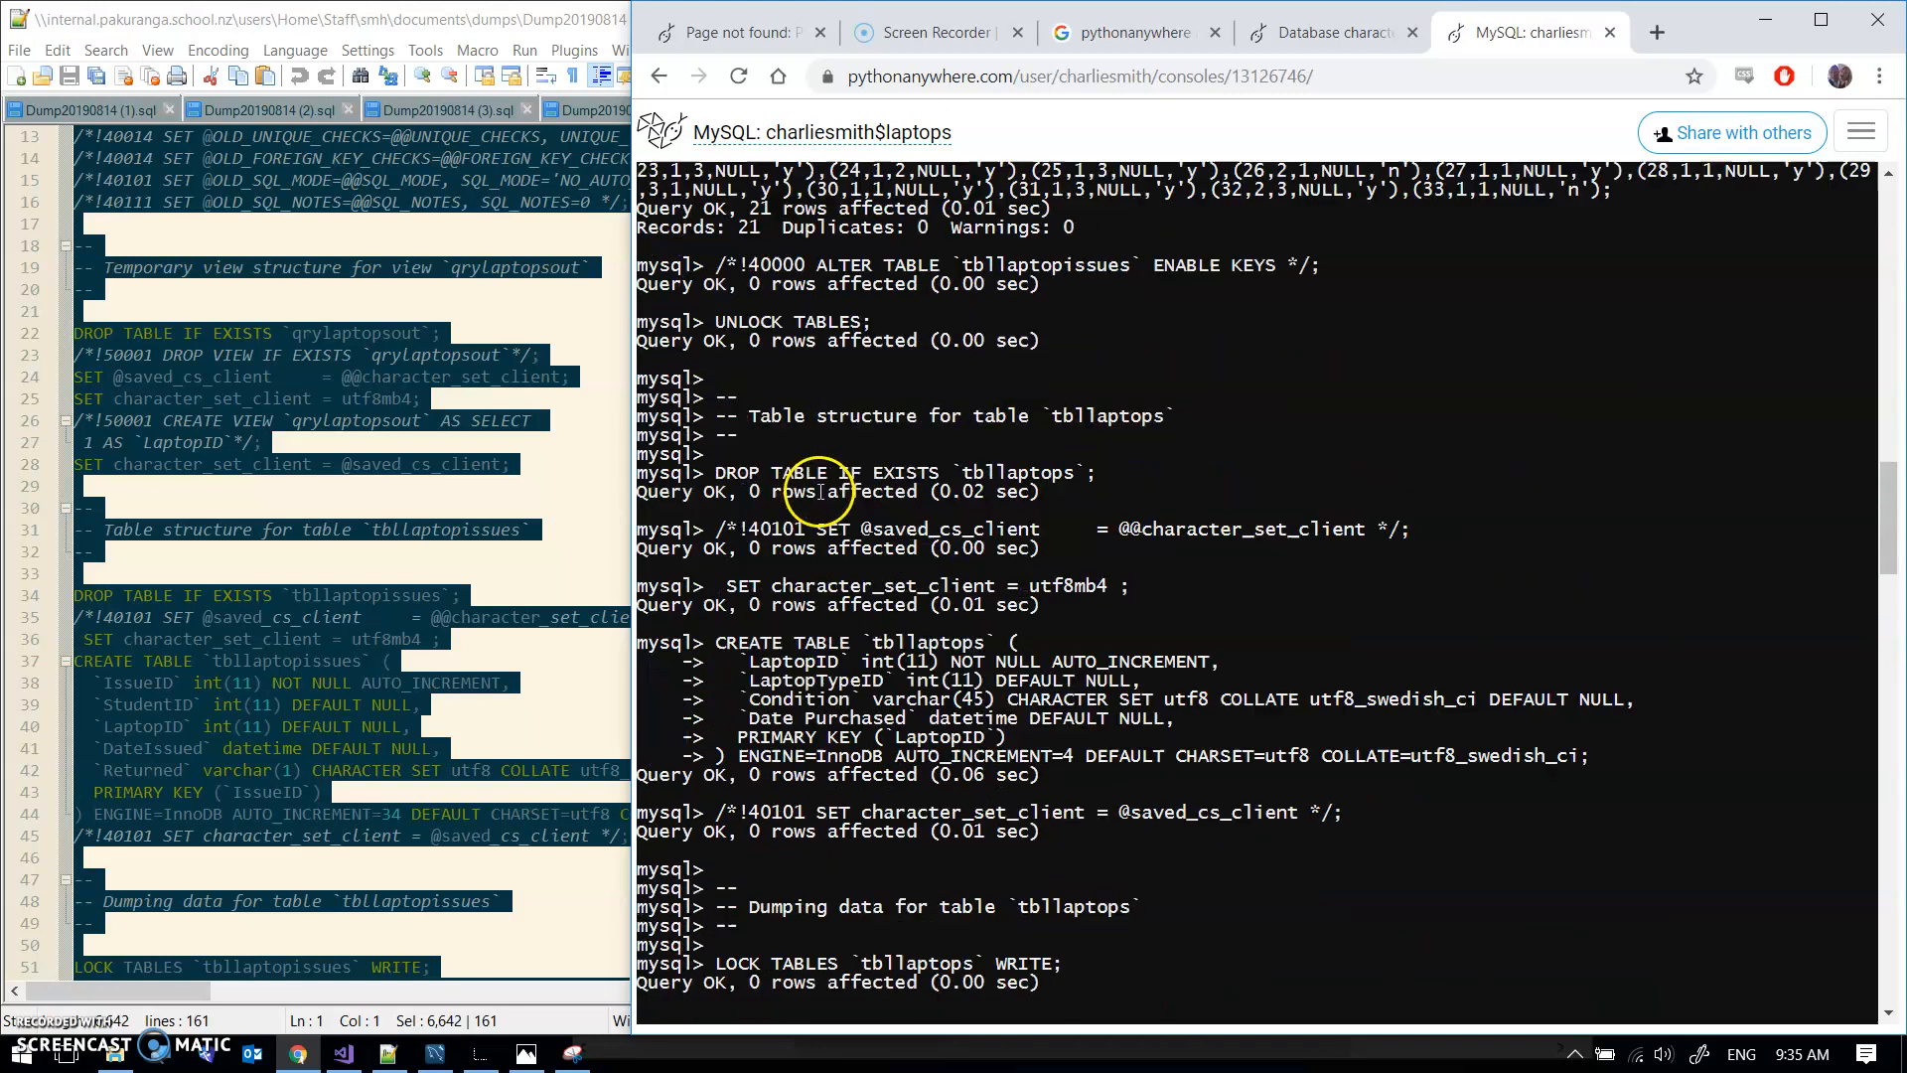
scroll(down, 3)
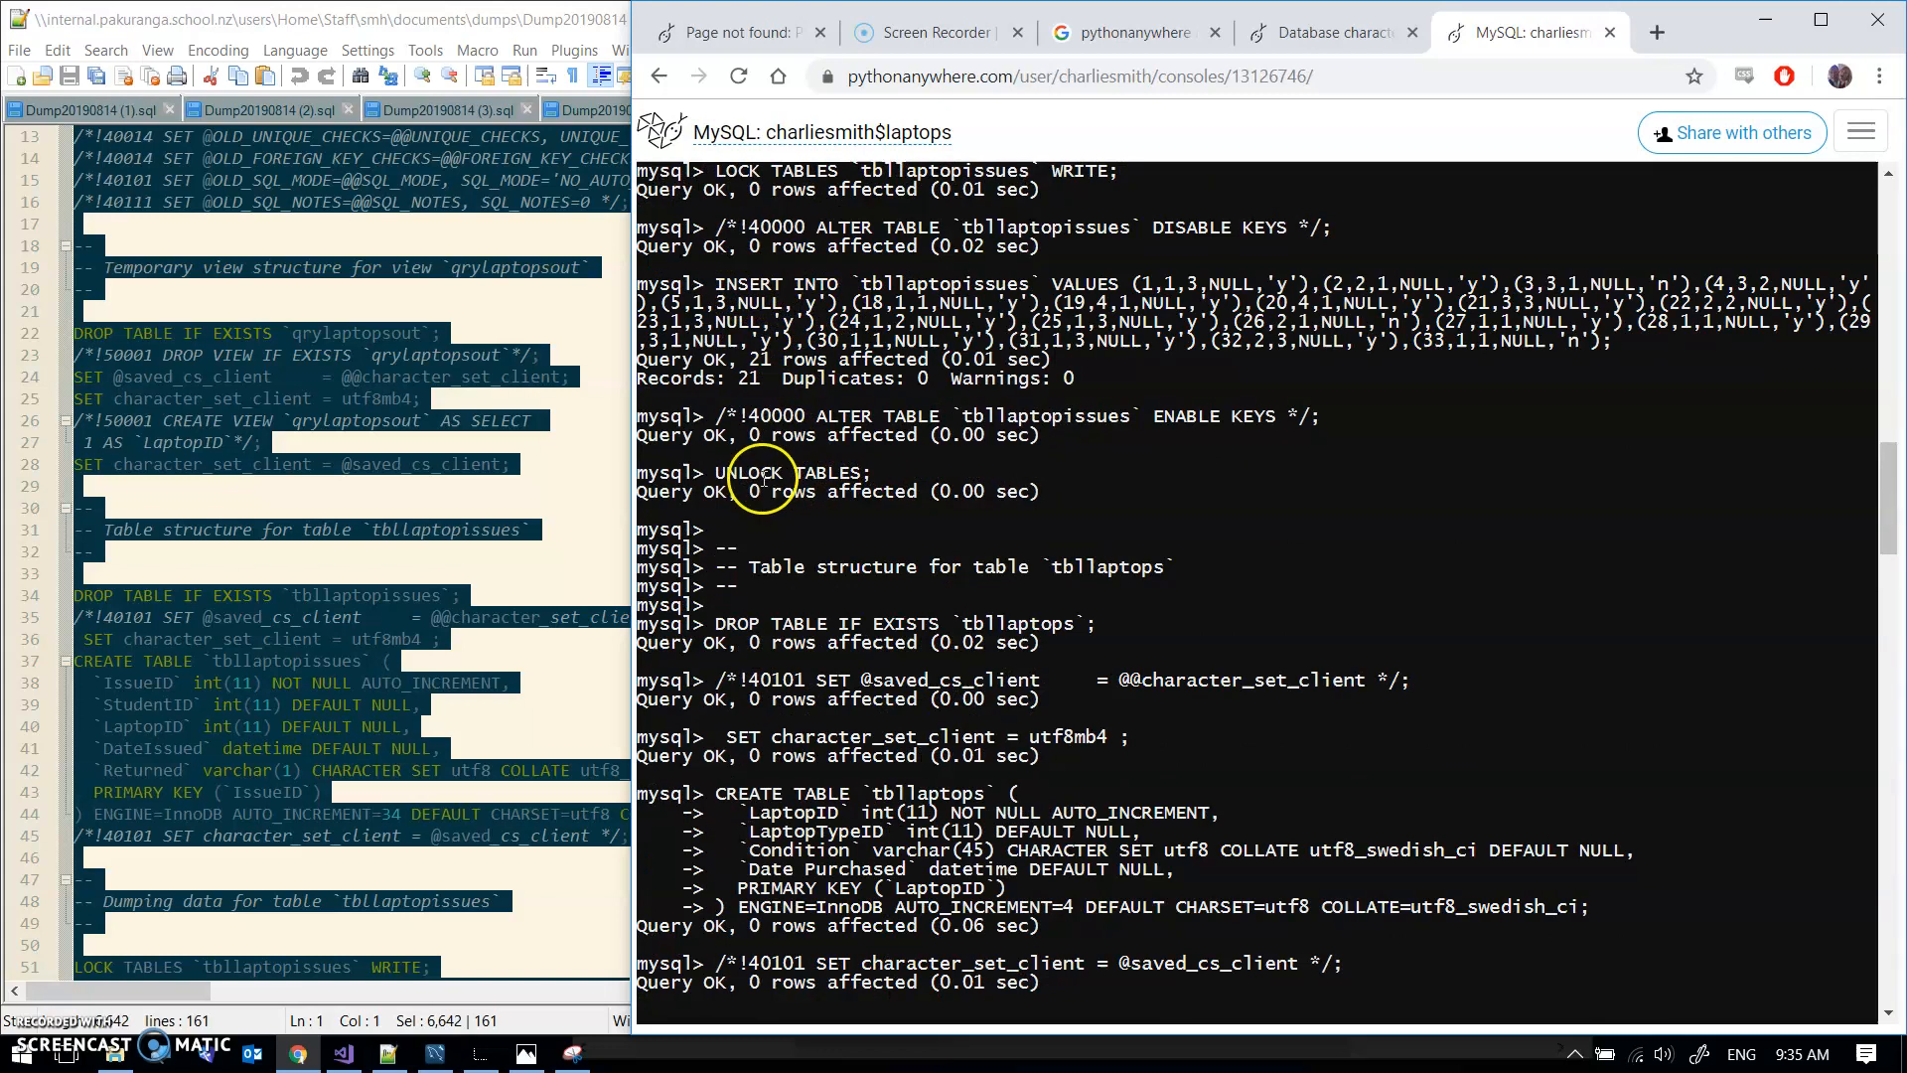
mouse_move(852, 471)
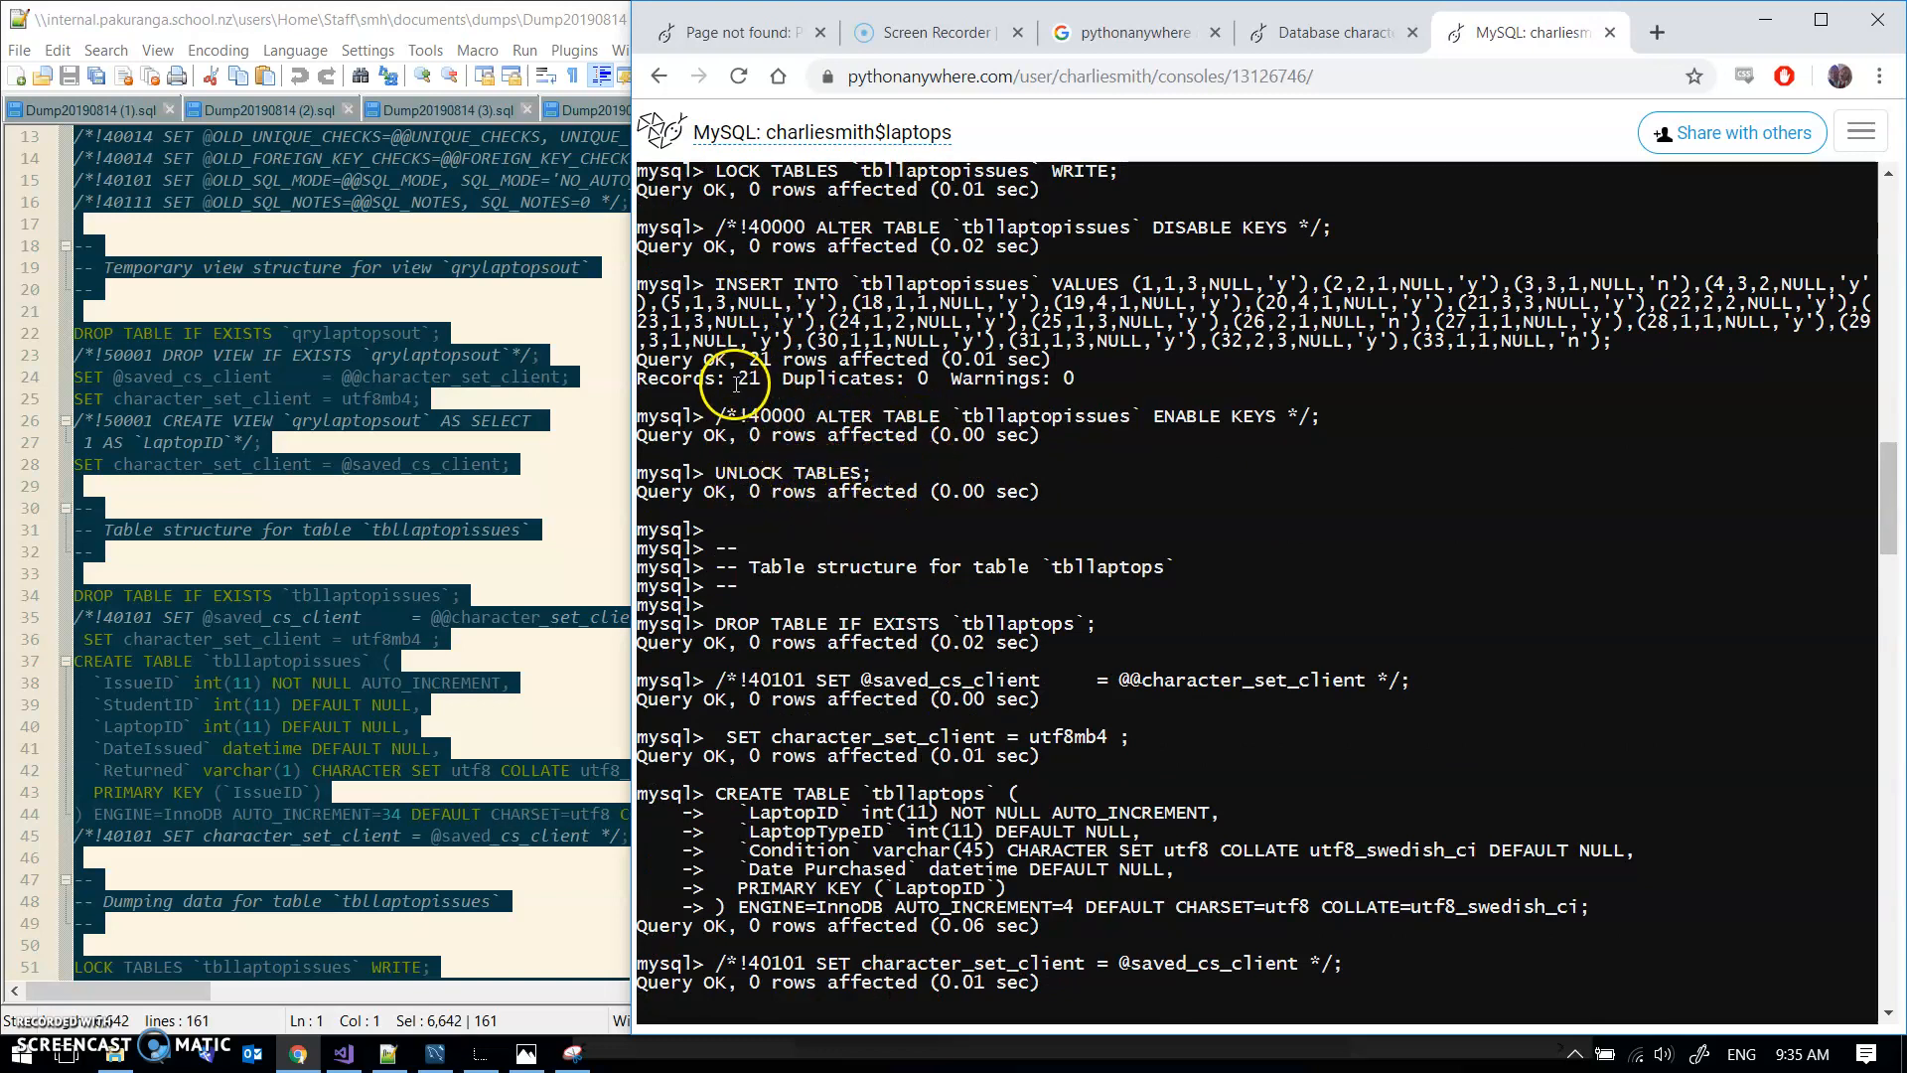
mouse_move(894, 559)
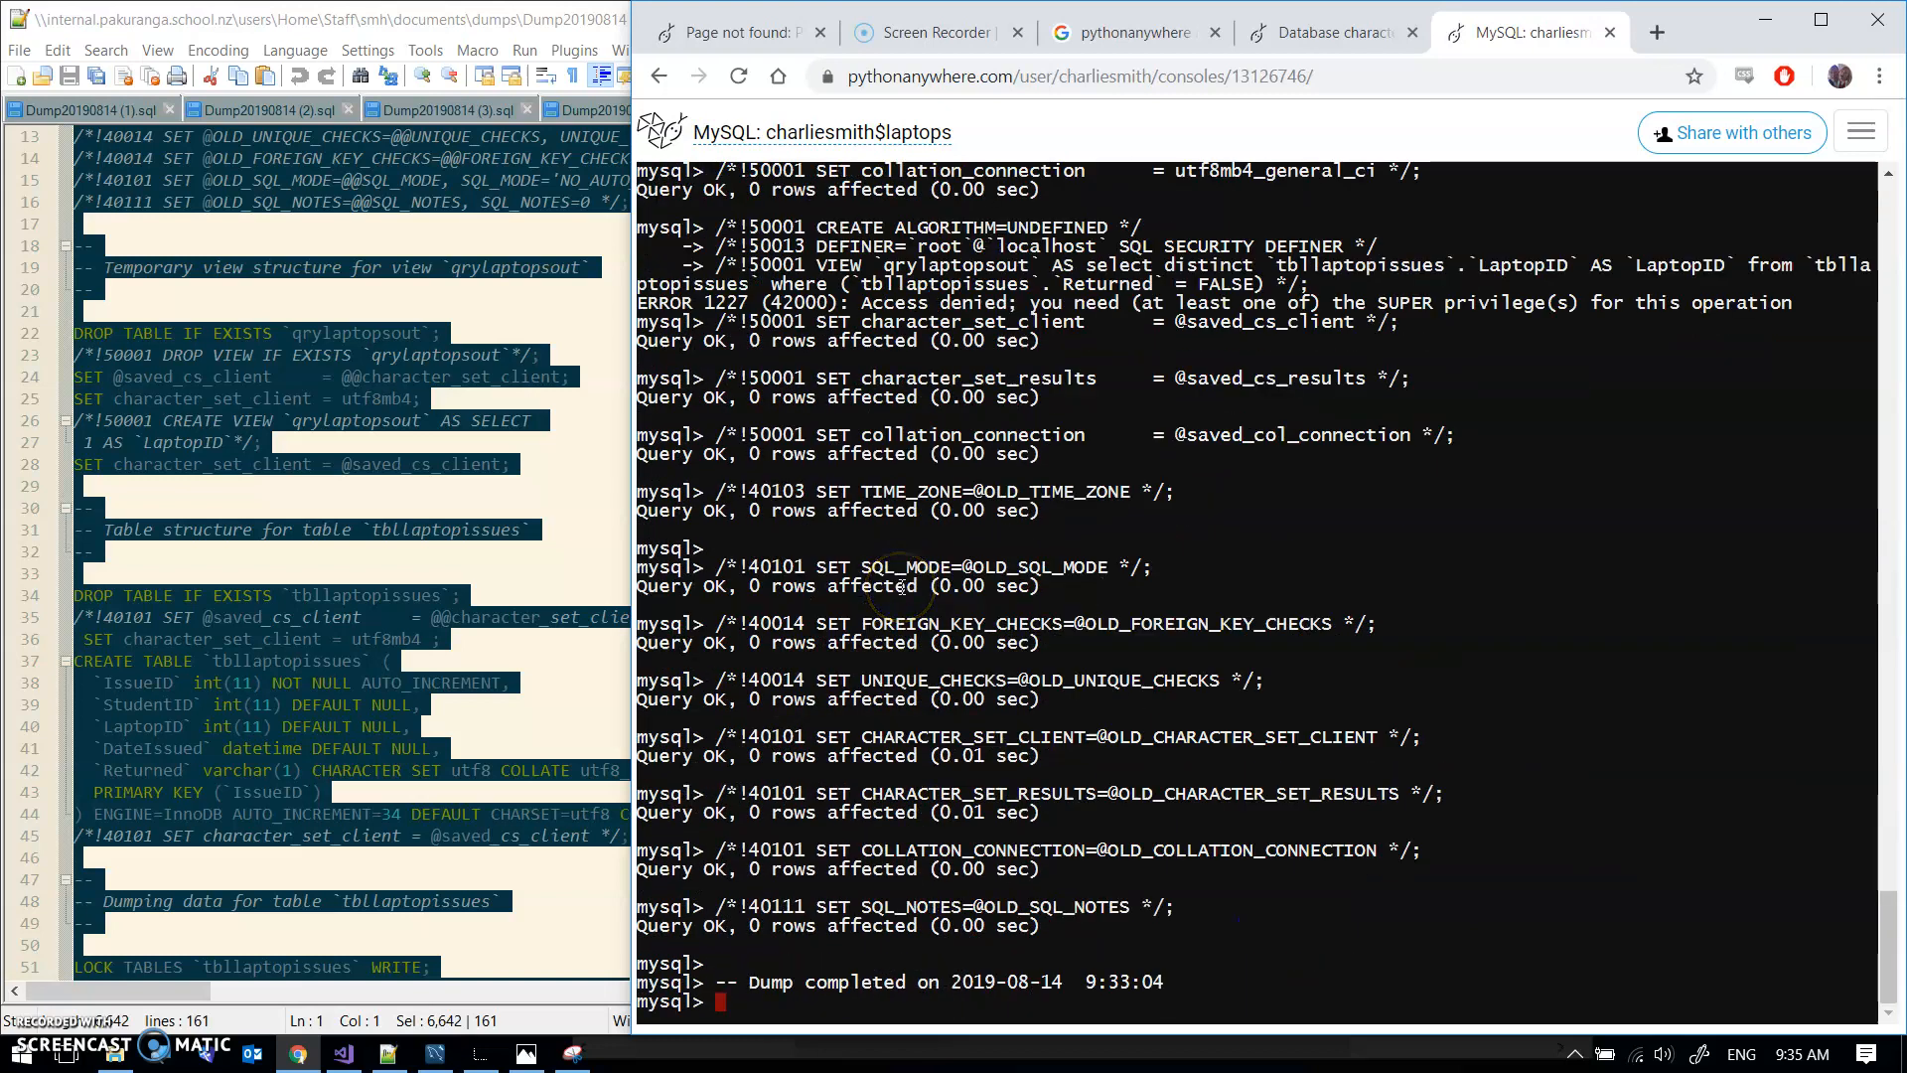
Step: Enter the query 'select * from tblstudents;' at the mysql> prompt
text(select * from tbl)
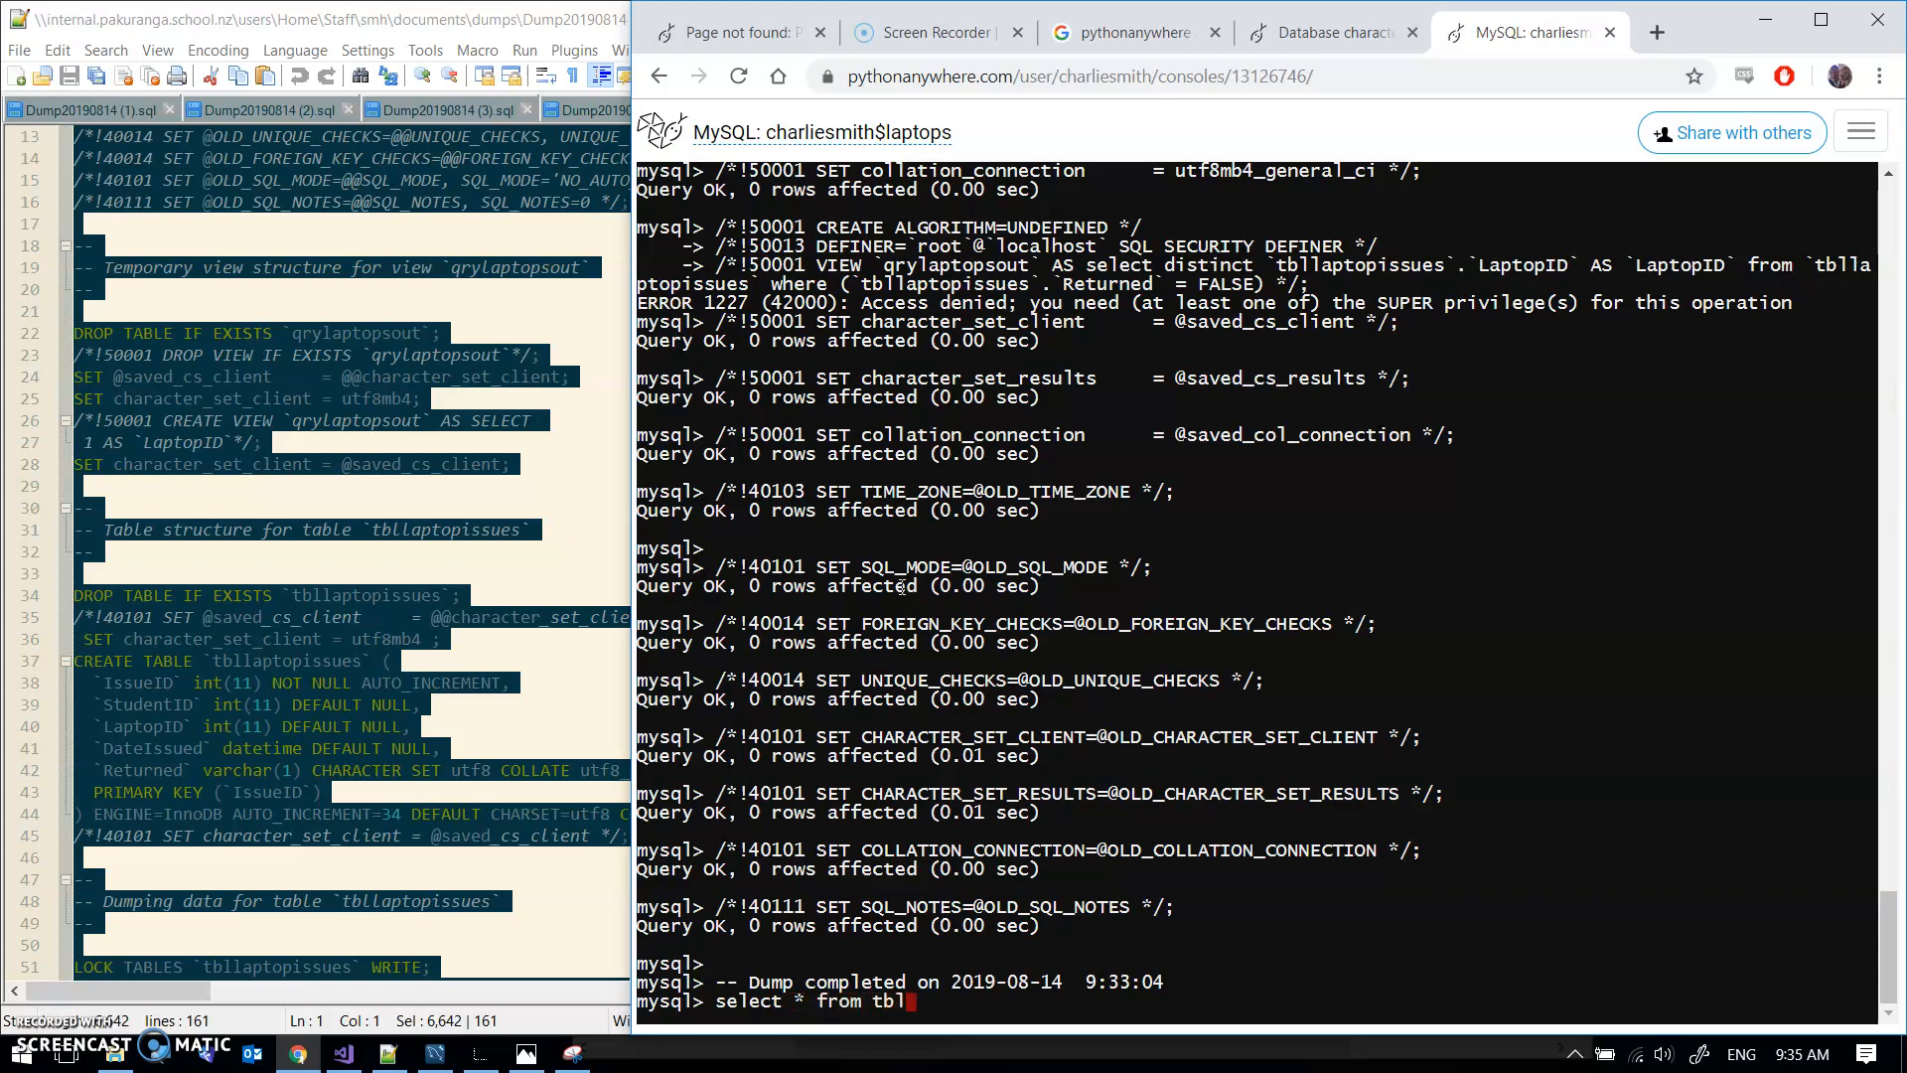
text(students;)
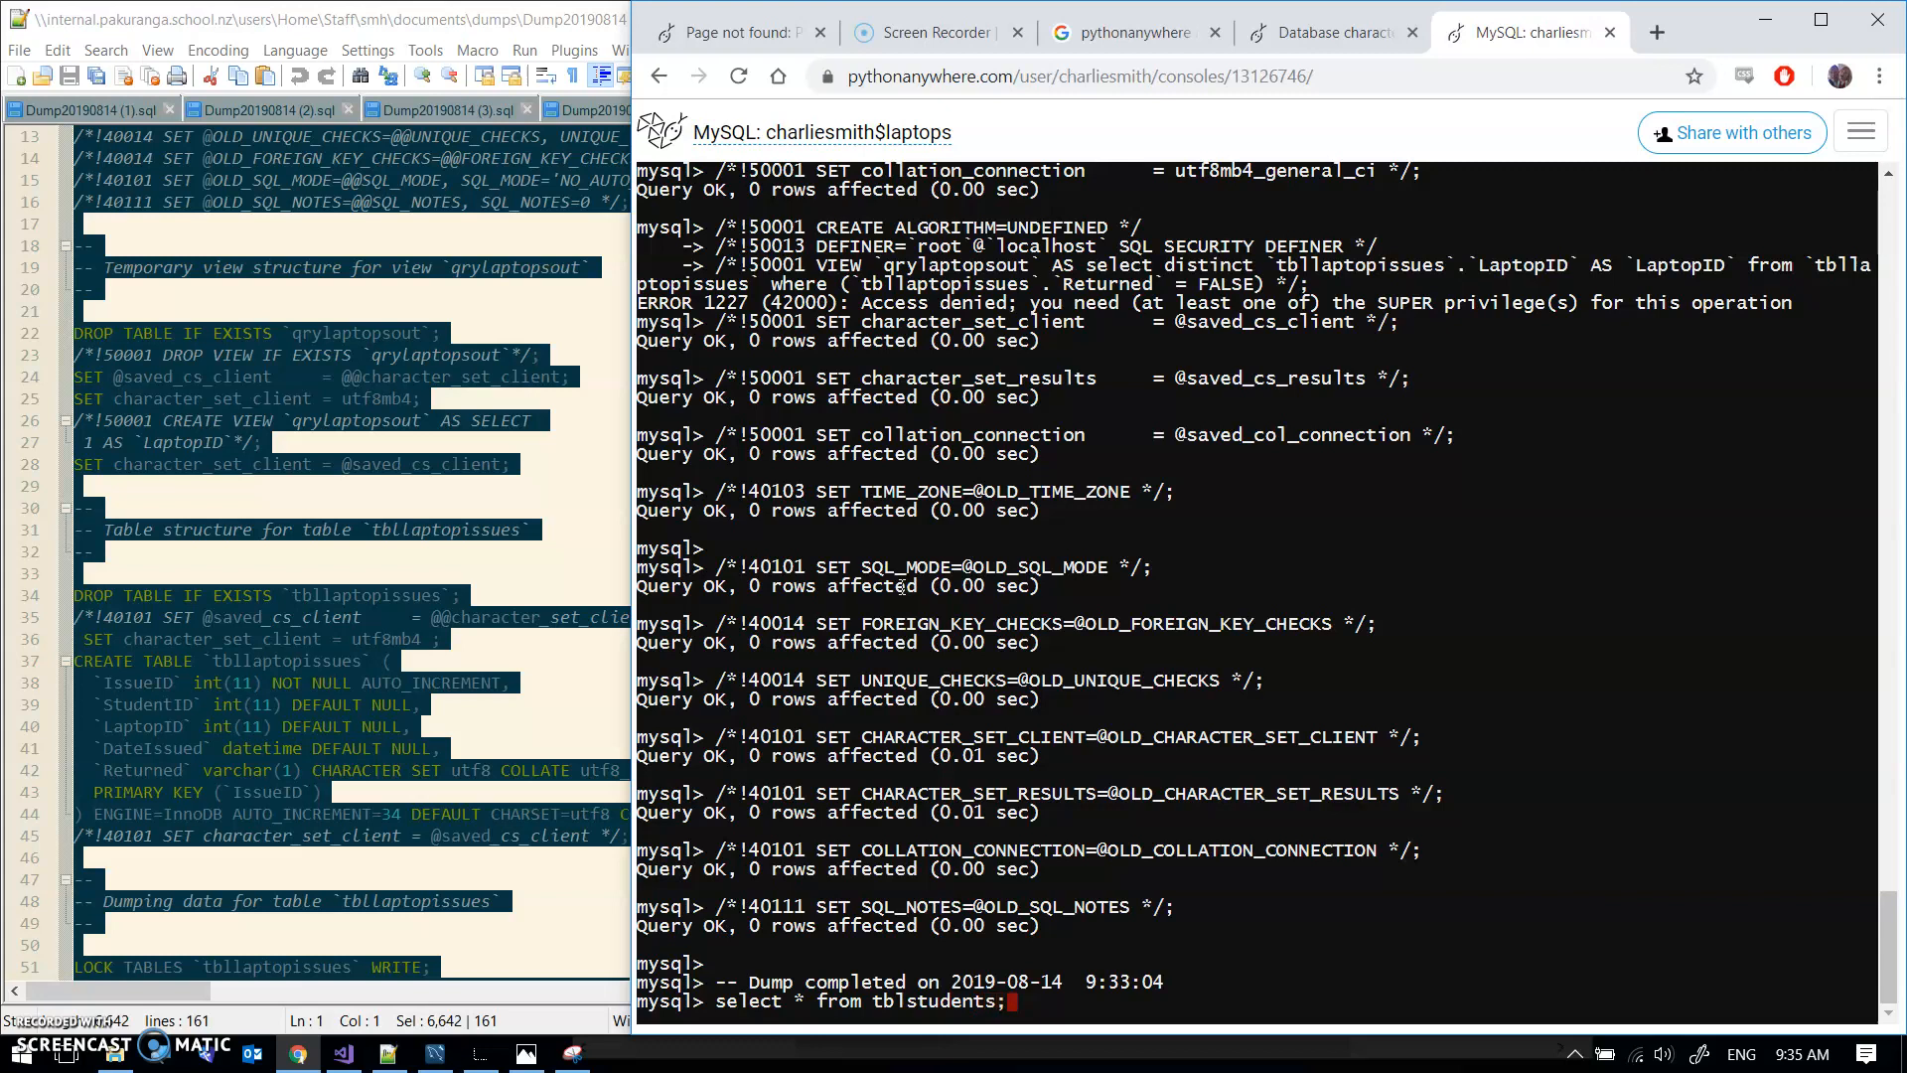